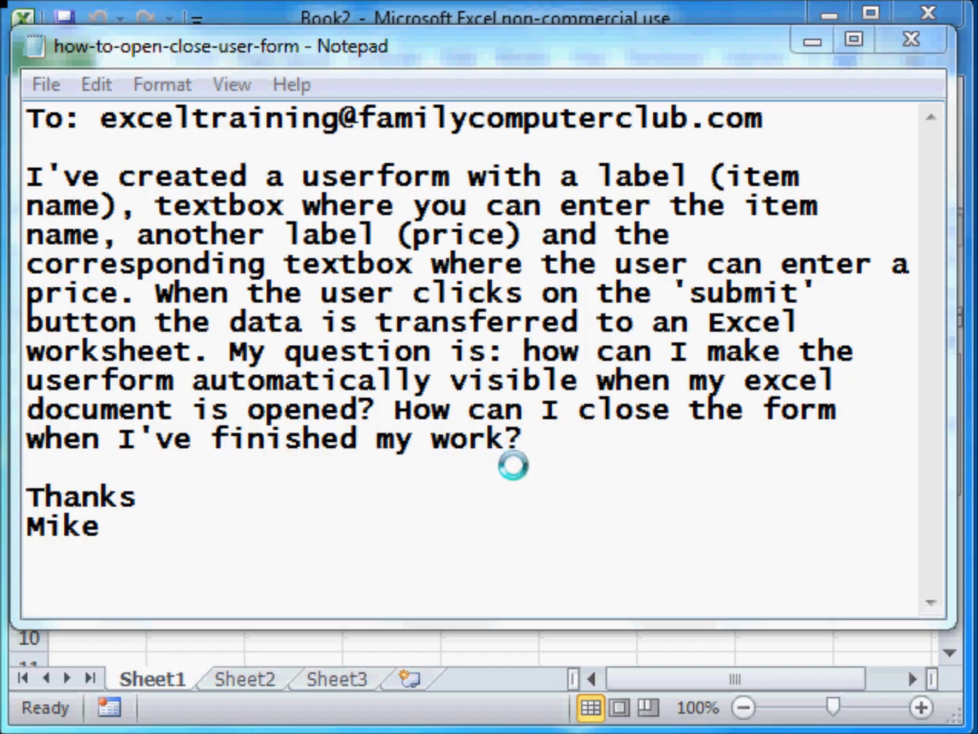
{"action": "mouse_move", "coordinate": [532, 475]}
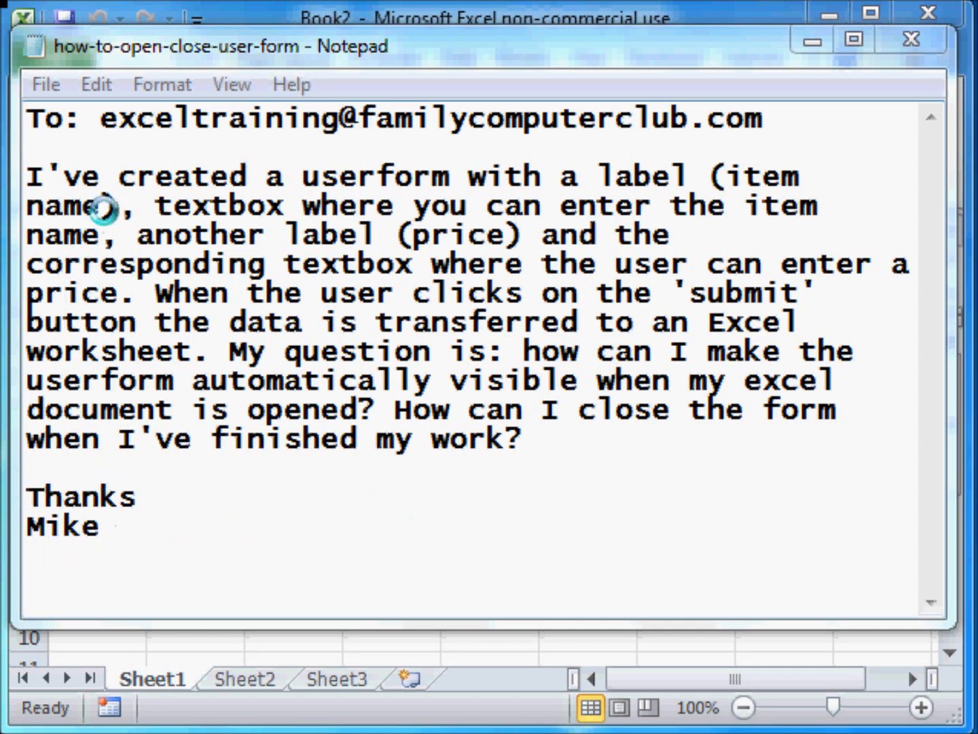
{"action": "mouse_move", "coordinate": [614, 176]}
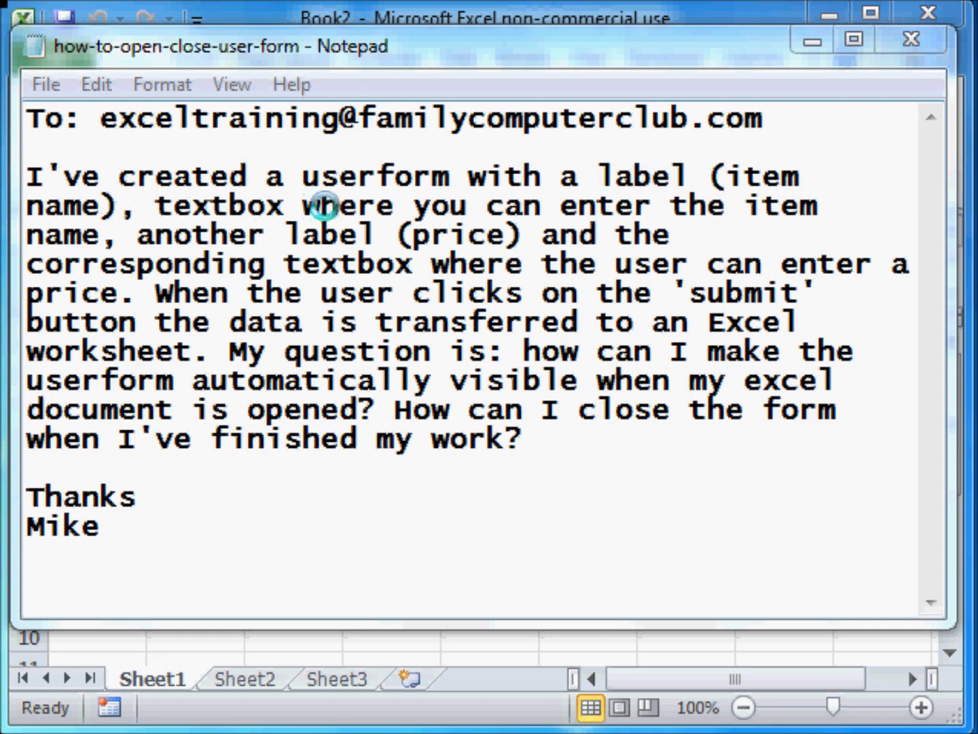
{"action": "mouse_move", "coordinate": [109, 235]}
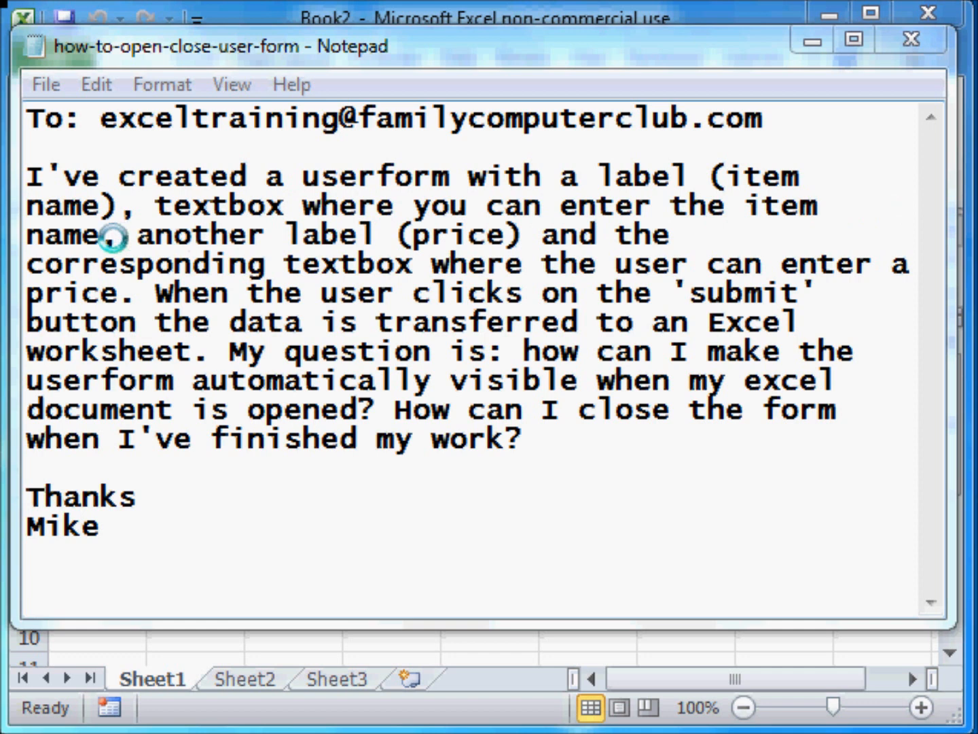
{"action": "mouse_move", "coordinate": [469, 234]}
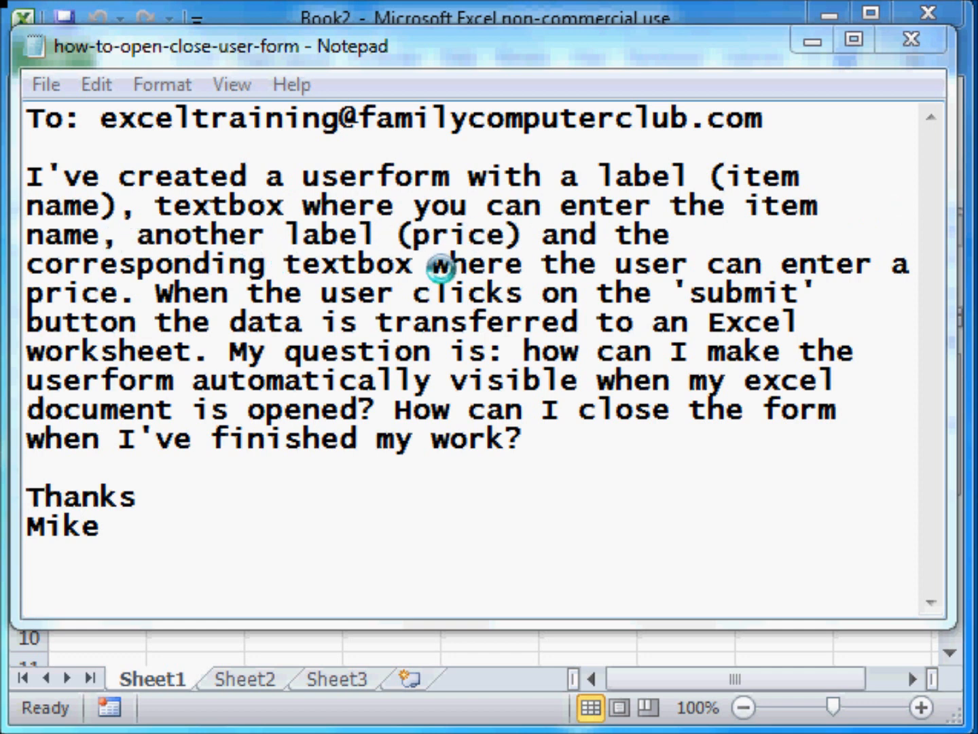
{"action": "mouse_move", "coordinate": [873, 256]}
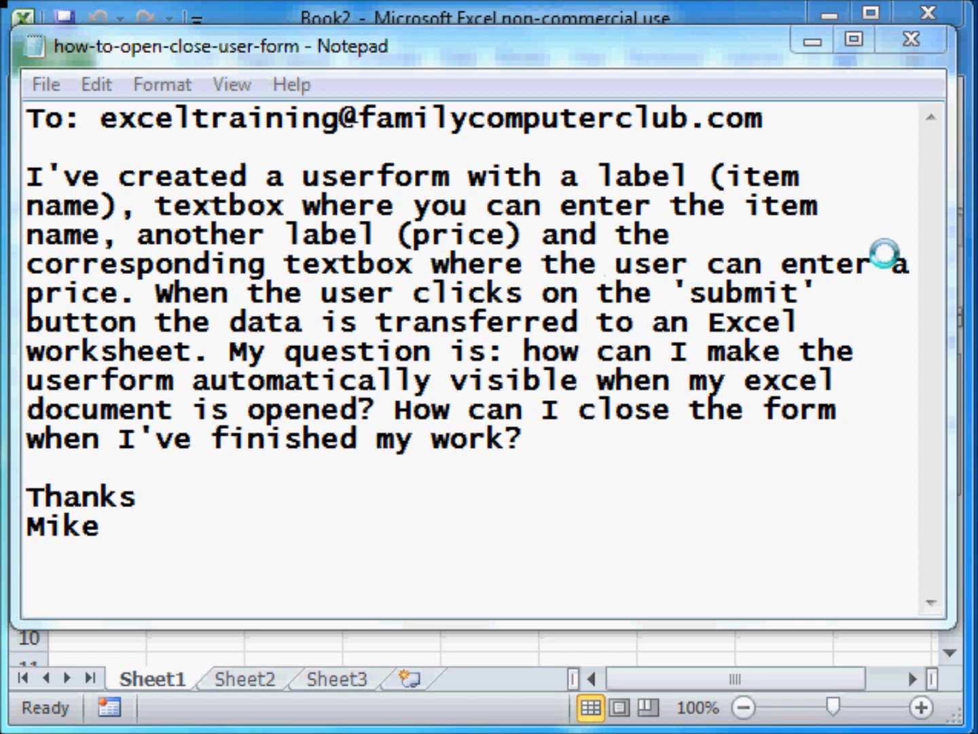
{"action": "mouse_move", "coordinate": [115, 306]}
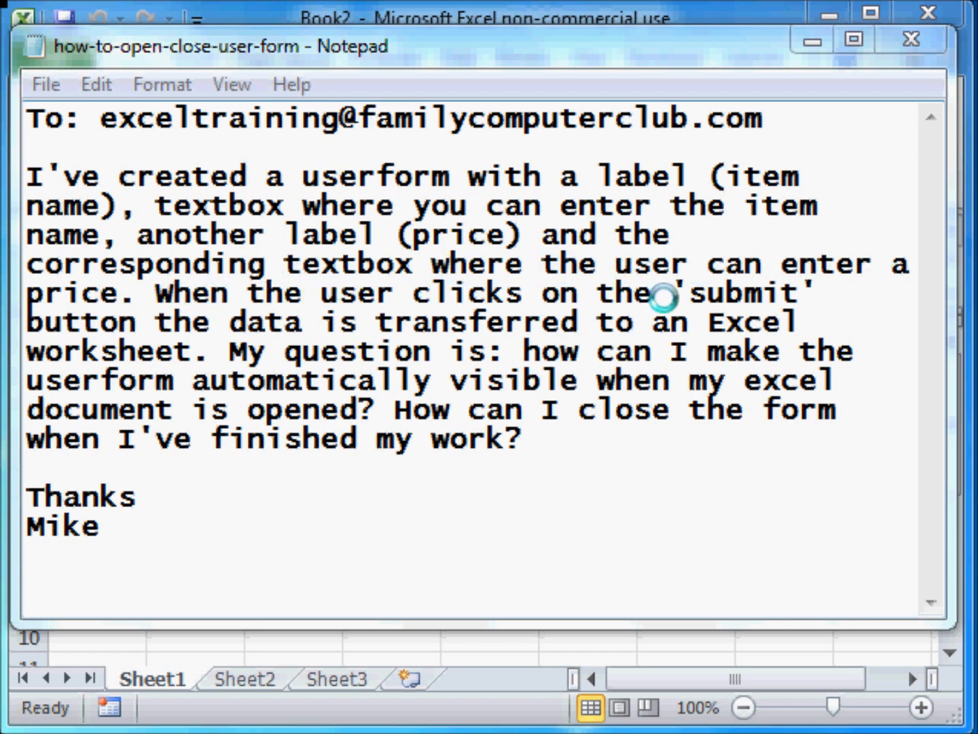
{"action": "mouse_move", "coordinate": [89, 323]}
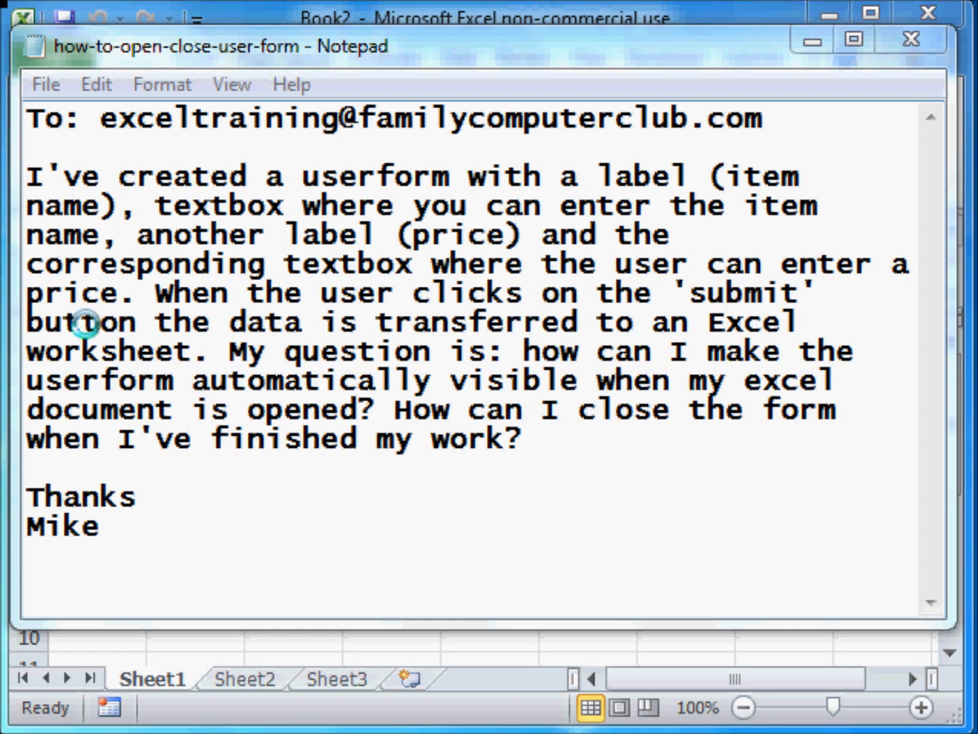
{"action": "mouse_move", "coordinate": [778, 322]}
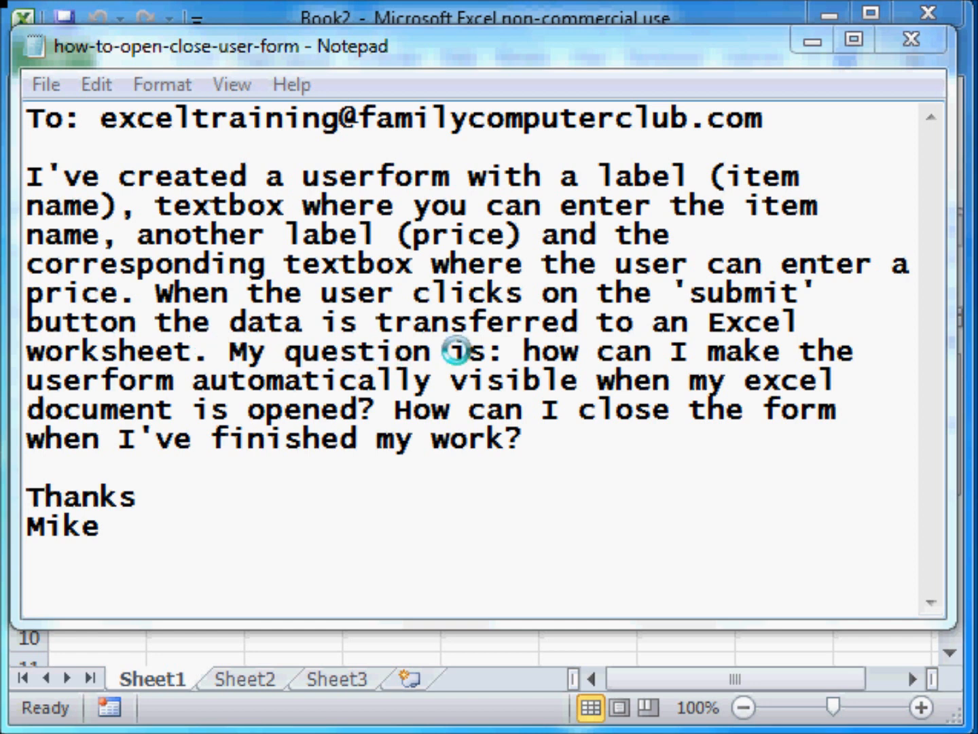
{"action": "mouse_move", "coordinate": [214, 380]}
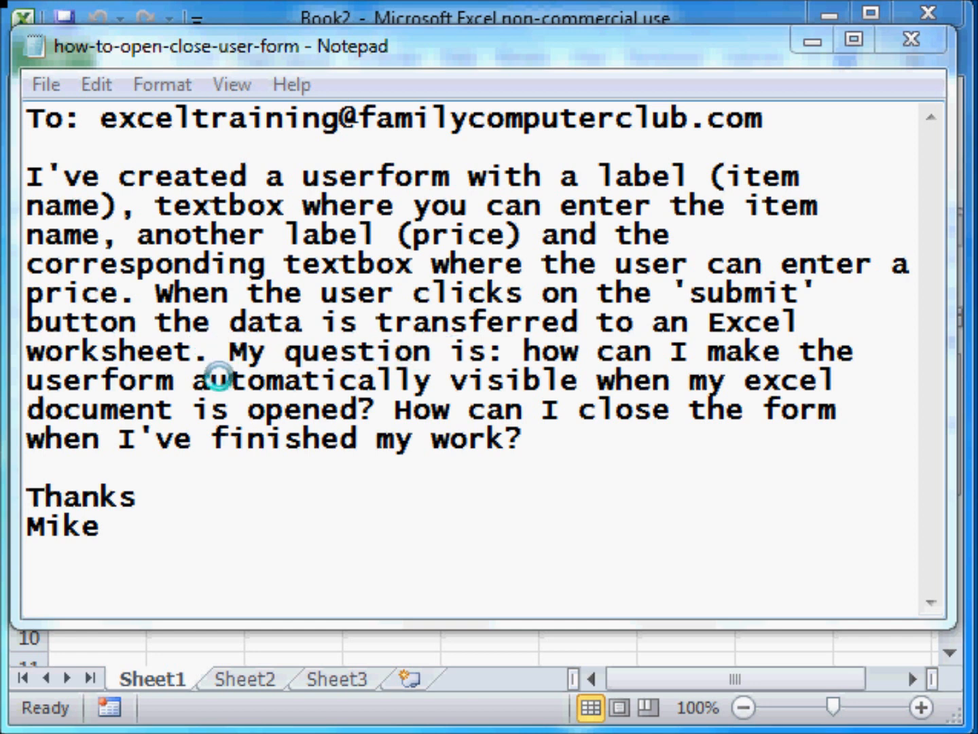
{"action": "mouse_move", "coordinate": [476, 394]}
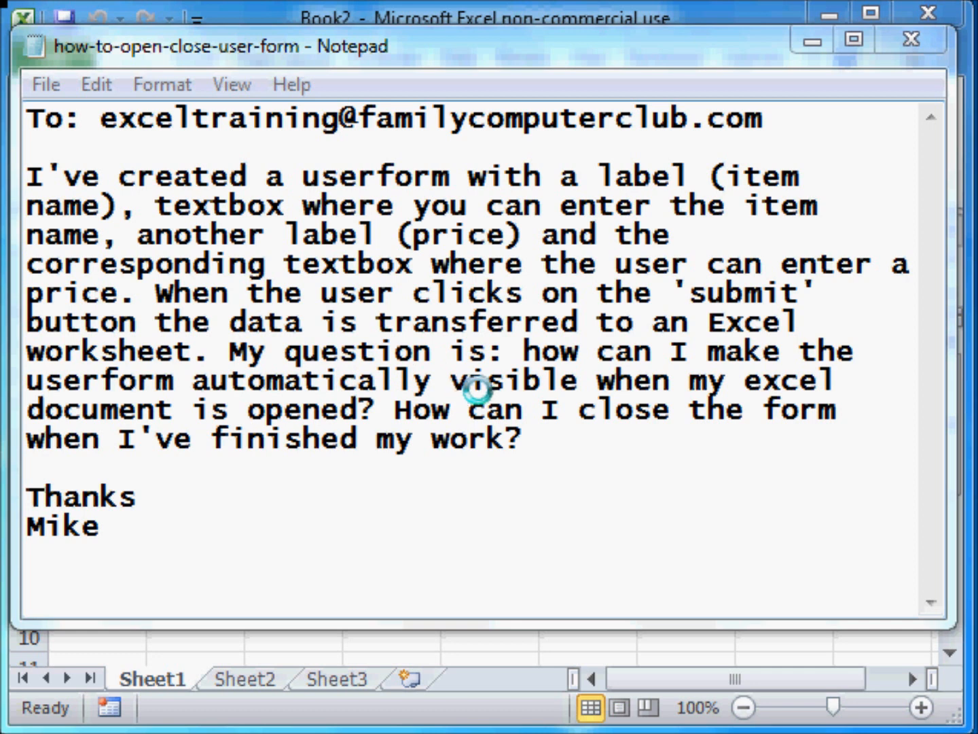
{"action": "mouse_move", "coordinate": [282, 410]}
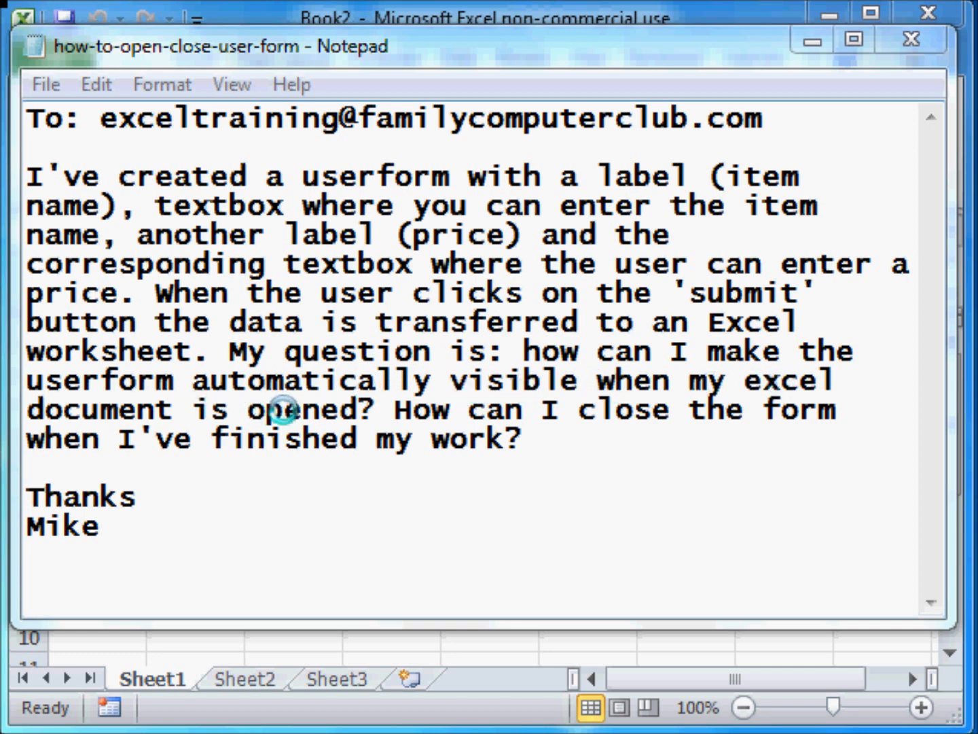
{"action": "mouse_move", "coordinate": [542, 410]}
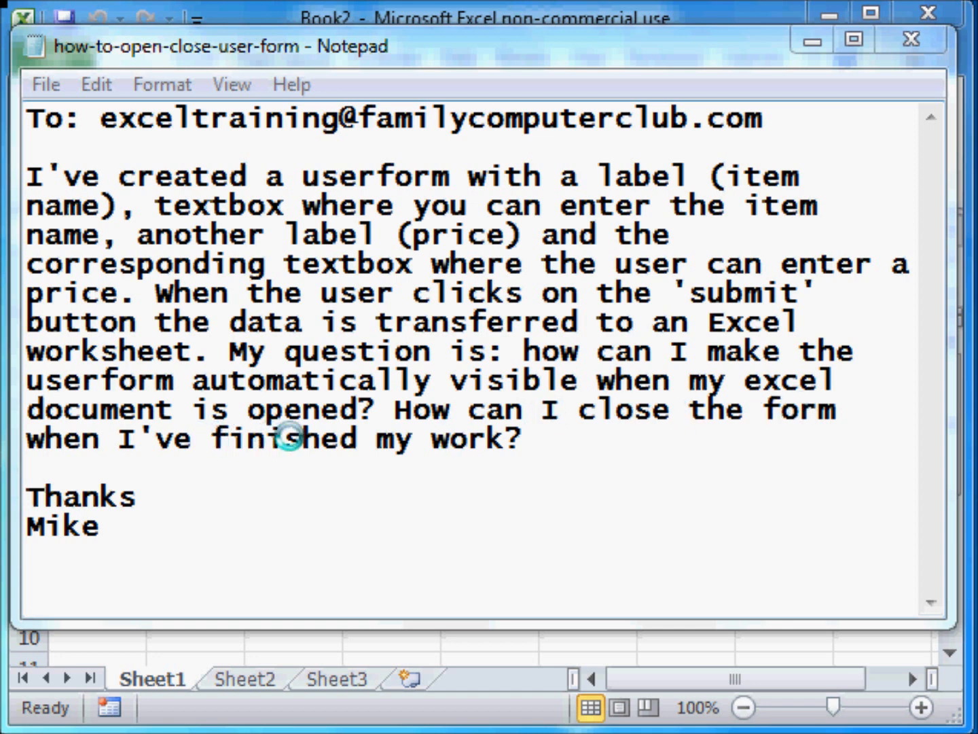
{"action": "mouse_move", "coordinate": [123, 489]}
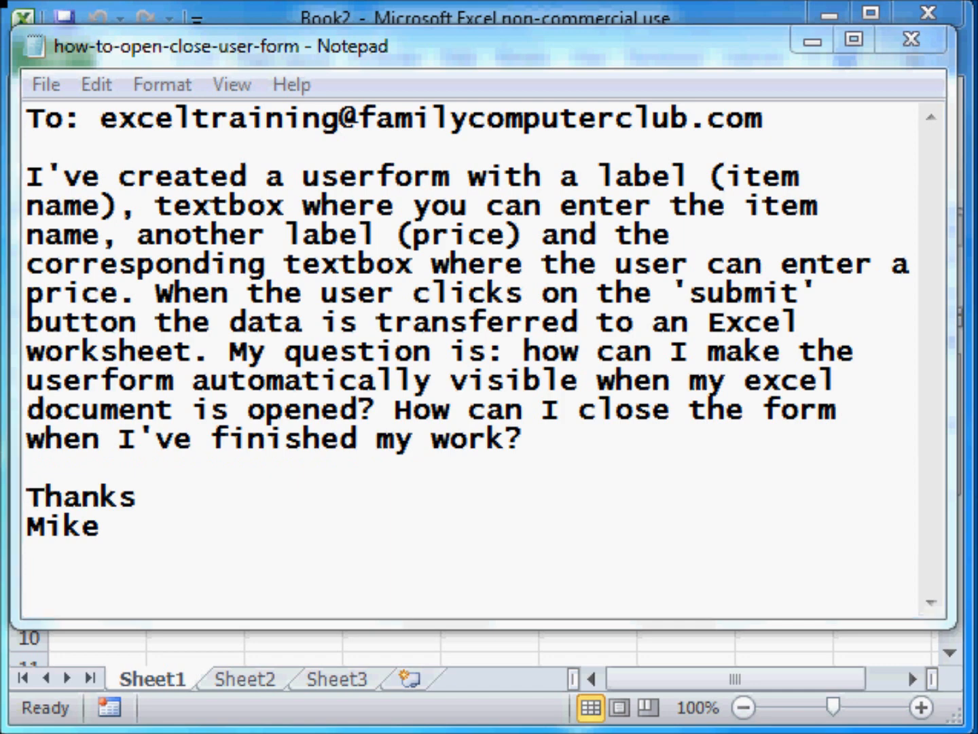
{"action": "mouse_move", "coordinate": [647, 91]}
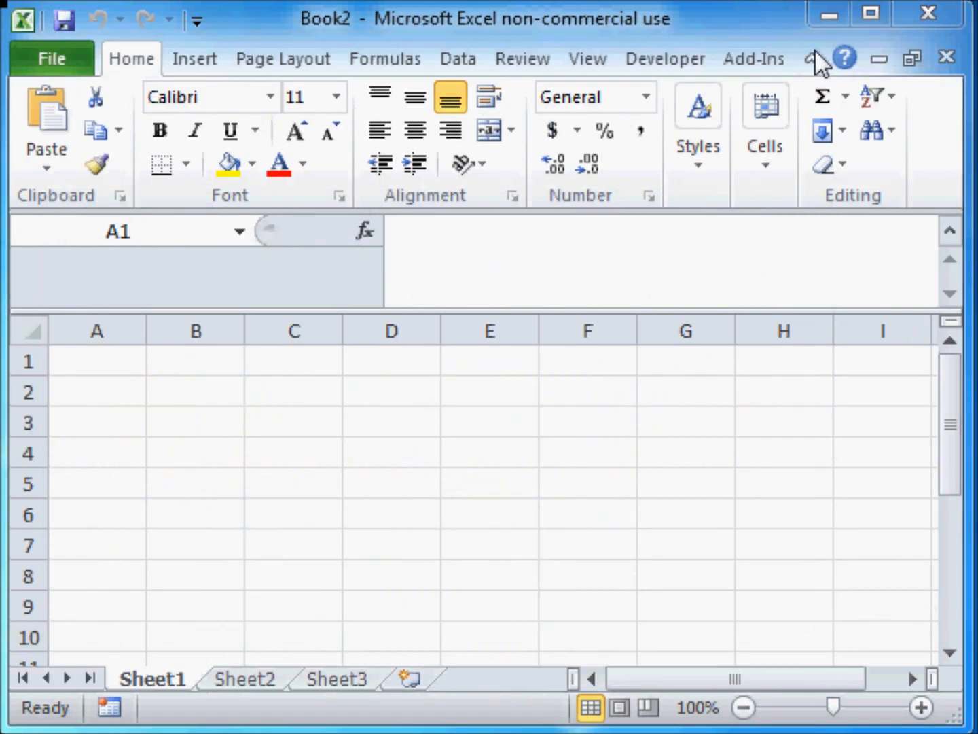
{"action": "mouse_move", "coordinate": [672, 68]}
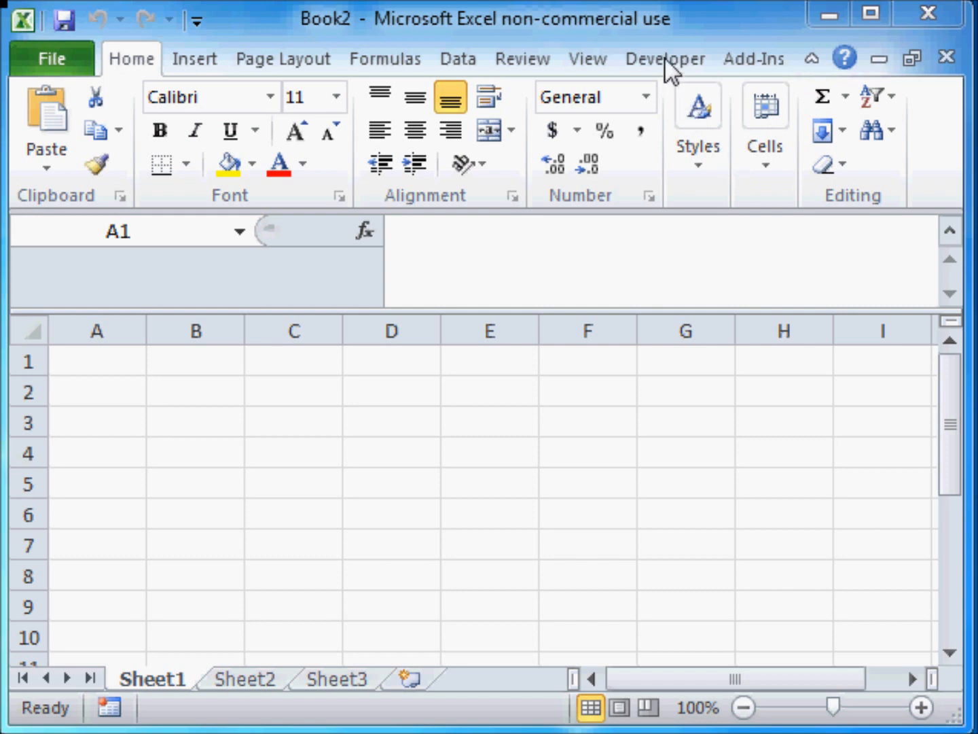
Open the Visual Basic editor and insert a blank UserForm1 into Book2's project.
{"action": "left_click", "coordinate": [666, 58]}
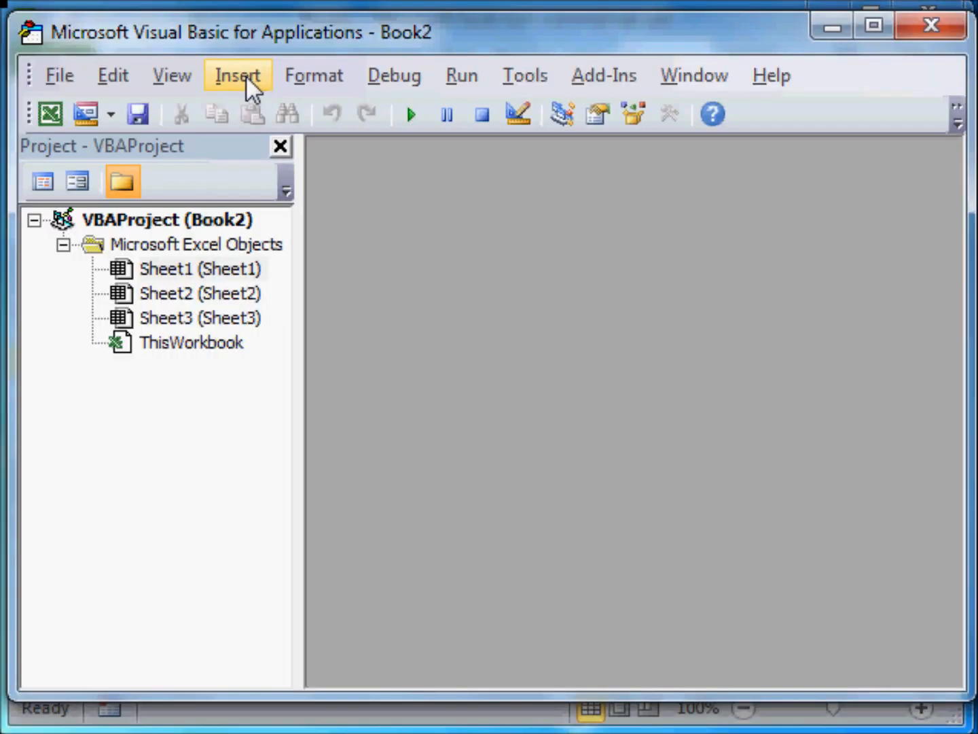
{"action": "left_click", "coordinate": [237, 75]}
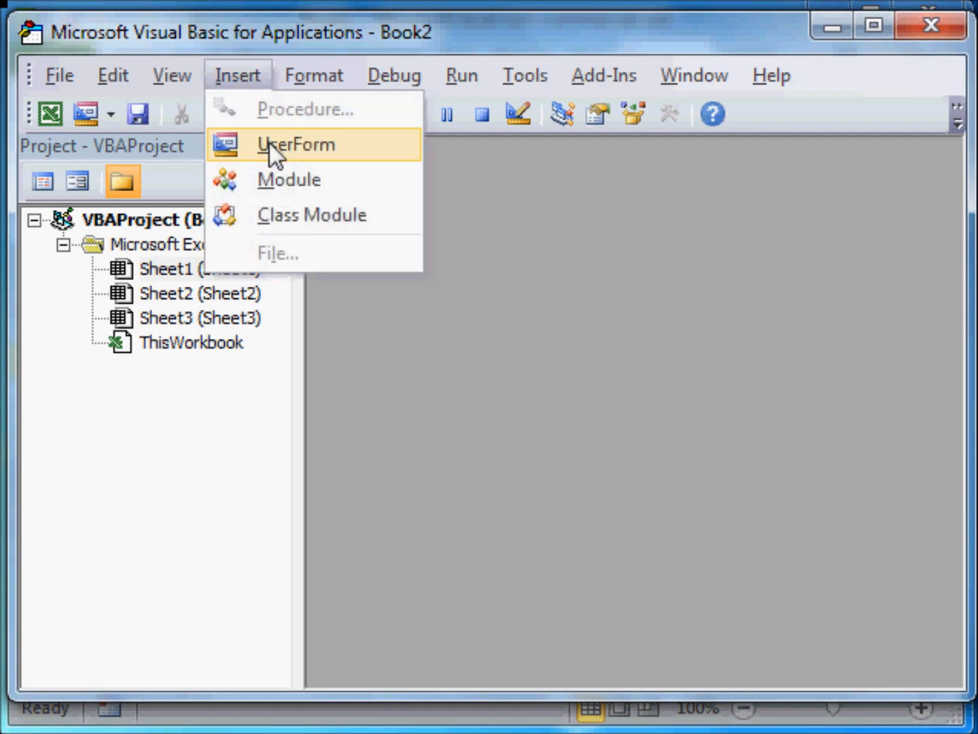
{"action": "left_click", "coordinate": [296, 144]}
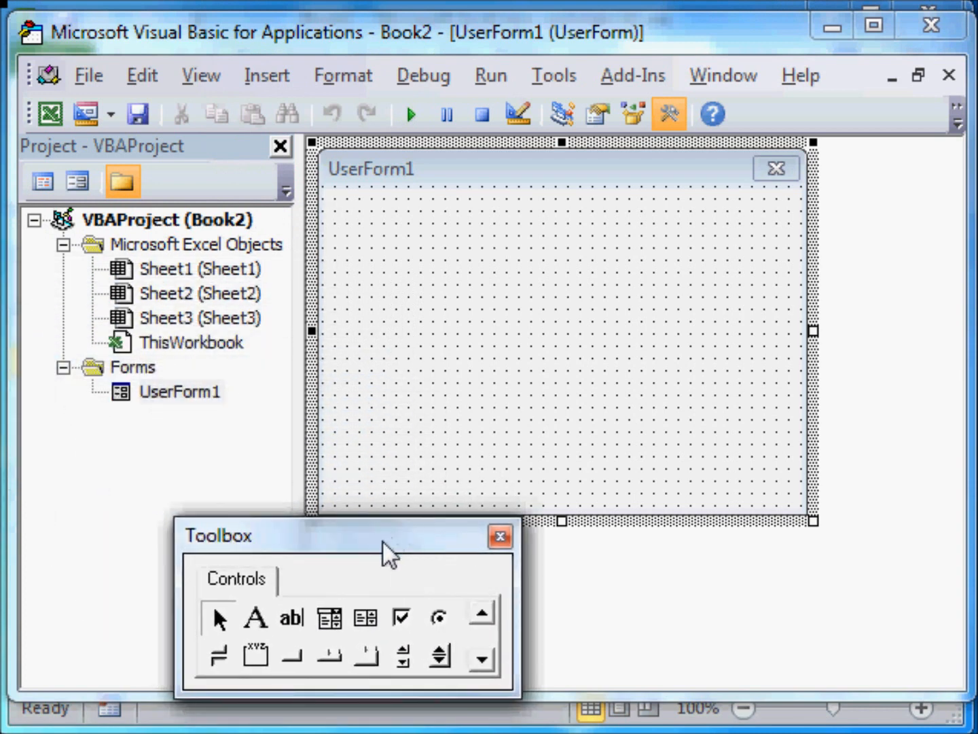
{"action": "mouse_move", "coordinate": [258, 619]}
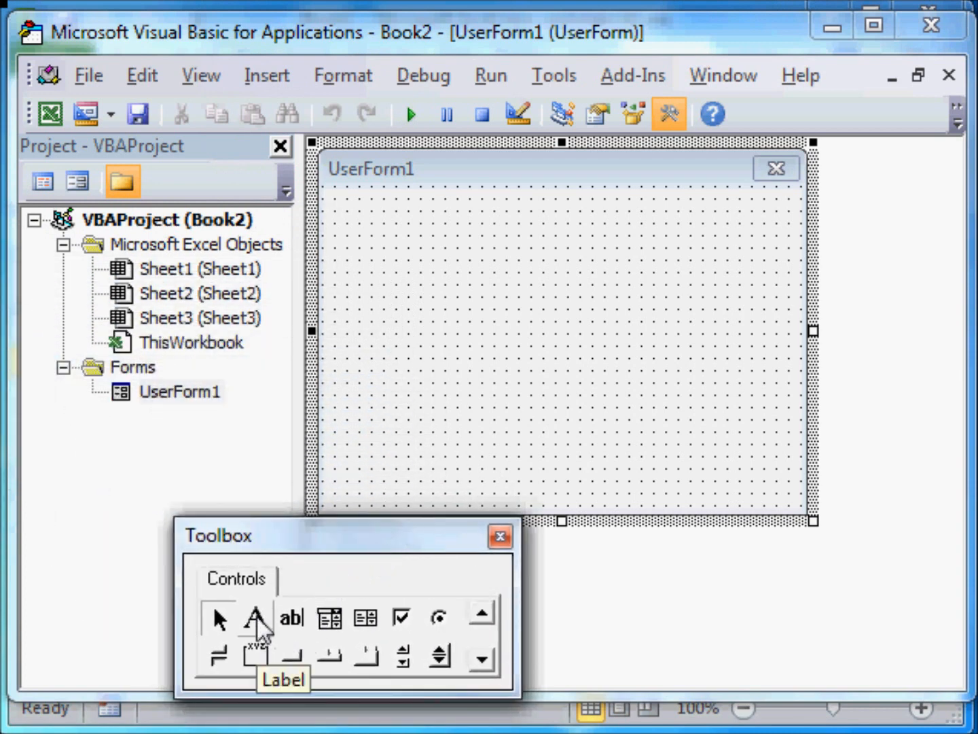
Draw Label1 near the form's top-left and set its caption to 'Item Name'.
{"action": "left_click", "coordinate": [254, 618]}
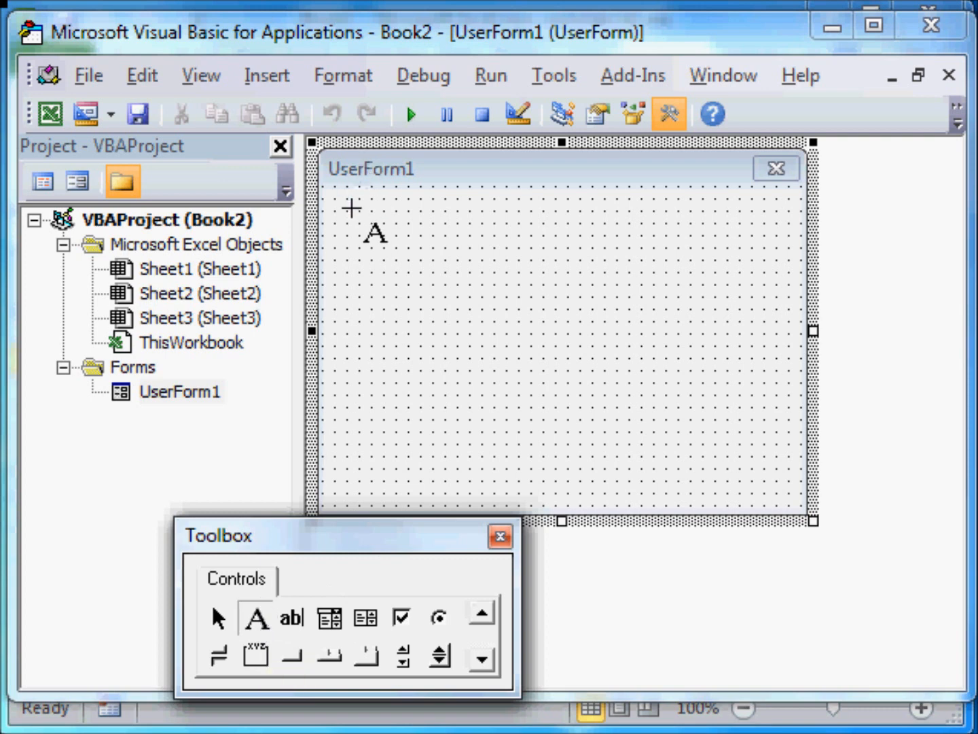
{"action": "left_click_drag", "start_coordinate": [351, 207], "coordinate": [496, 265]}
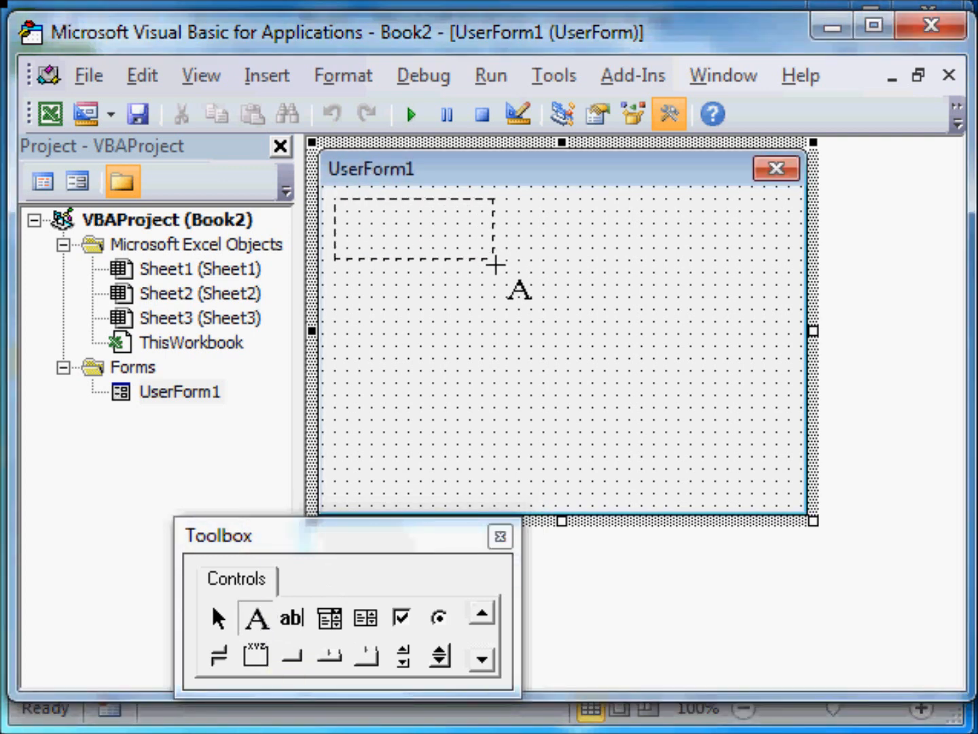
{"action": "left_click_drag", "start_coordinate": [343, 201], "coordinate": [506, 258]}
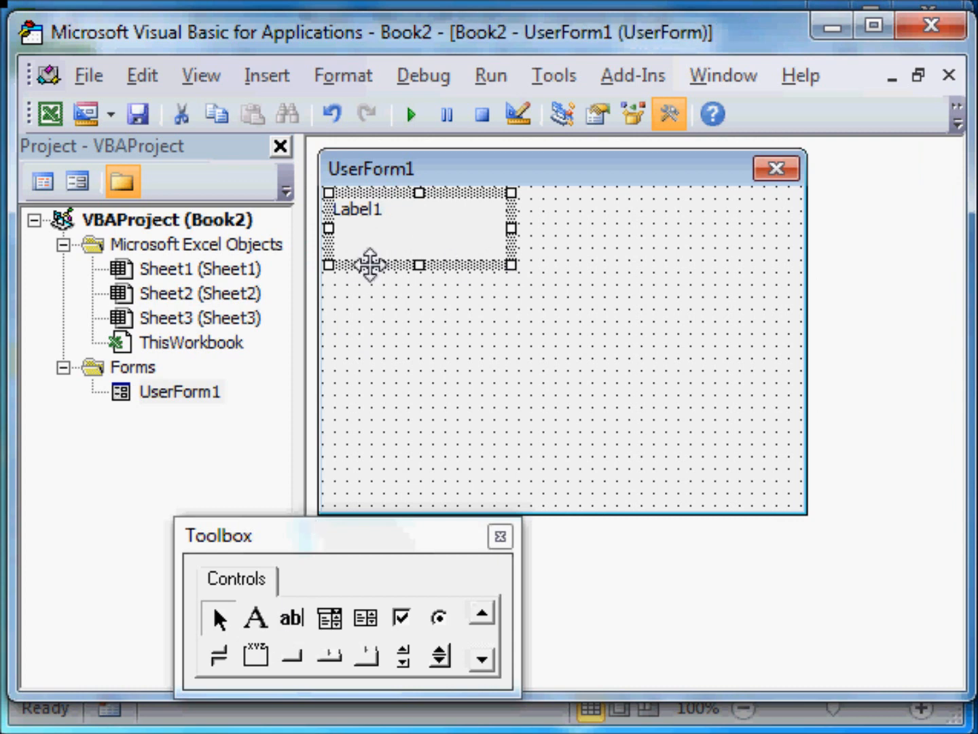
{"action": "right_click", "coordinate": [370, 265]}
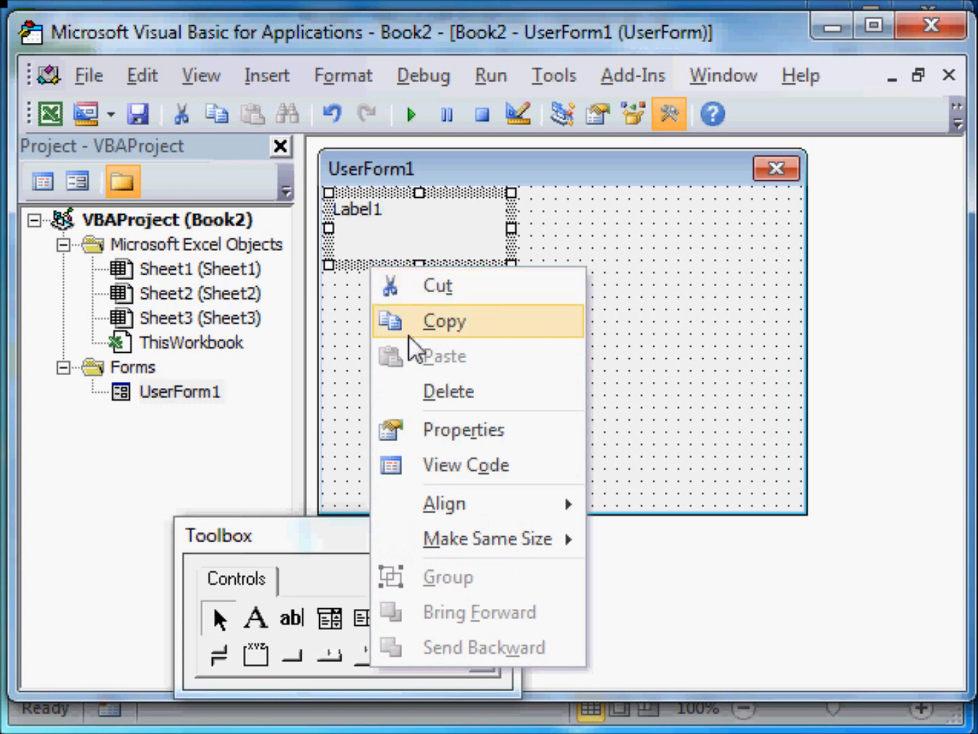
{"action": "left_click", "coordinate": [463, 429]}
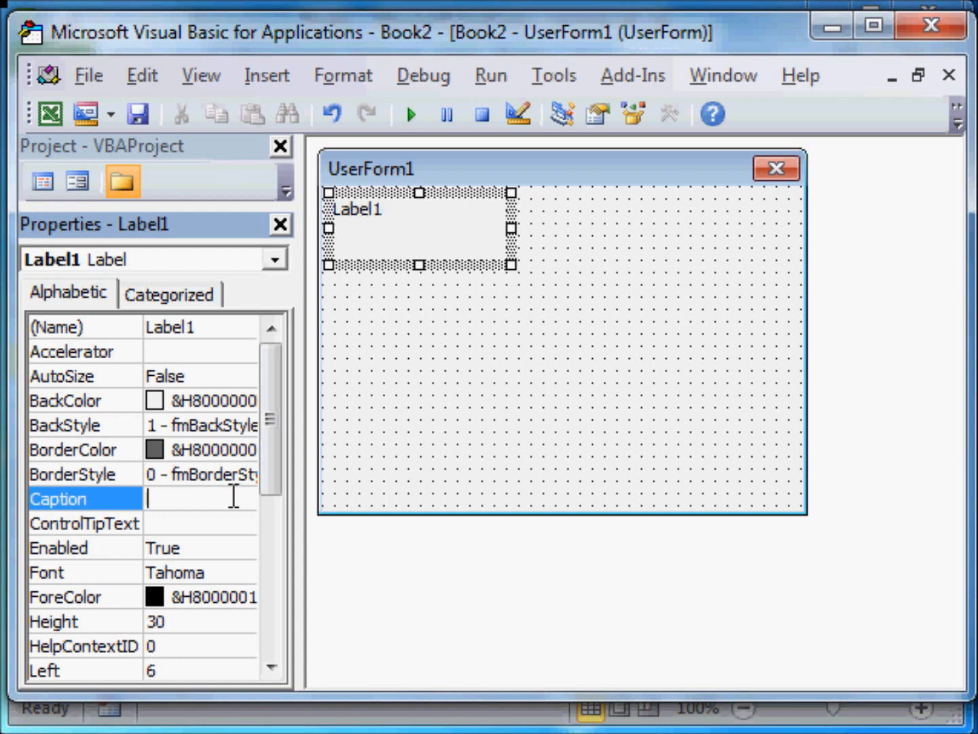
{"action": "type", "text": "Item"}
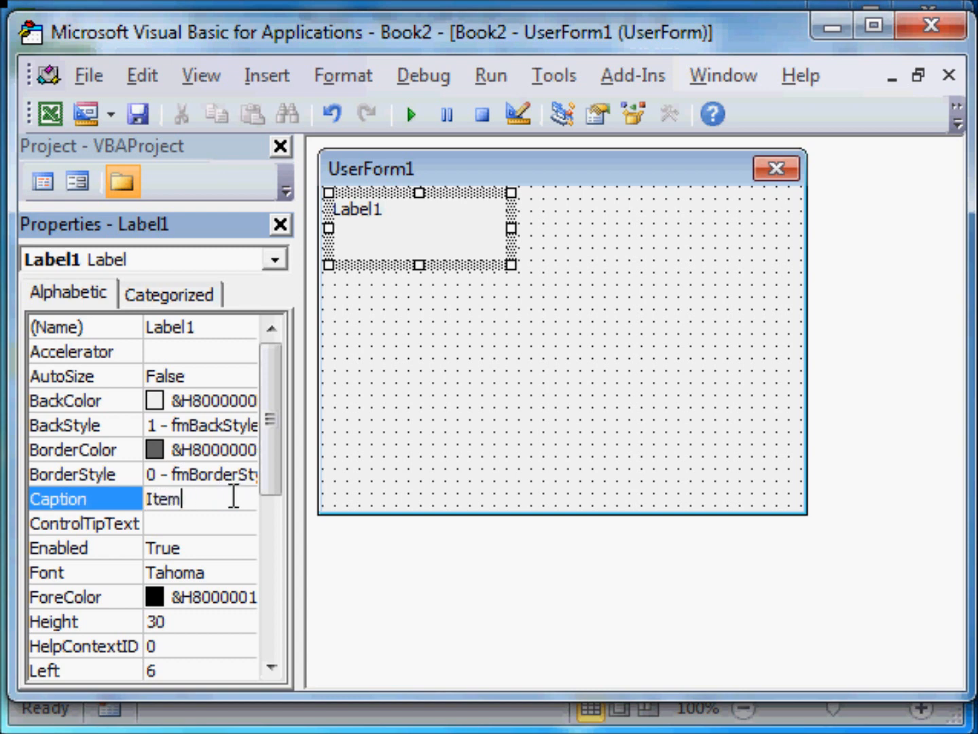
{"action": "type", "text": "Name"}
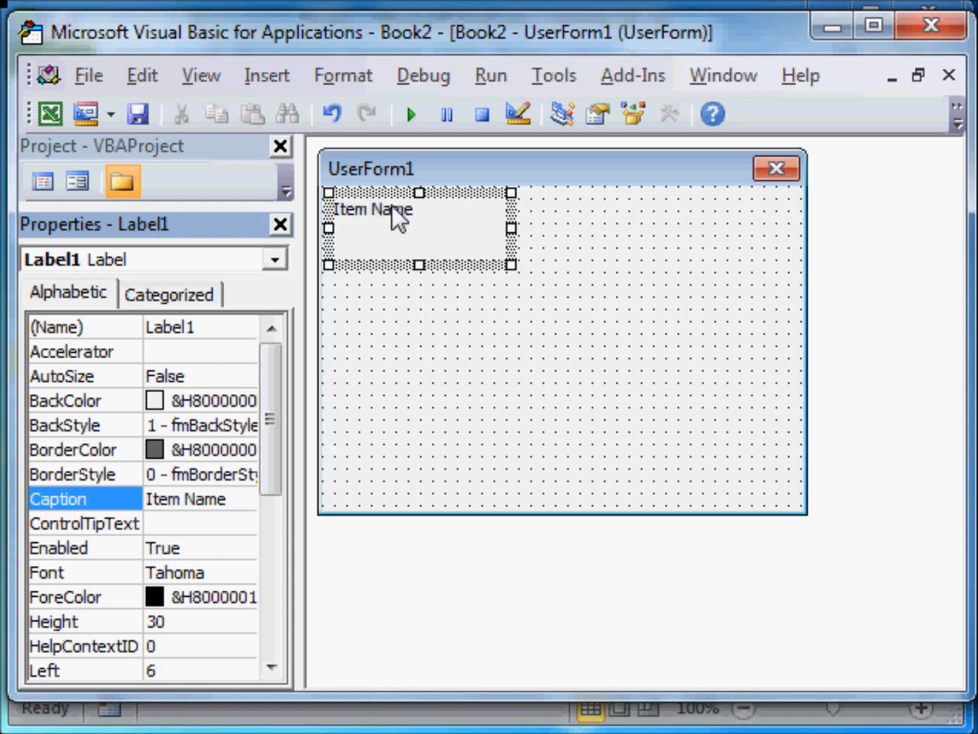
{"action": "mouse_move", "coordinate": [364, 197]}
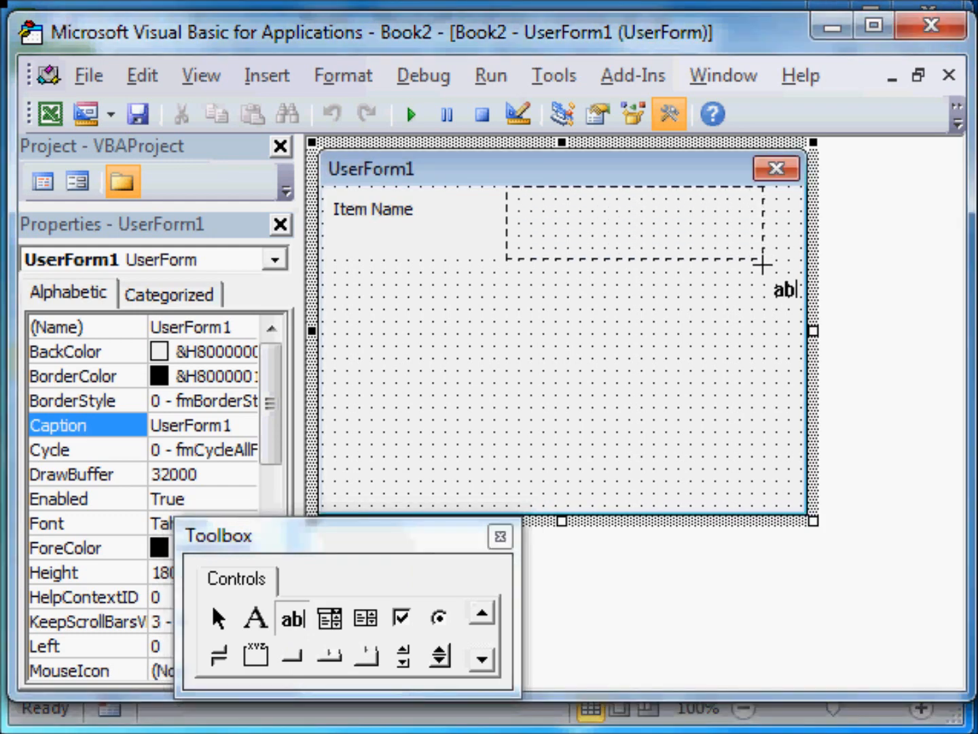
Draw TextBox1 beside Item Name, a 'Price' label below, and TextBox2 beside Price.
{"action": "left_click_drag", "start_coordinate": [510, 200], "coordinate": [768, 265]}
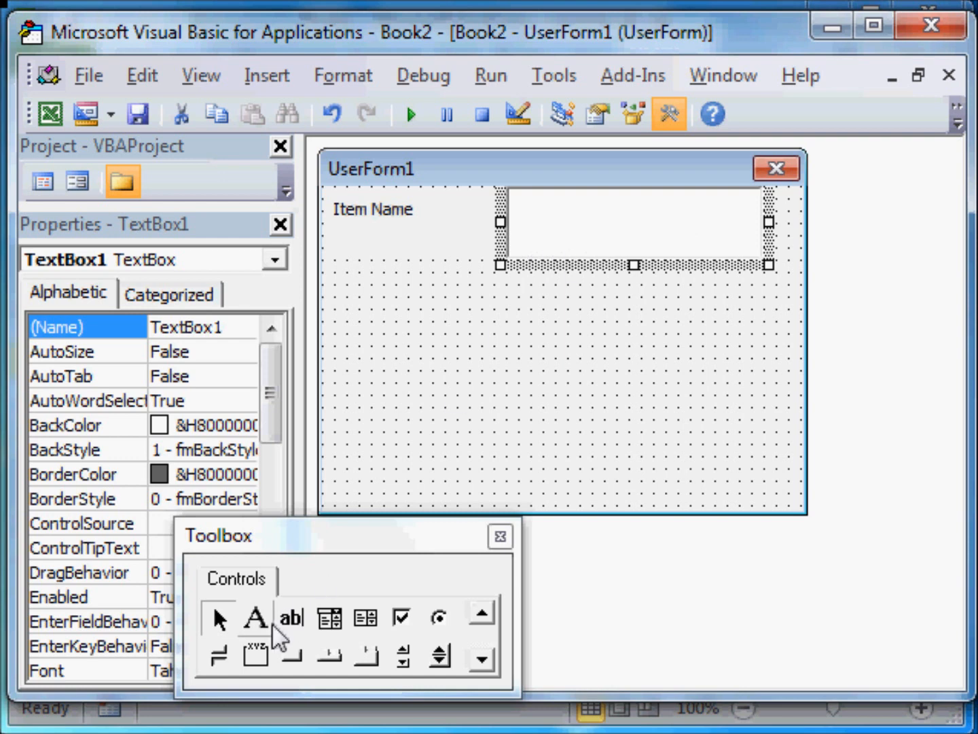
{"action": "left_click", "coordinate": [254, 617]}
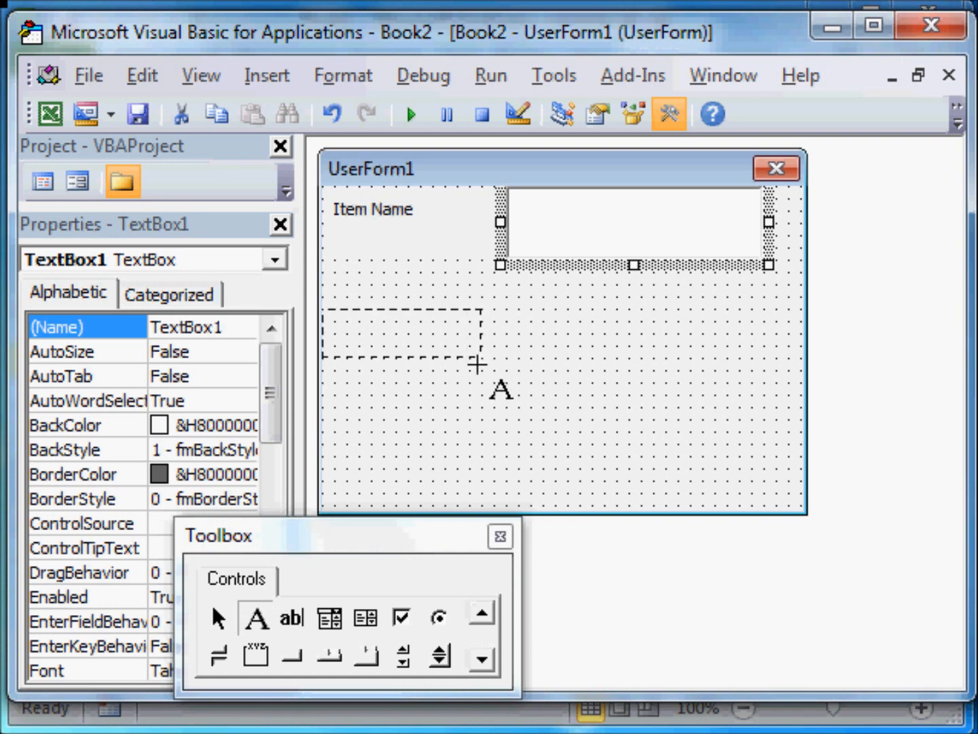
{"action": "left_click_drag", "start_coordinate": [330, 306], "coordinate": [486, 377]}
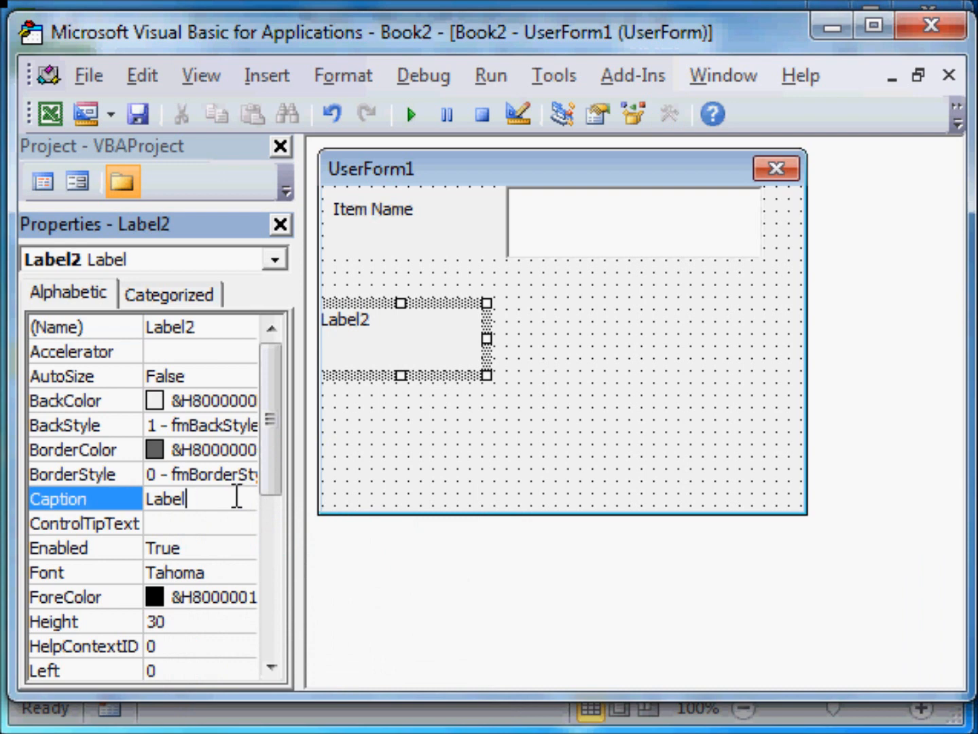
{"action": "type", "text": "P"}
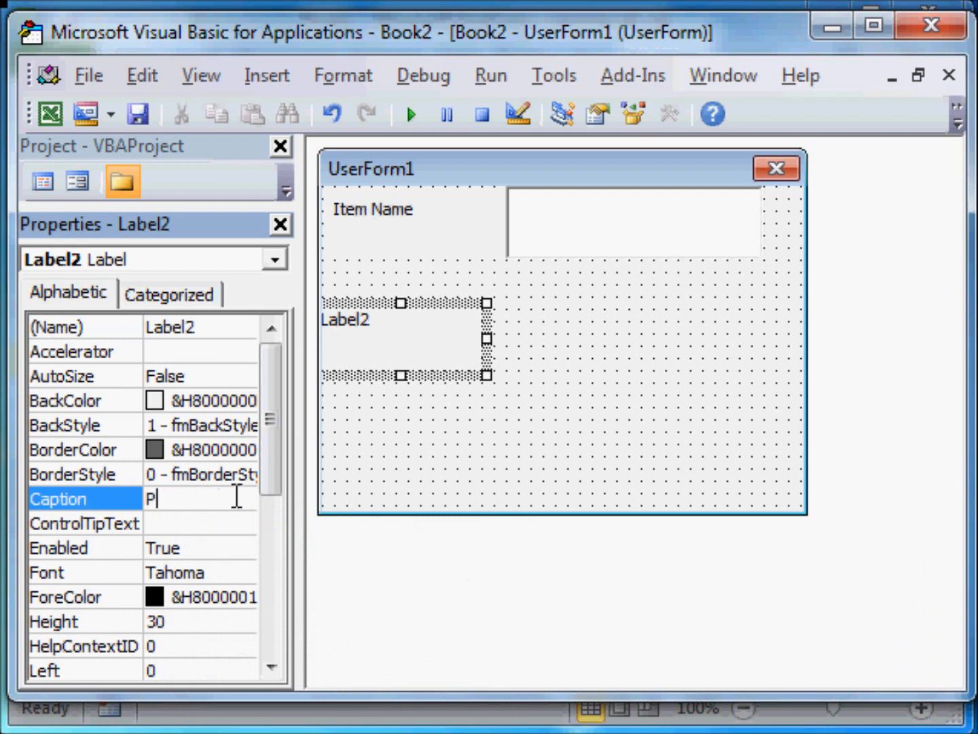
{"action": "type", "text": "rice"}
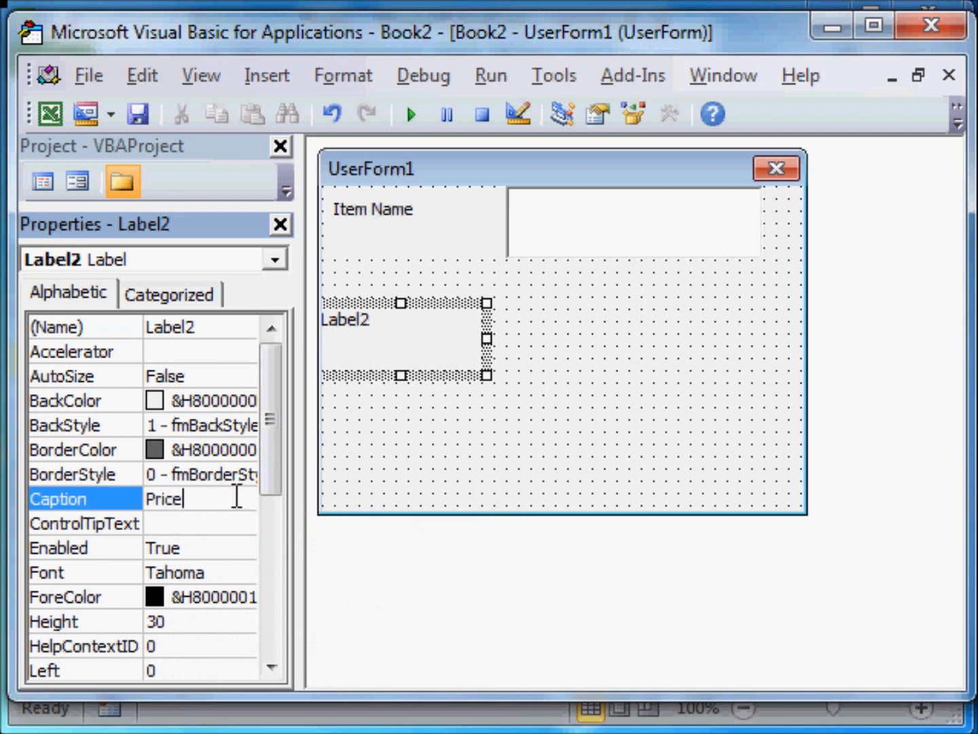
{"action": "key", "text": "Enter"}
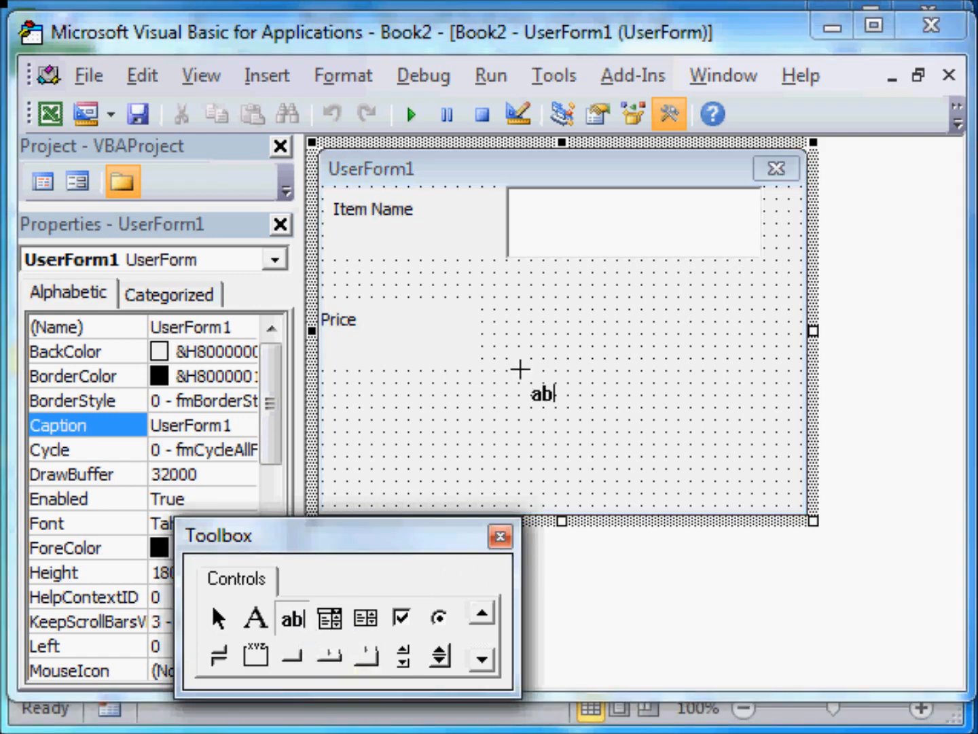
{"action": "left_click_drag", "start_coordinate": [510, 371], "coordinate": [604, 306]}
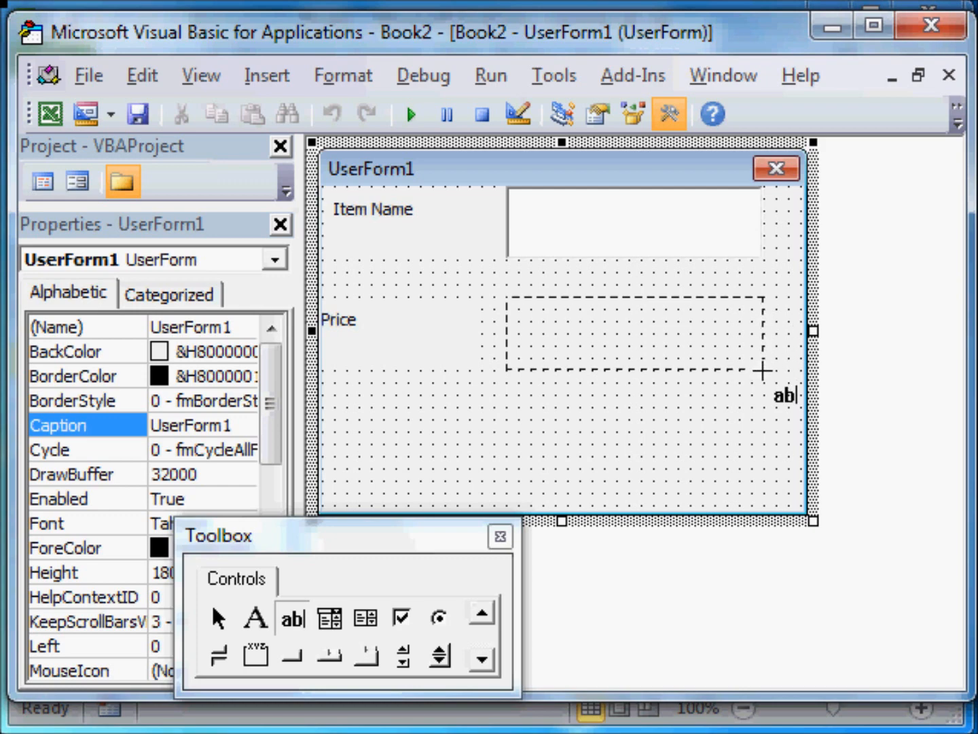
{"action": "left_click_drag", "start_coordinate": [506, 298], "coordinate": [761, 370]}
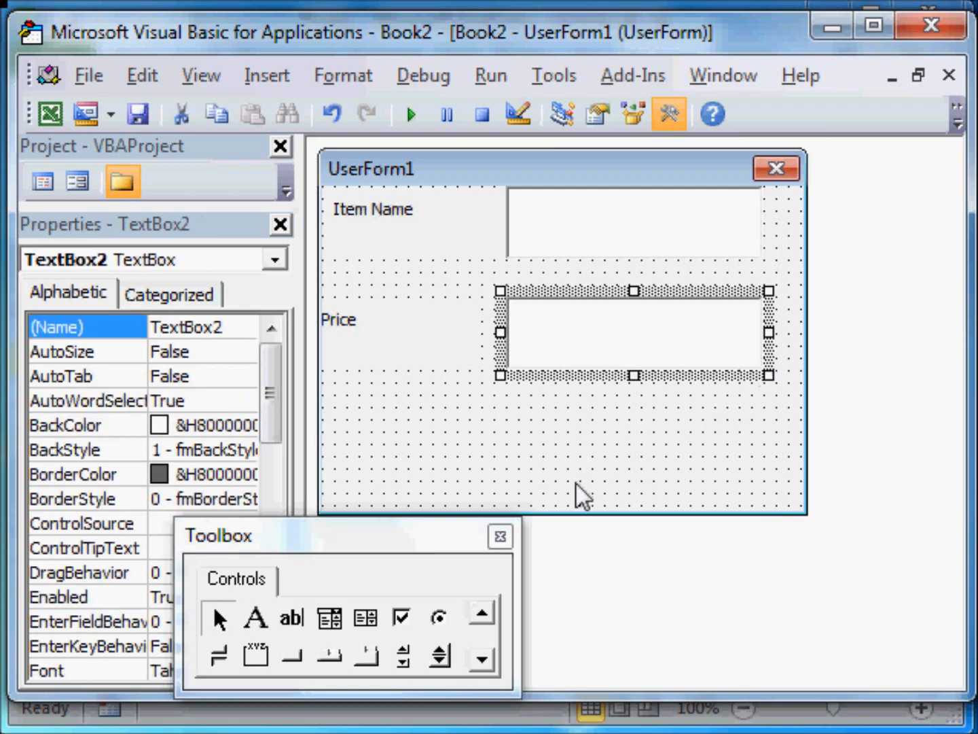
{"action": "mouse_move", "coordinate": [291, 657]}
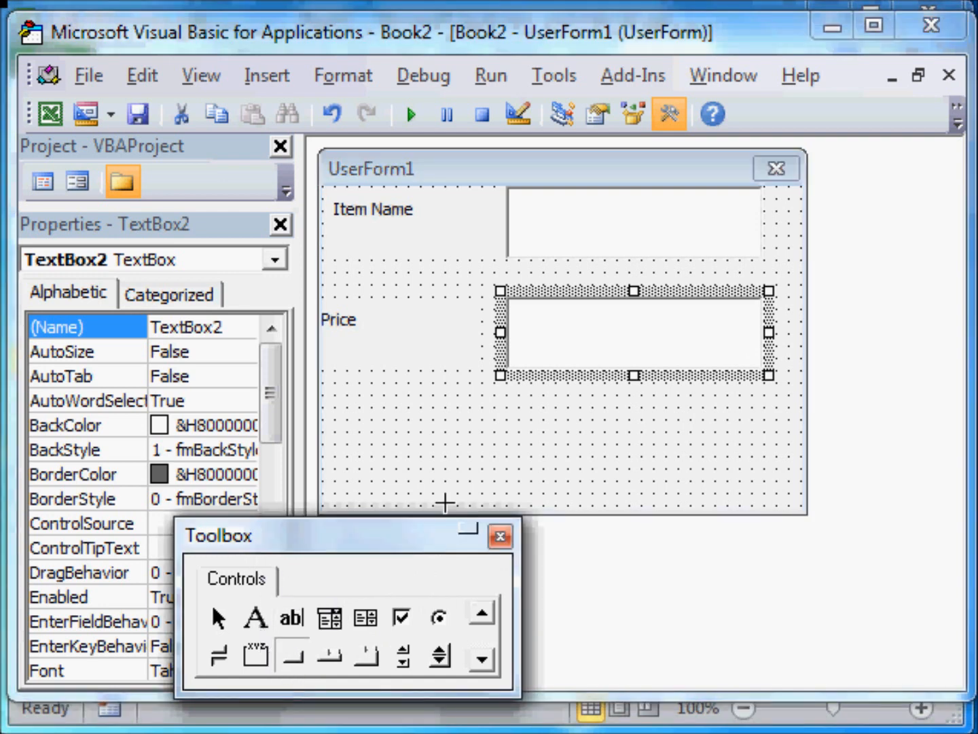
Draw a command button below the Price box and caption it 'Submit'.
{"action": "left_click_drag", "start_coordinate": [391, 404], "coordinate": [516, 496]}
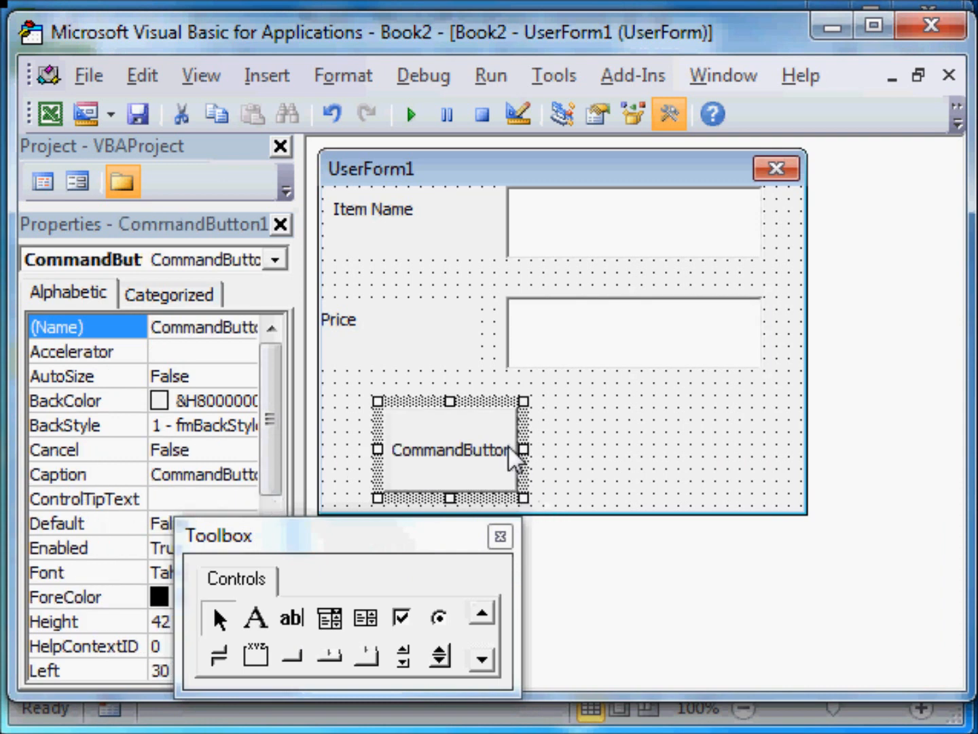
{"action": "left_click", "coordinate": [57, 474]}
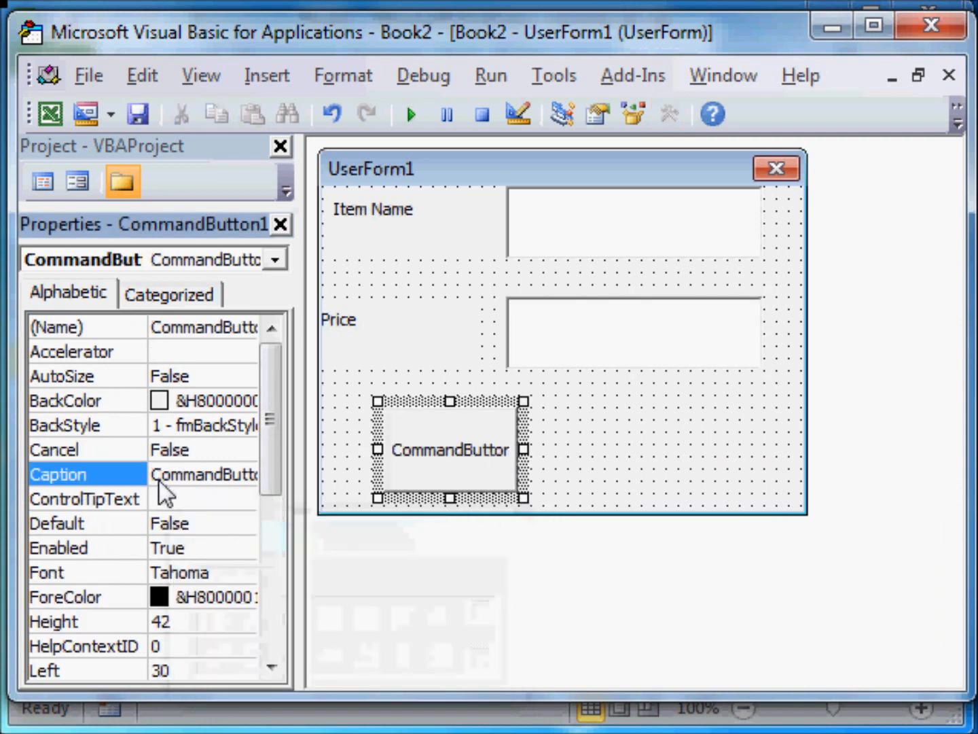
{"action": "left_click", "coordinate": [204, 475]}
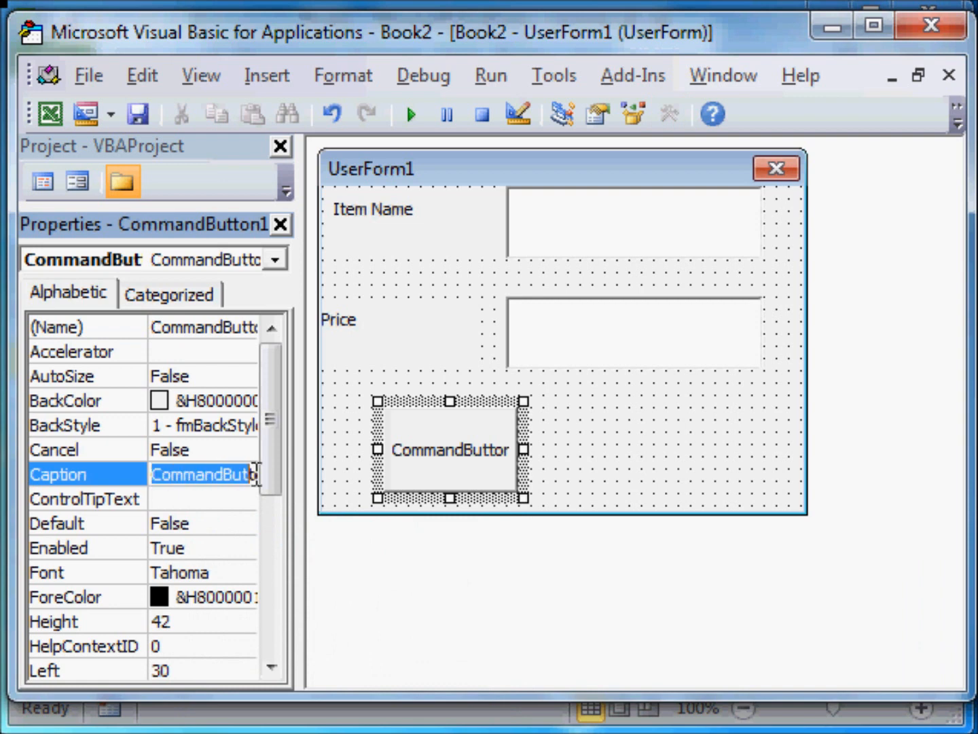
{"action": "type", "text": "S"}
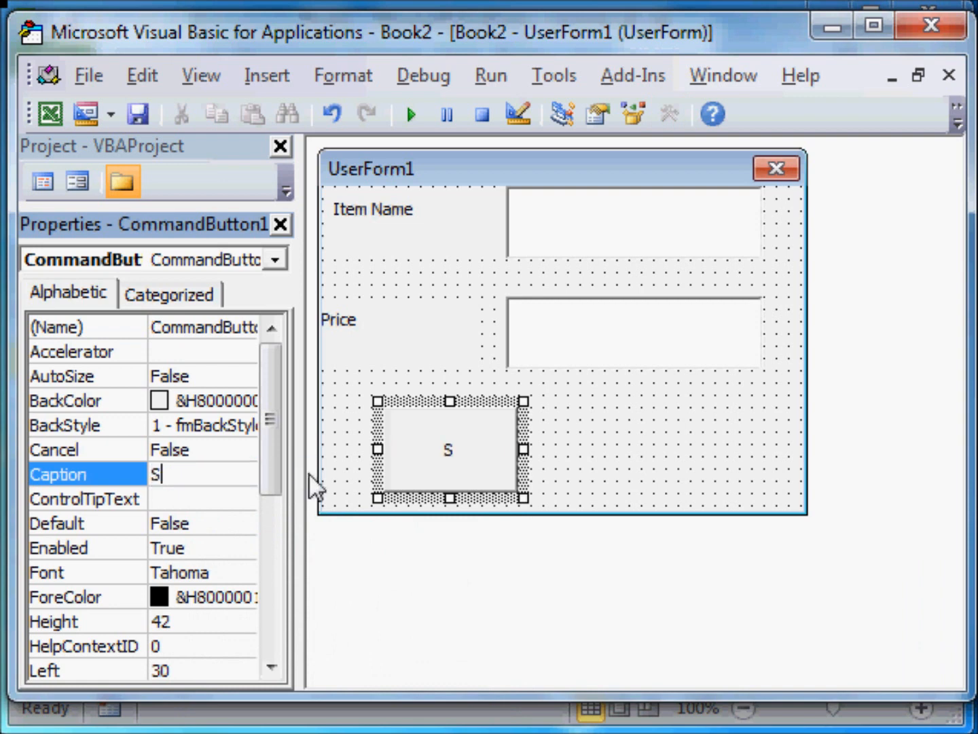
{"action": "type", "text": "ubmit"}
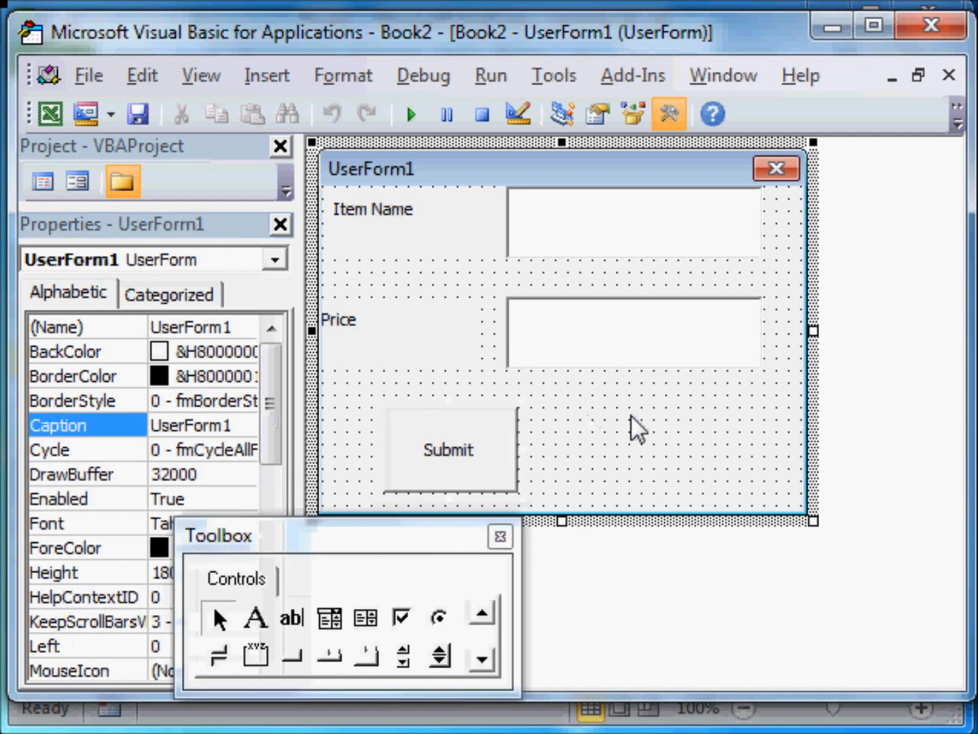
{"action": "mouse_move", "coordinate": [293, 672]}
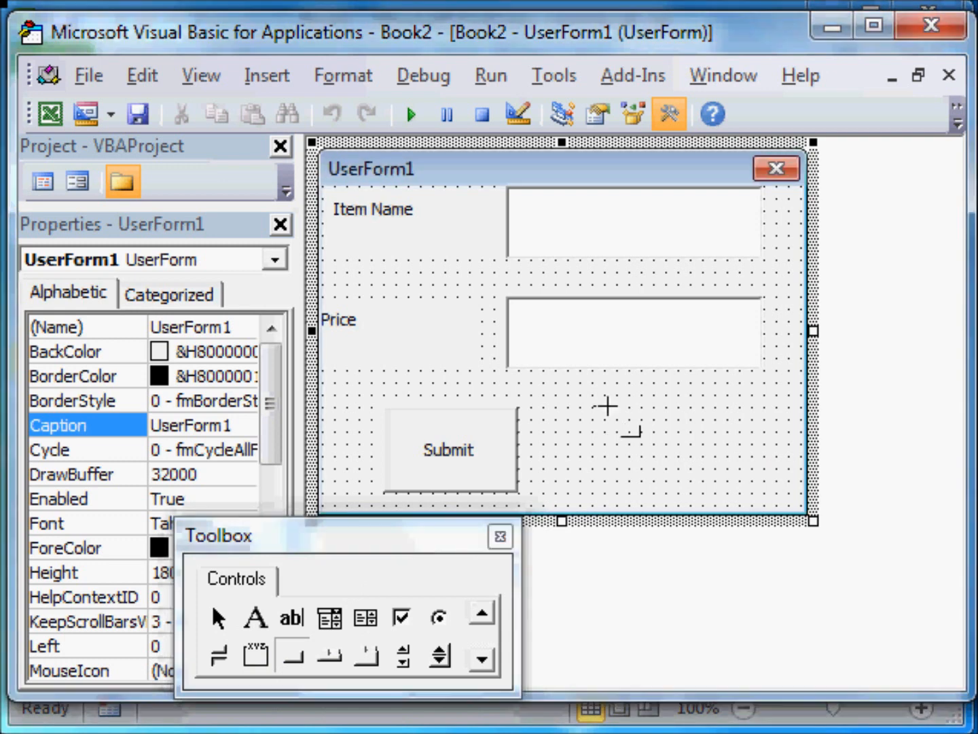
Draw a second command button right of Submit and caption it 'Close'.
{"action": "left_click_drag", "start_coordinate": [603, 406], "coordinate": [720, 486]}
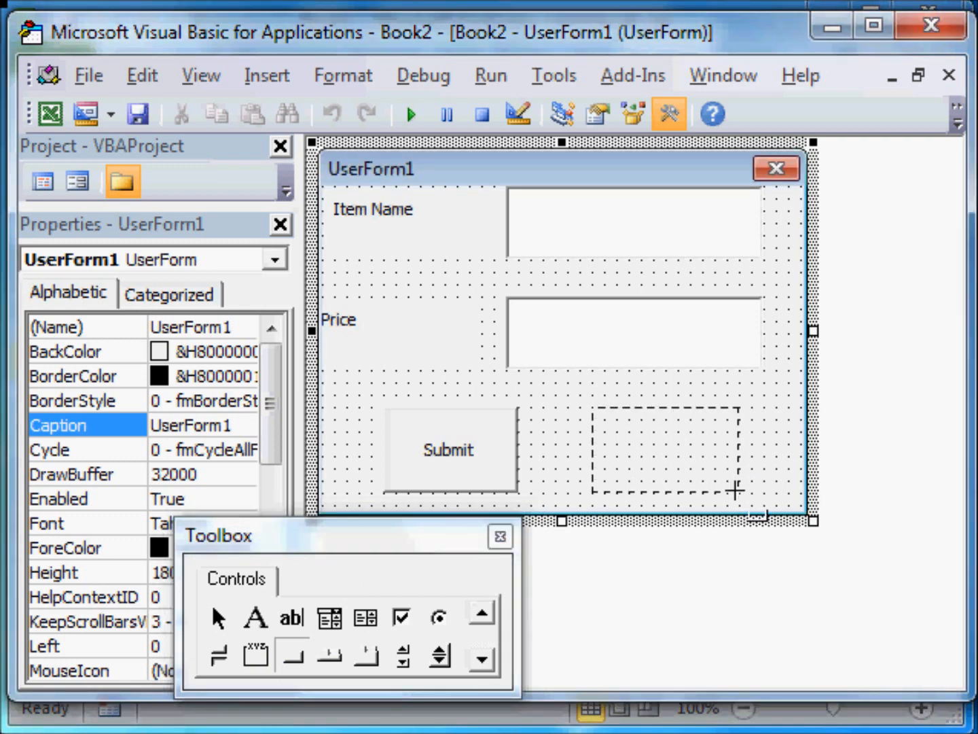
{"action": "left_click_drag", "start_coordinate": [594, 408], "coordinate": [730, 496]}
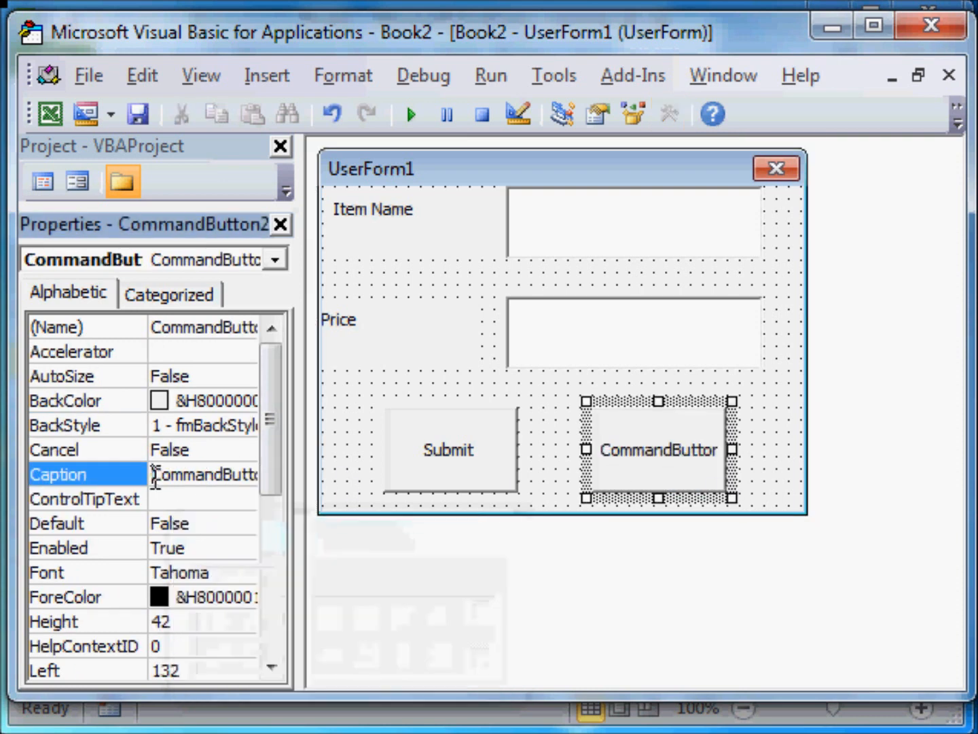
{"action": "type", "text": "C"}
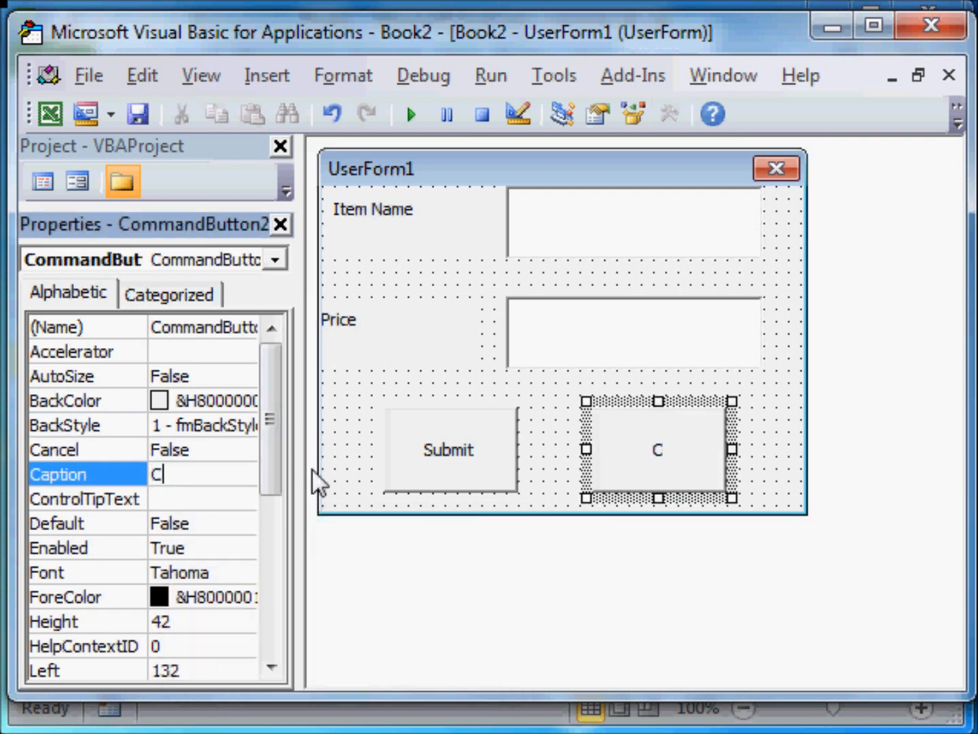
{"action": "type", "text": "lose"}
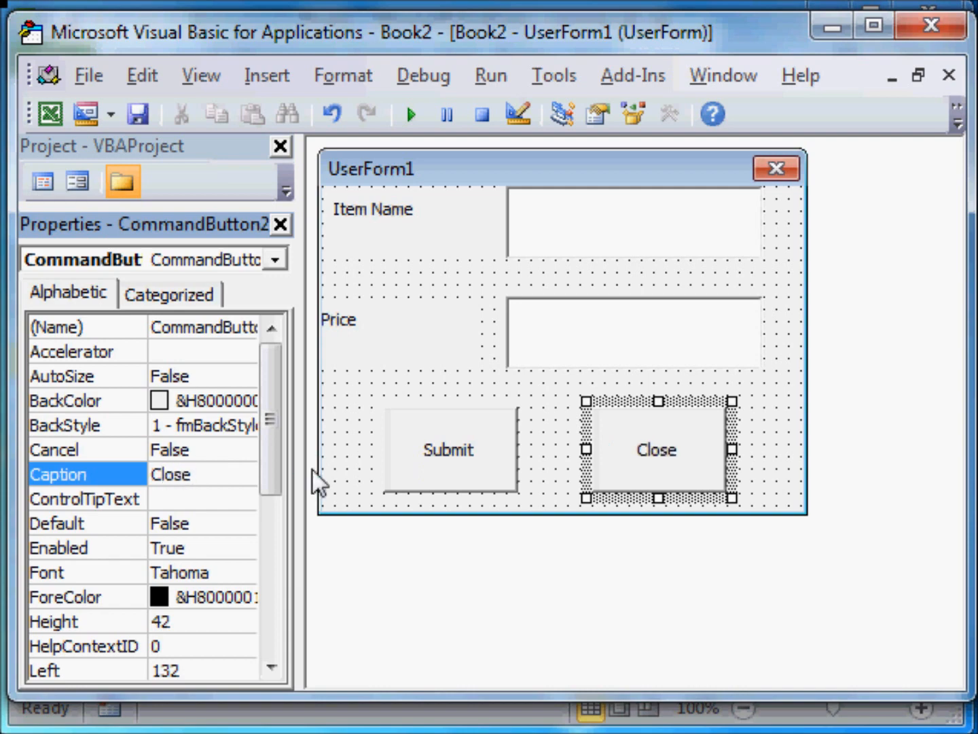
{"action": "mouse_move", "coordinate": [562, 471]}
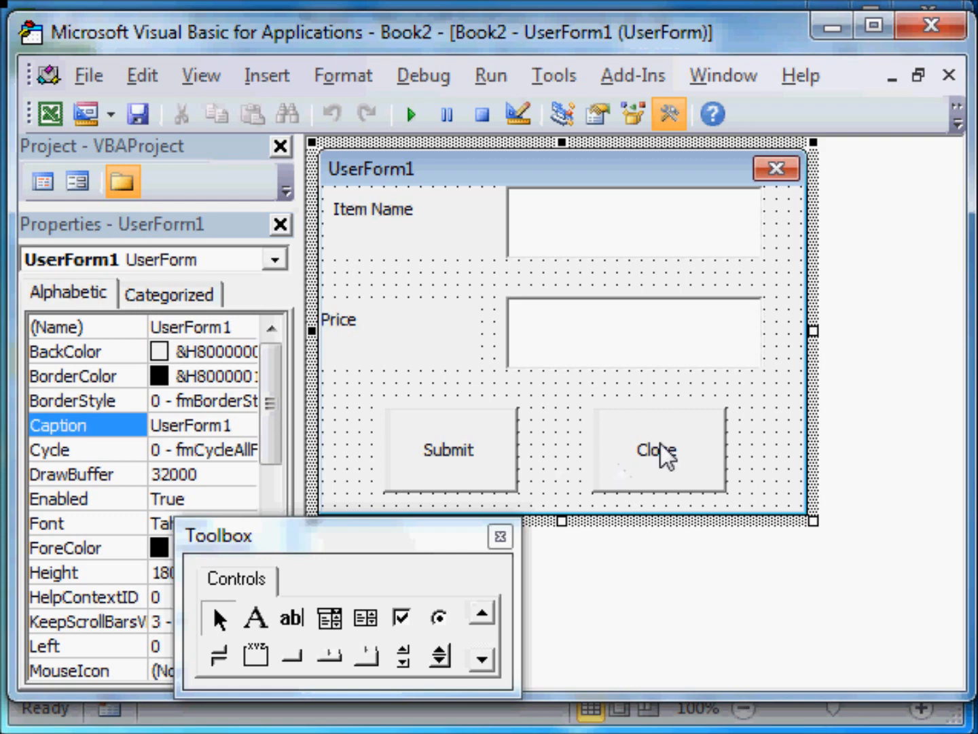
{"action": "left_click", "coordinate": [657, 451]}
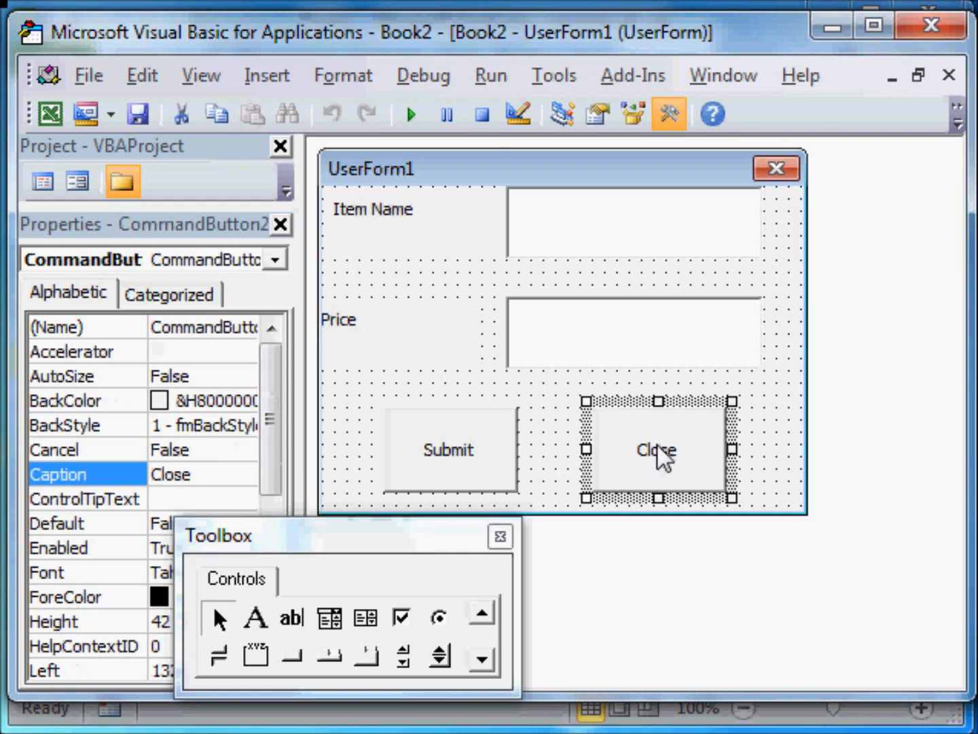
Add the line 'Unload Me' to the Close button's CommandButton2_Click procedure.
{"action": "double_click", "coordinate": [656, 451]}
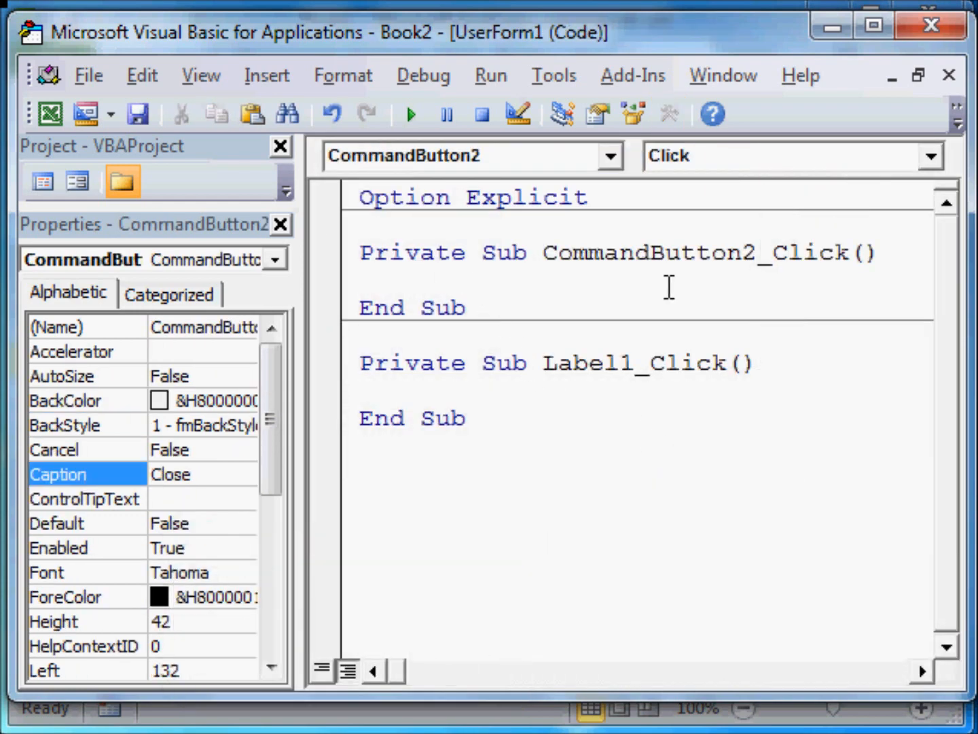
{"action": "type", "text": "U"}
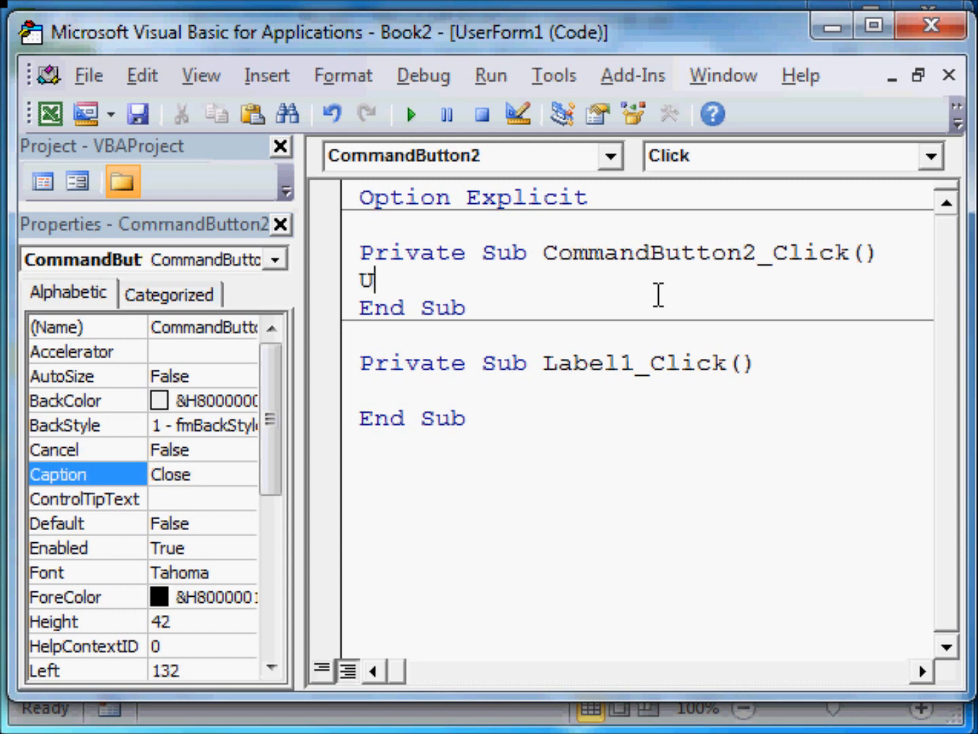
{"action": "type", "text": "nload"}
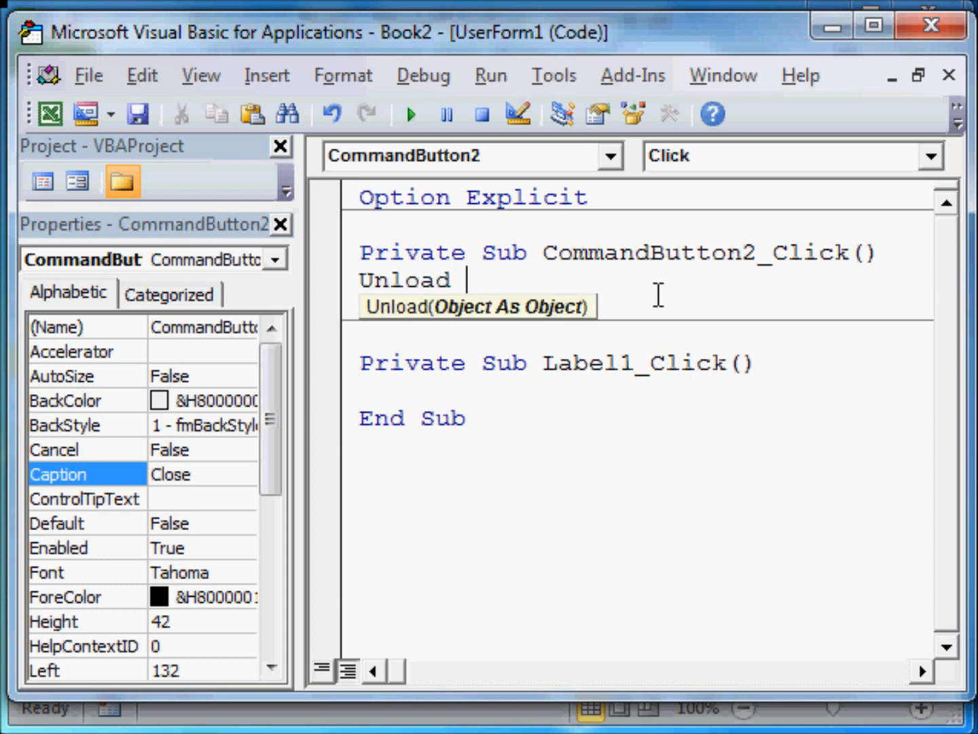
{"action": "type", "text": "Me"}
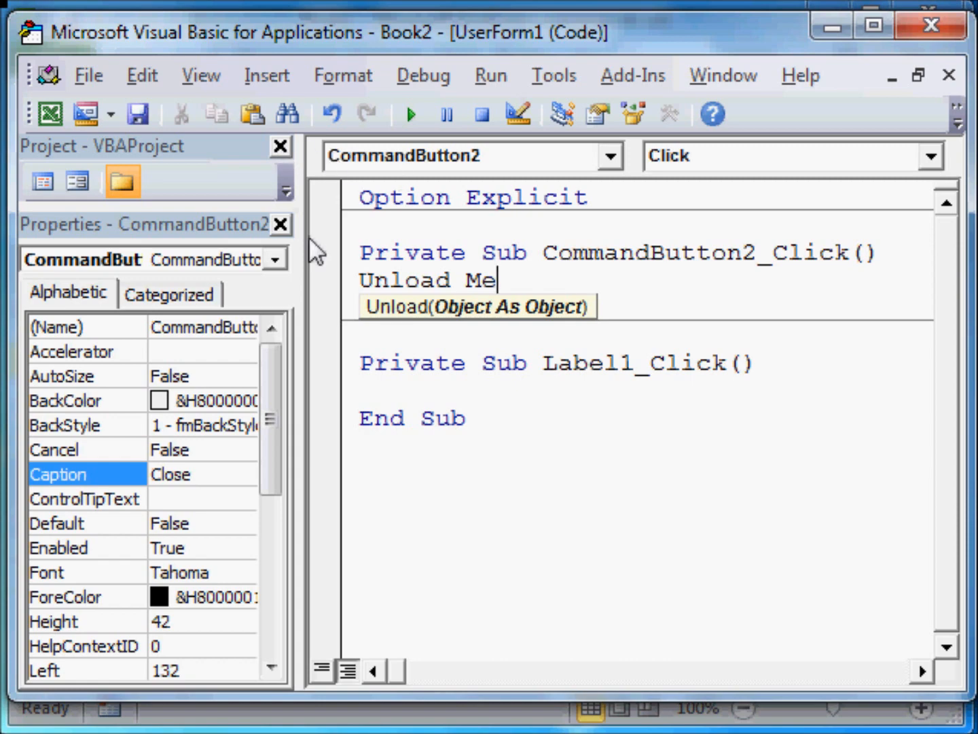
{"action": "left_click", "coordinate": [199, 76]}
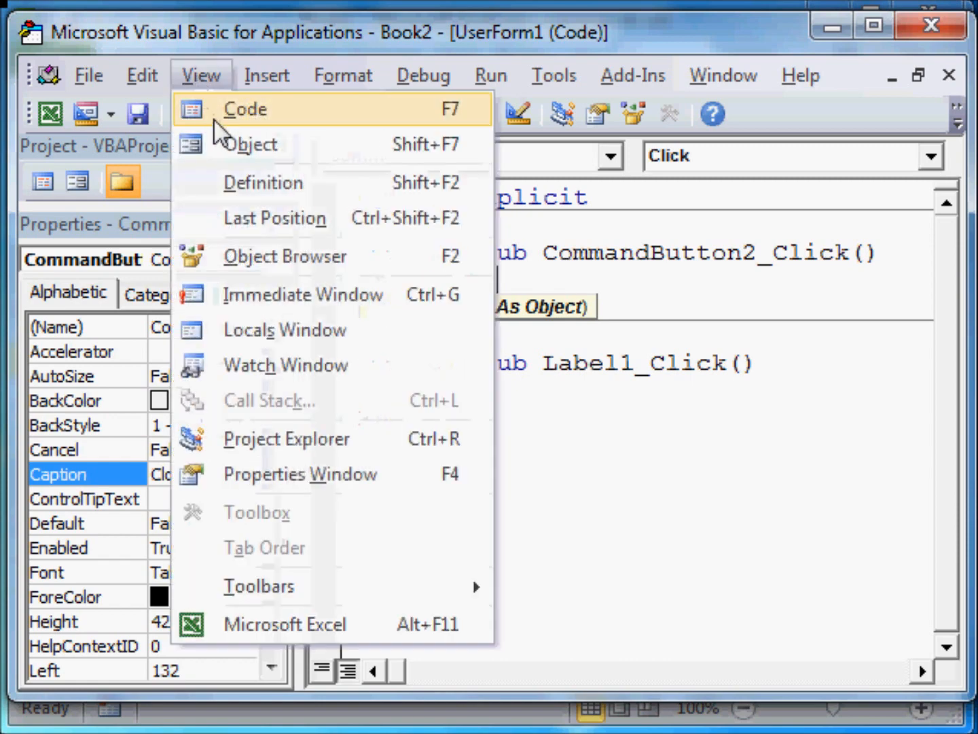
View the UserForm1 design, then switch back to its code window.
{"action": "left_click", "coordinate": [254, 144]}
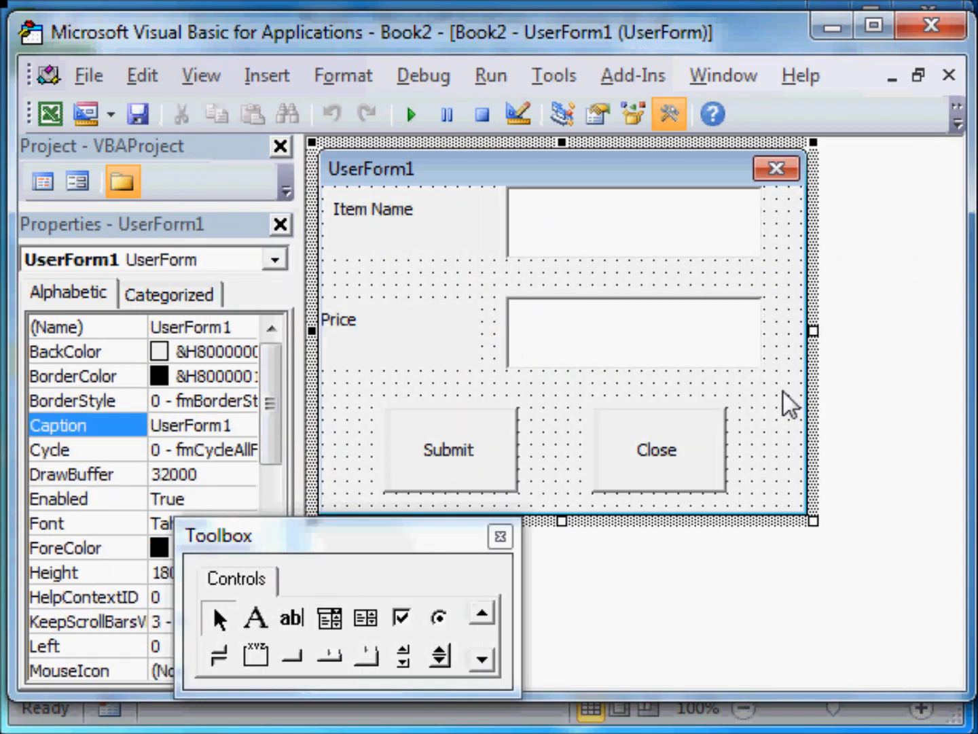
{"action": "mouse_move", "coordinate": [418, 343]}
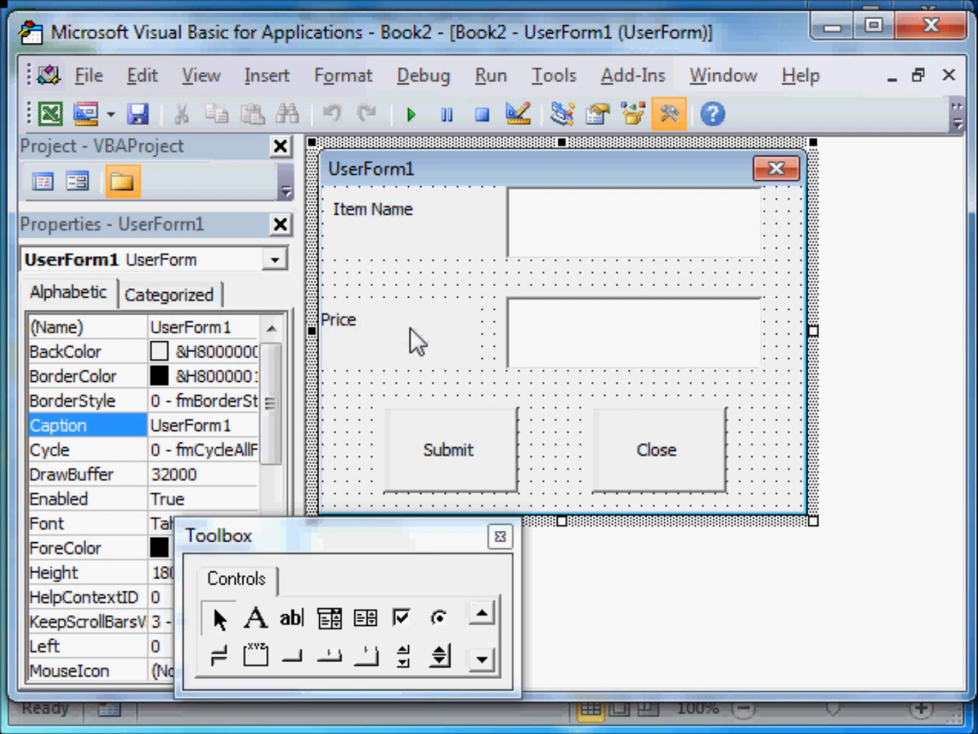
{"action": "mouse_move", "coordinate": [421, 265]}
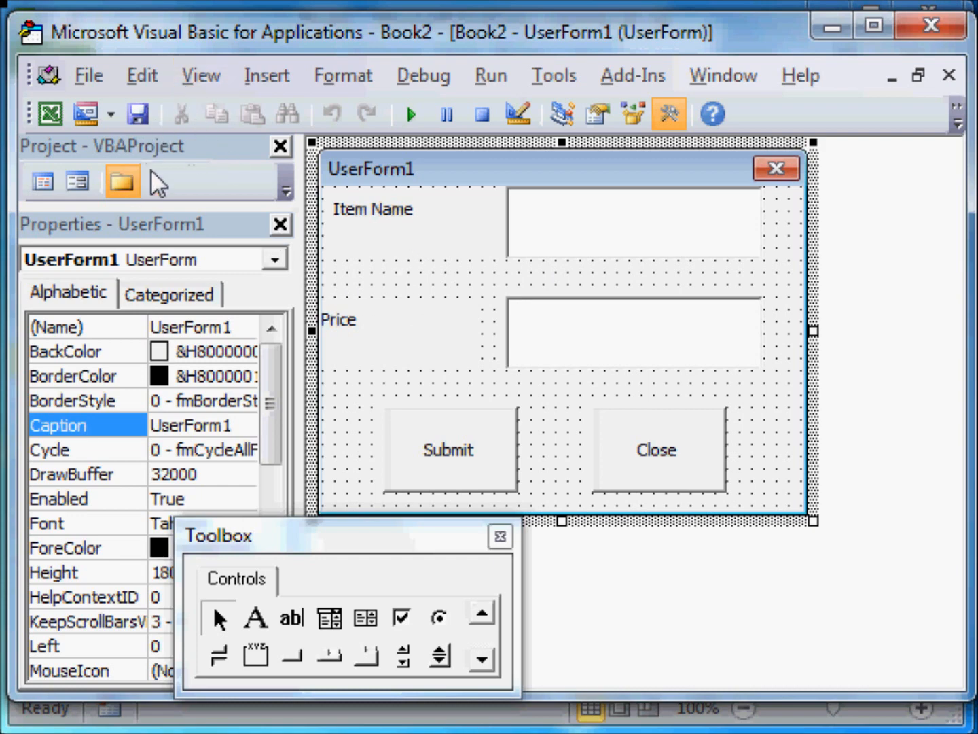
{"action": "left_click", "coordinate": [201, 74]}
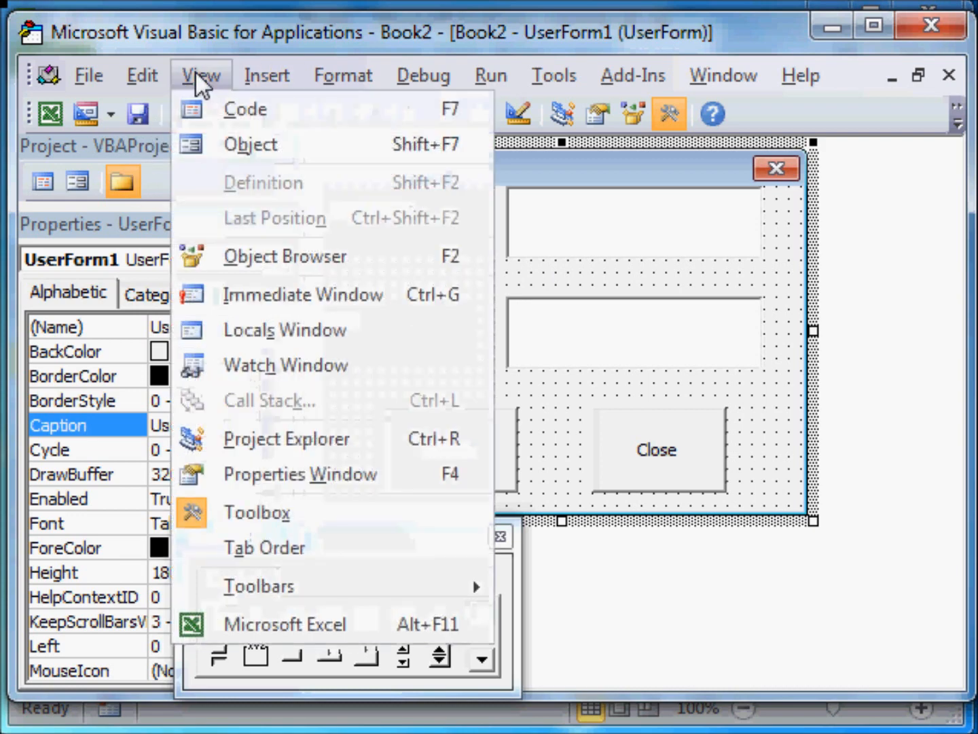
{"action": "left_click", "coordinate": [244, 109]}
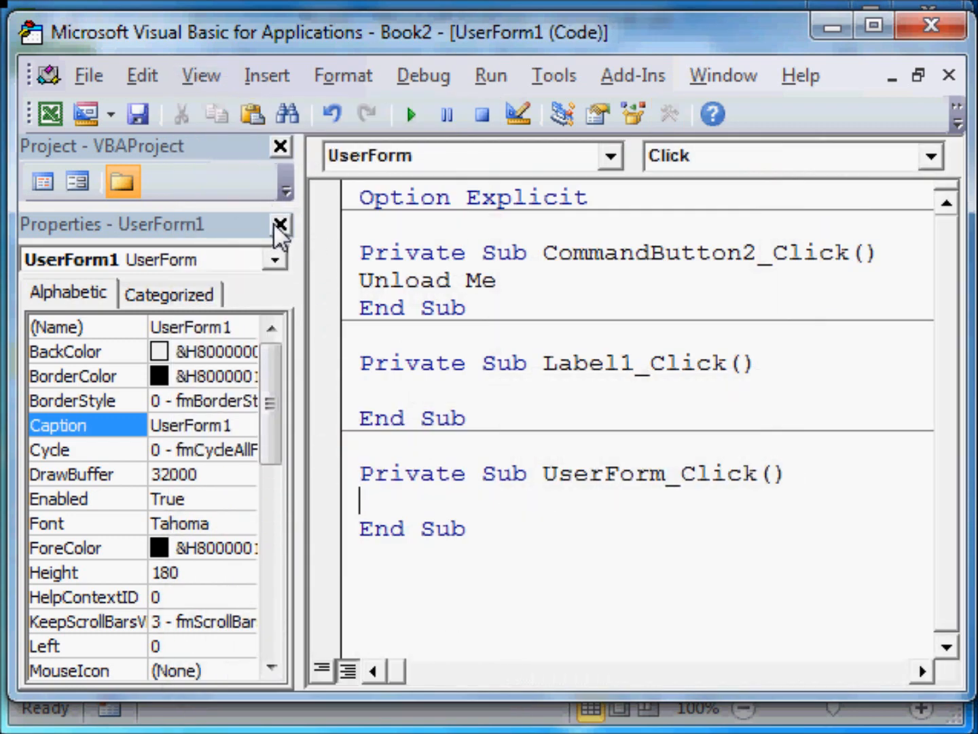
Close the Properties window and open the ThisWorkbook code module.
{"action": "left_click", "coordinate": [275, 224]}
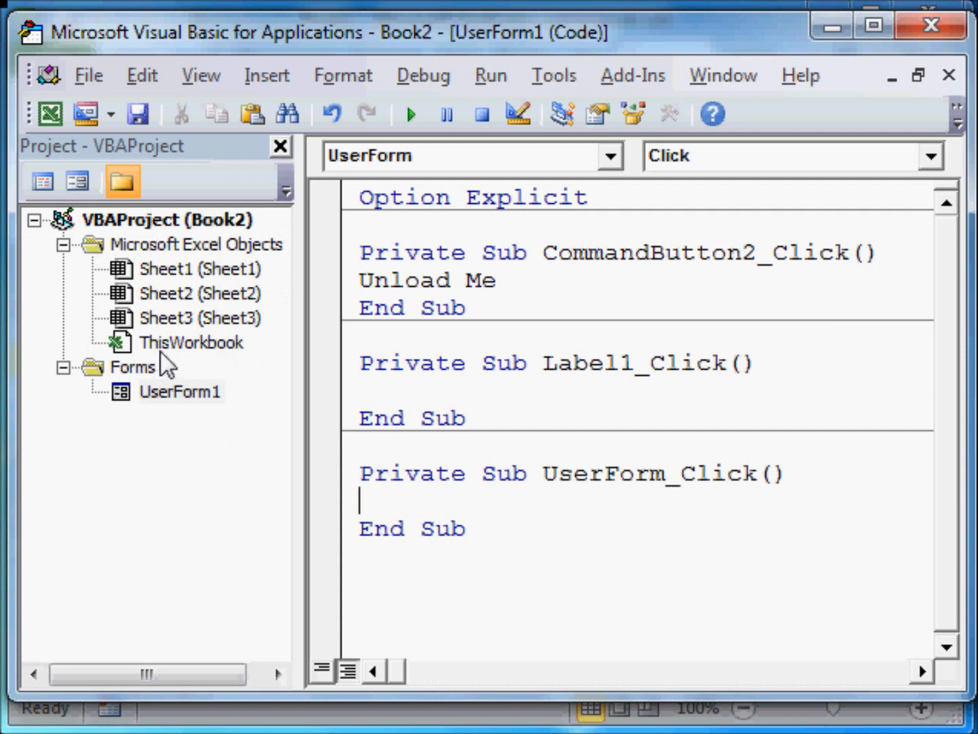
{"action": "mouse_move", "coordinate": [207, 355]}
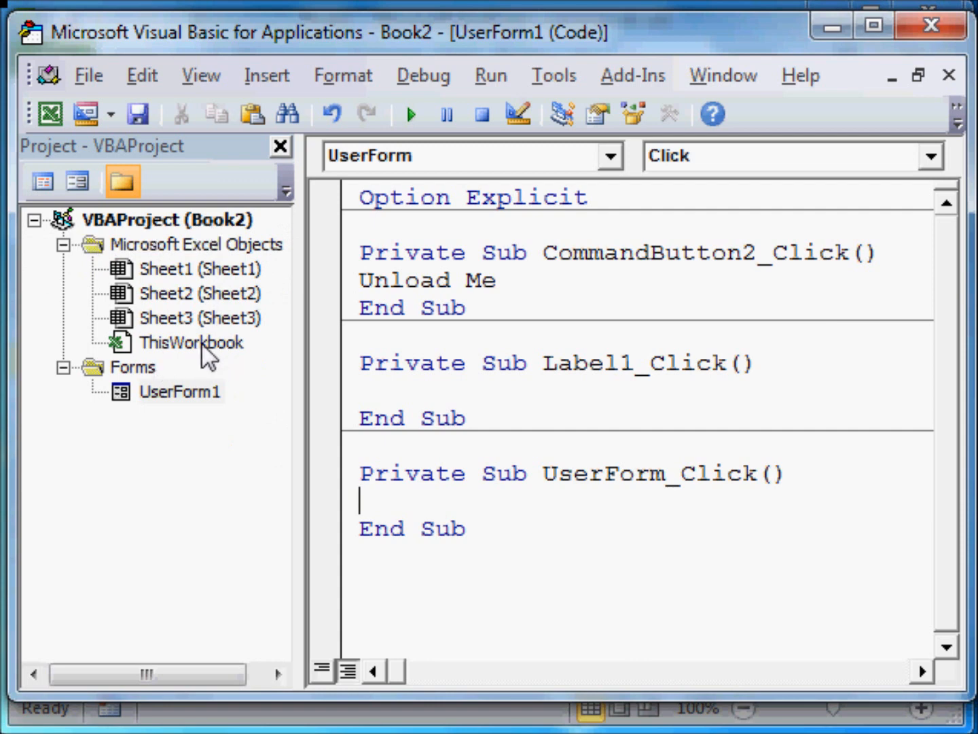
{"action": "double_click", "coordinate": [190, 343]}
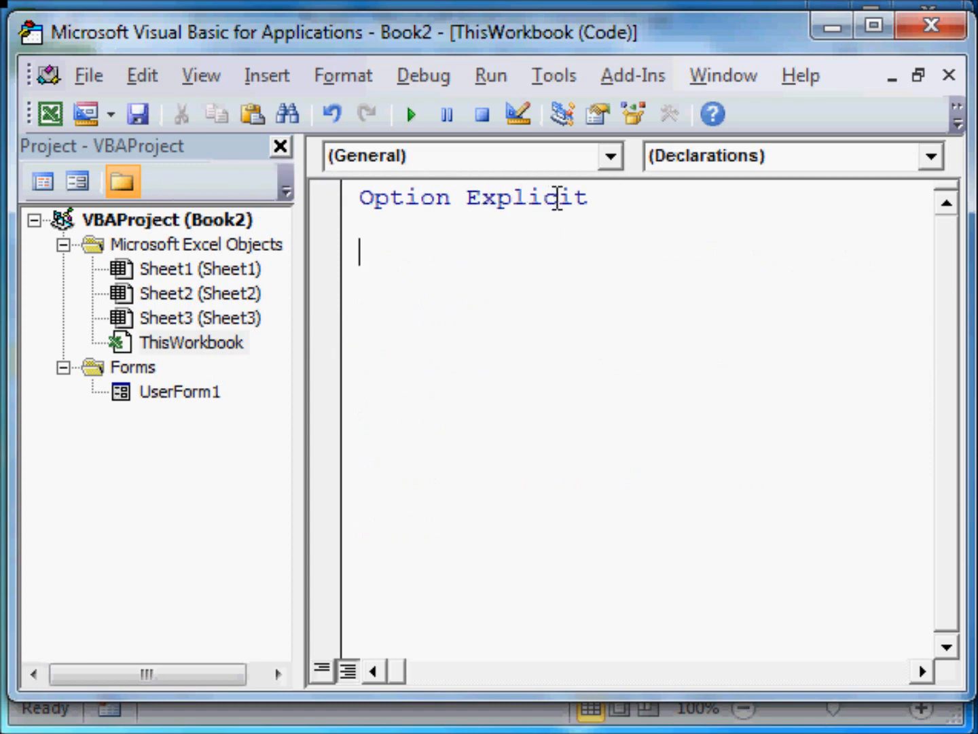
Create the Workbook_Open procedure and enter 'Userform1.Show' inside it.
{"action": "left_click", "coordinate": [612, 155]}
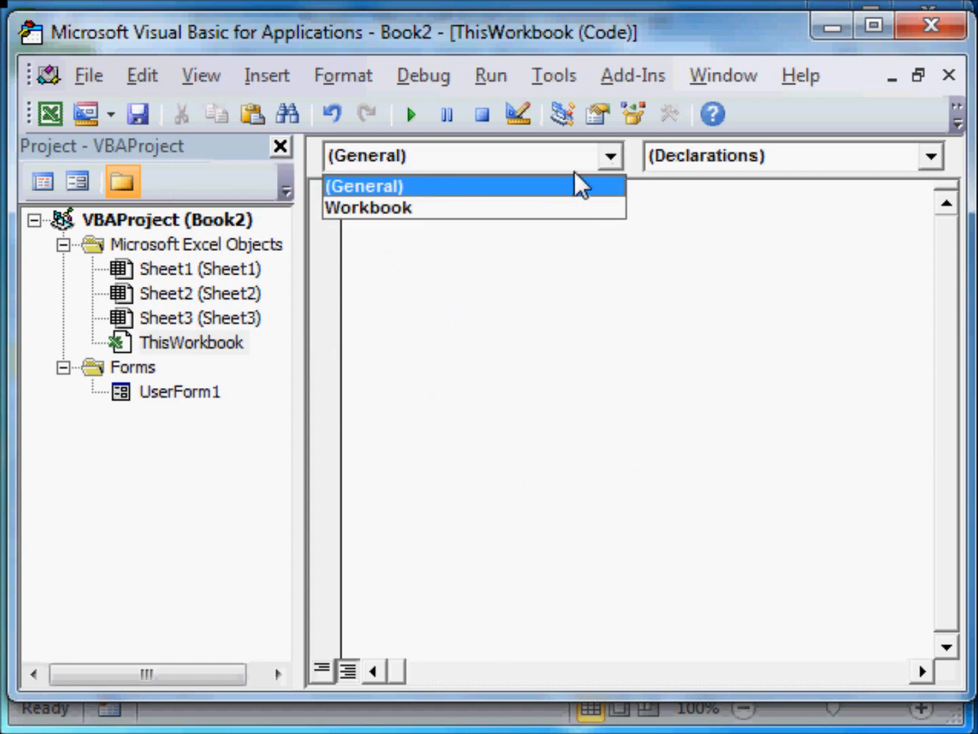
{"action": "left_click", "coordinate": [368, 207]}
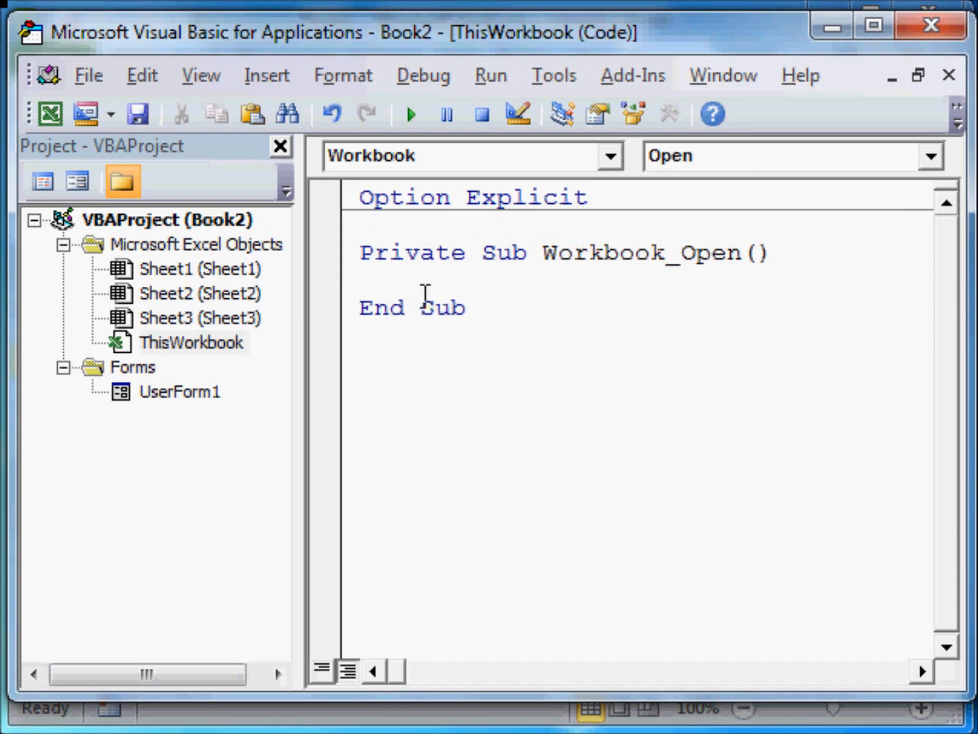
{"action": "mouse_move", "coordinate": [662, 404]}
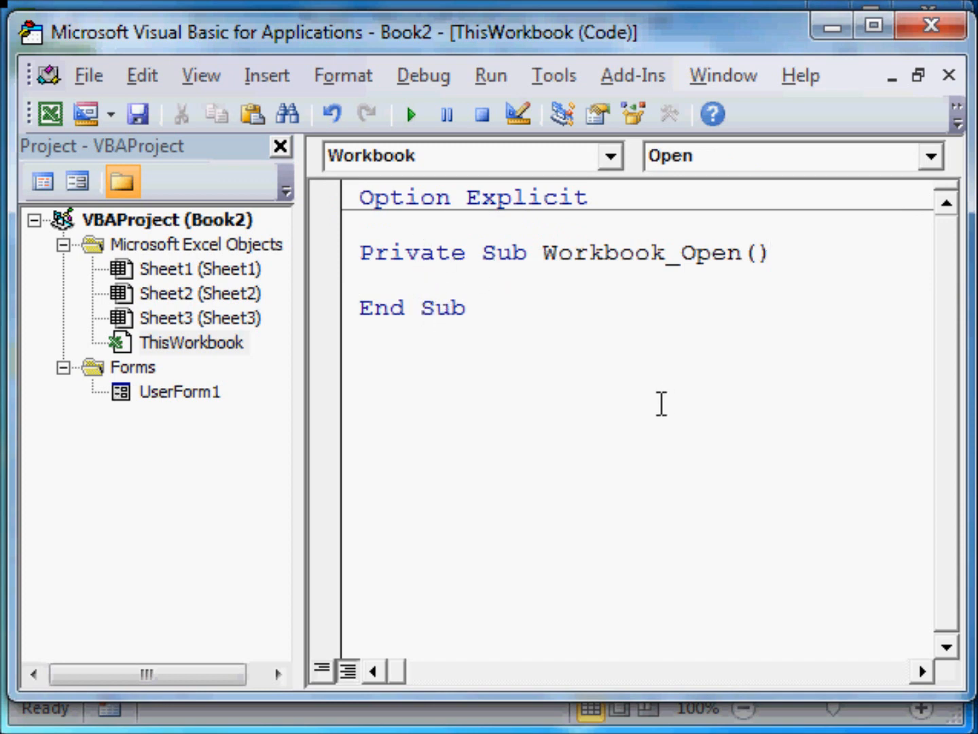
{"action": "type", "text": "Use"}
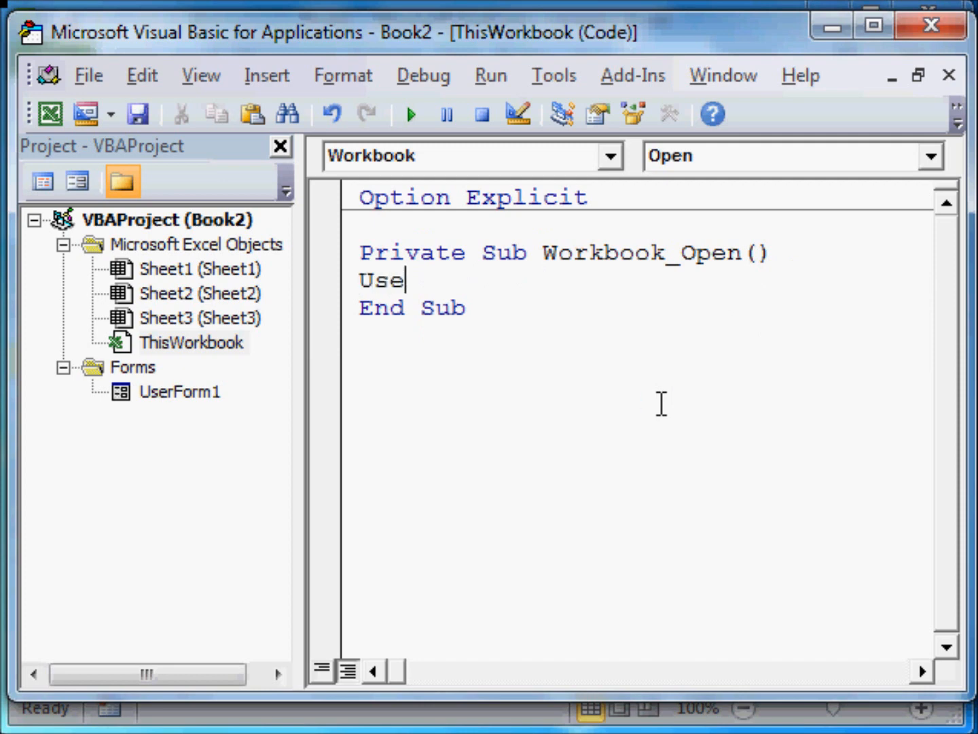
{"action": "type", "text": "rform"}
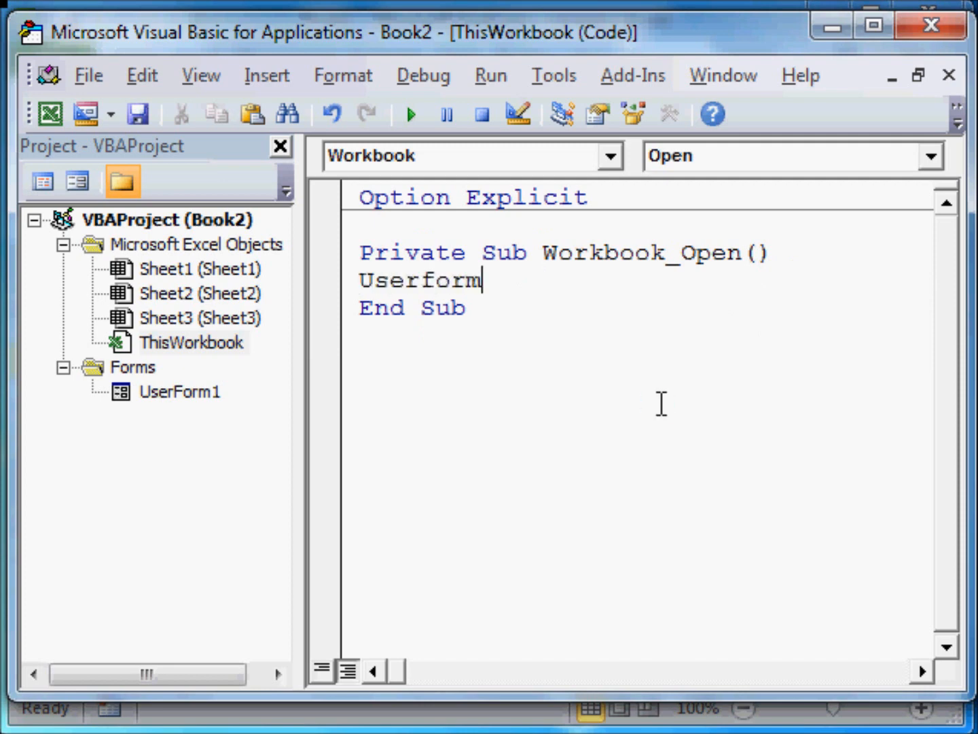
{"action": "type", "text": "1"}
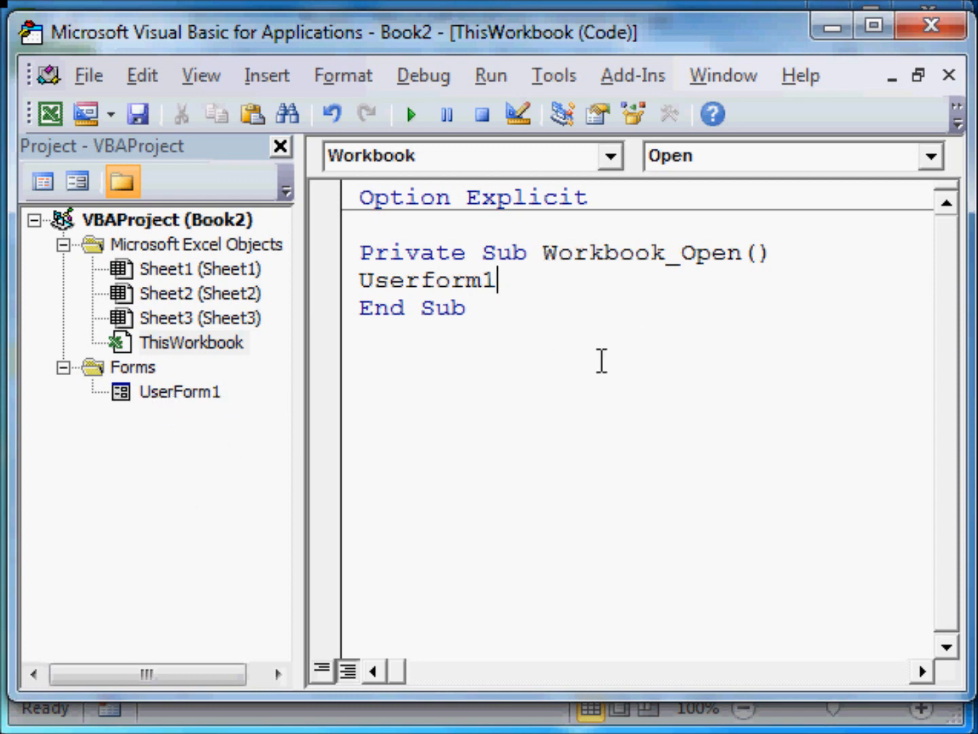
{"action": "type", "text": "."}
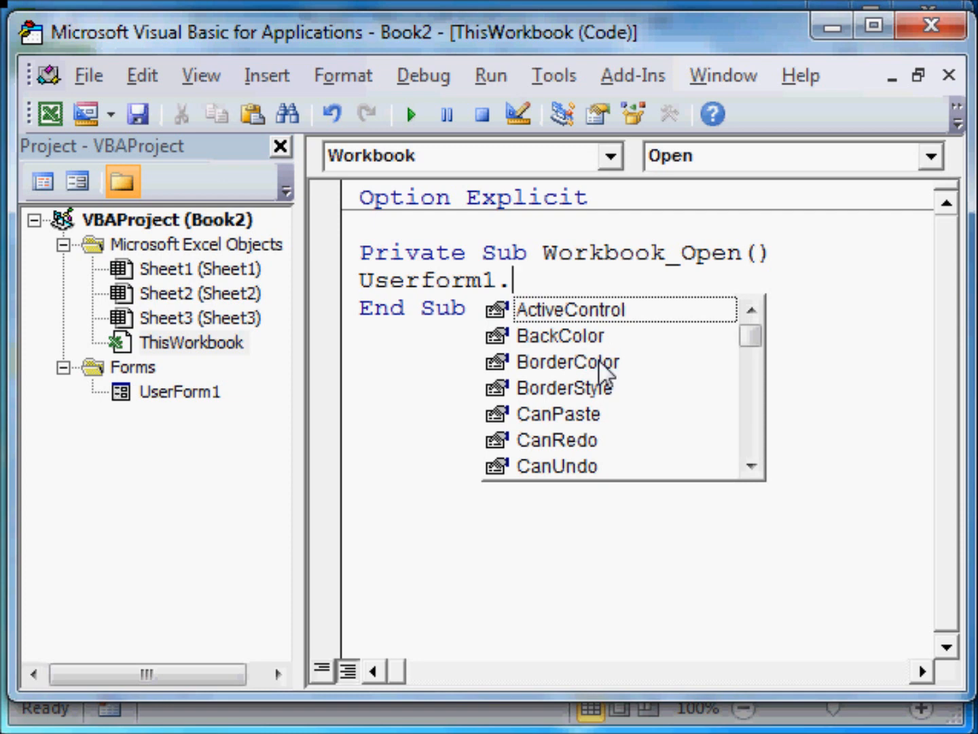
{"action": "type", "text": "sh"}
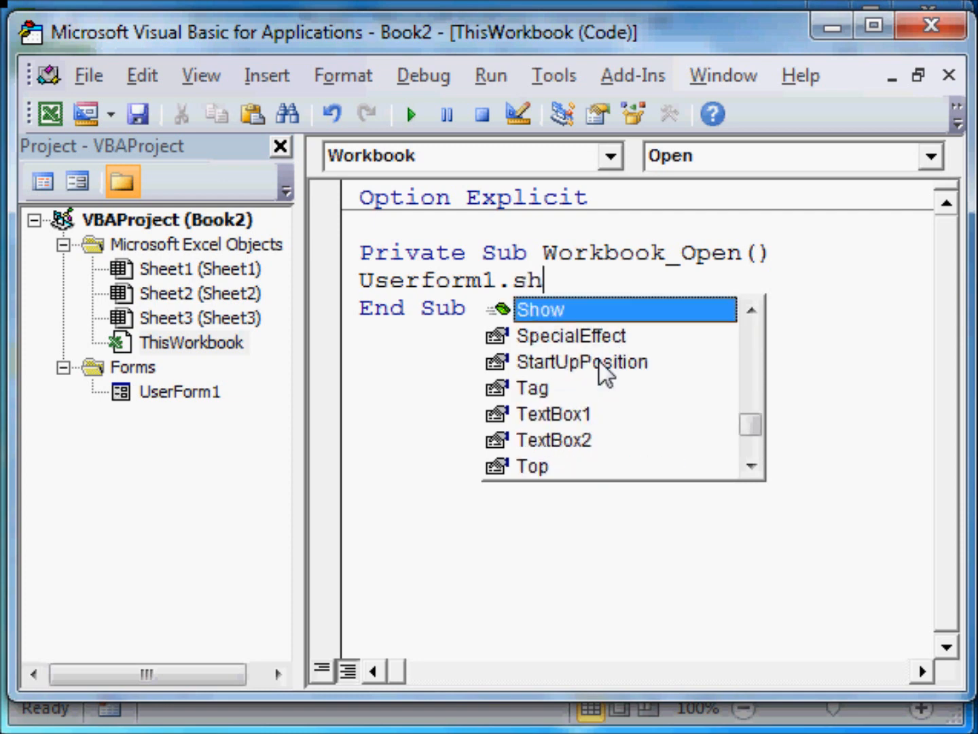
{"action": "key", "text": "Tab"}
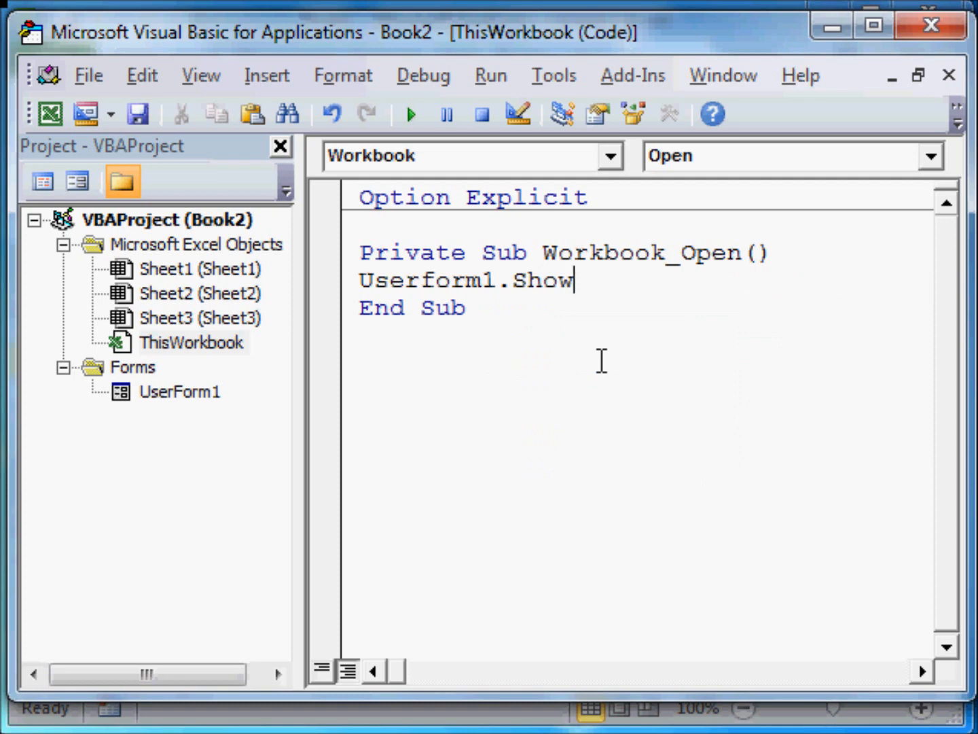
{"action": "mouse_move", "coordinate": [211, 194]}
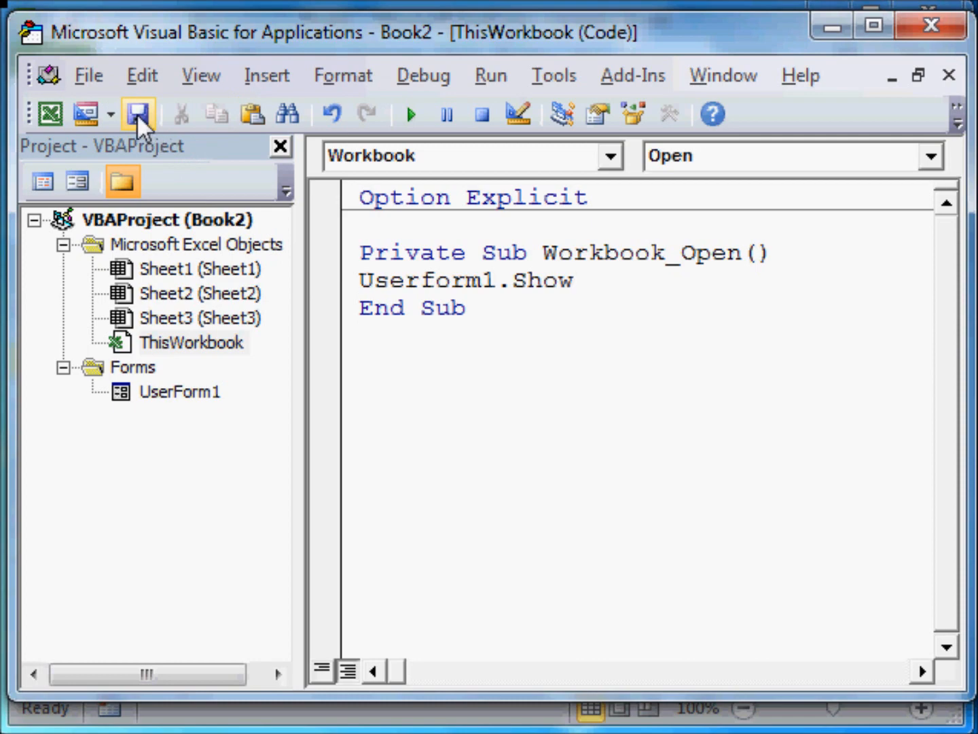
Start saving the workbook and enter the file name 'how-to-close-open-userform'.
{"action": "left_click", "coordinate": [136, 114]}
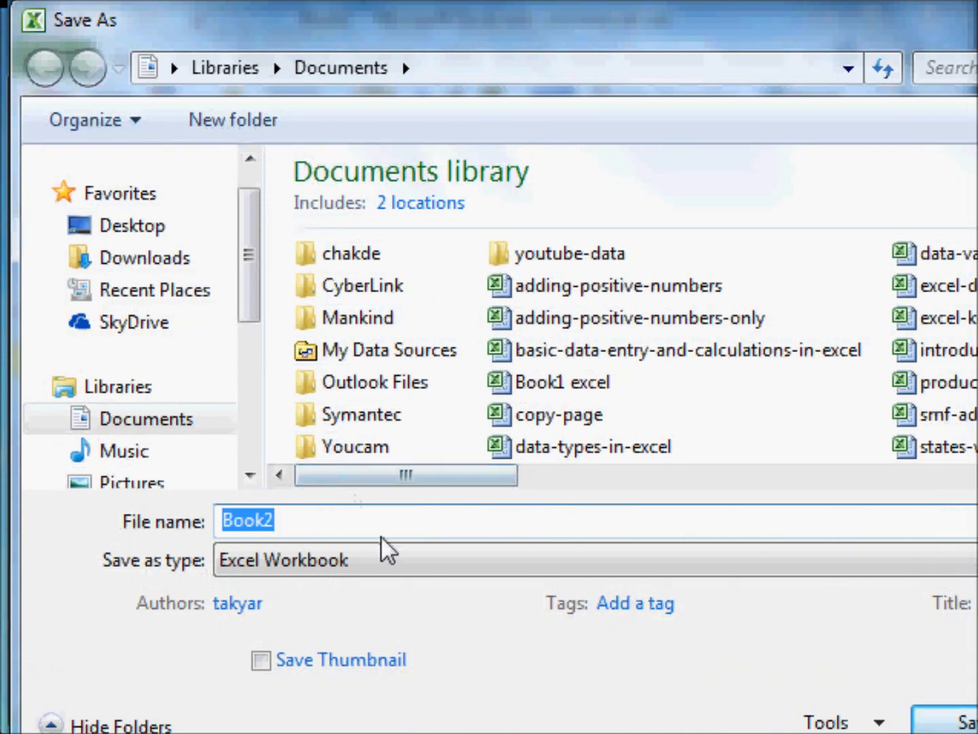
{"action": "type", "text": "how-to-clos"}
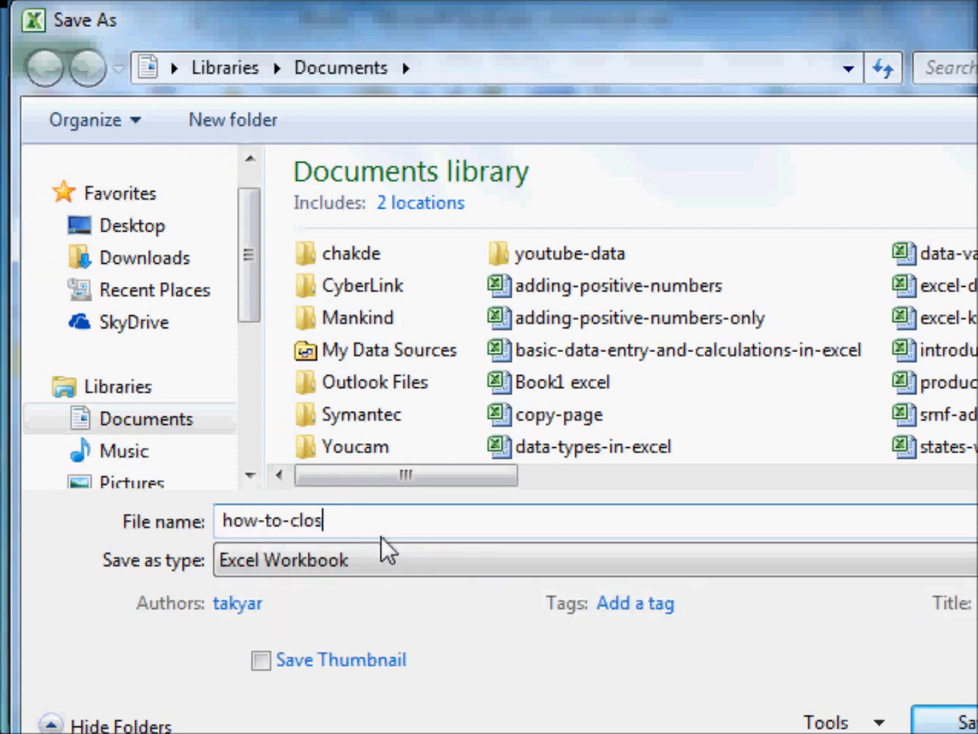
{"action": "type", "text": "e"}
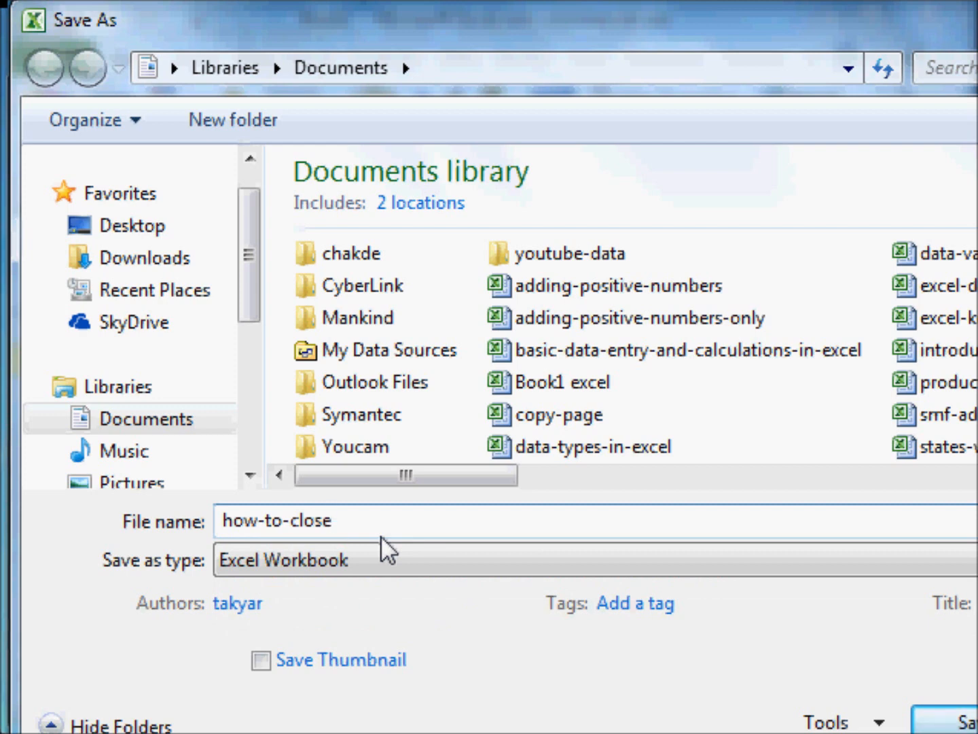
{"action": "type", "text": "-open"}
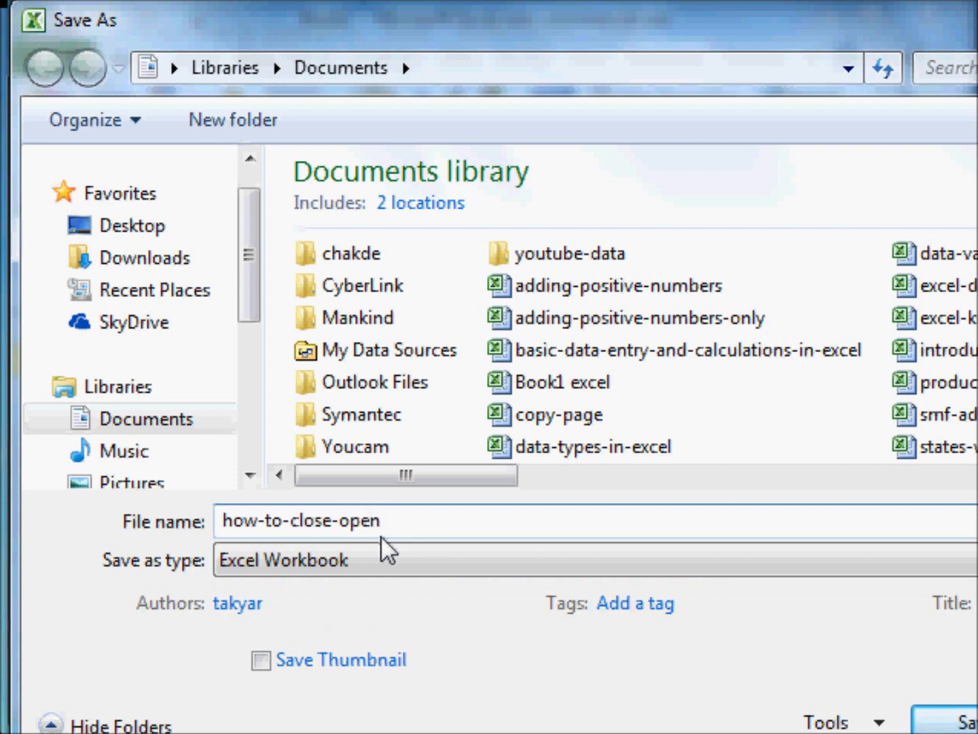
{"action": "type", "text": "-"}
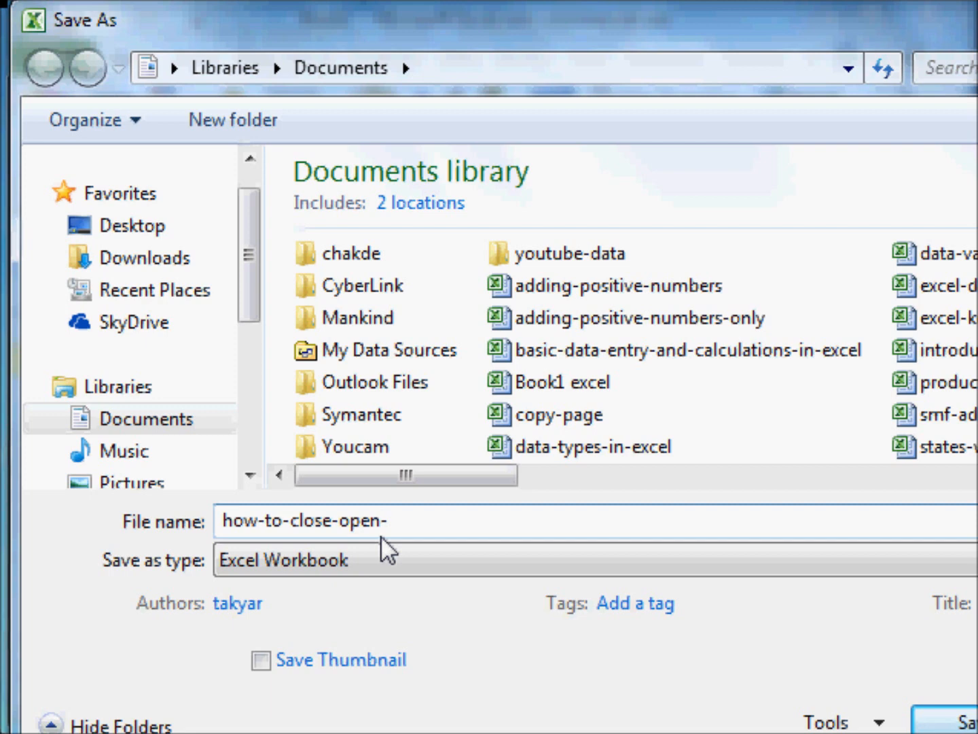
{"action": "type", "text": "us"}
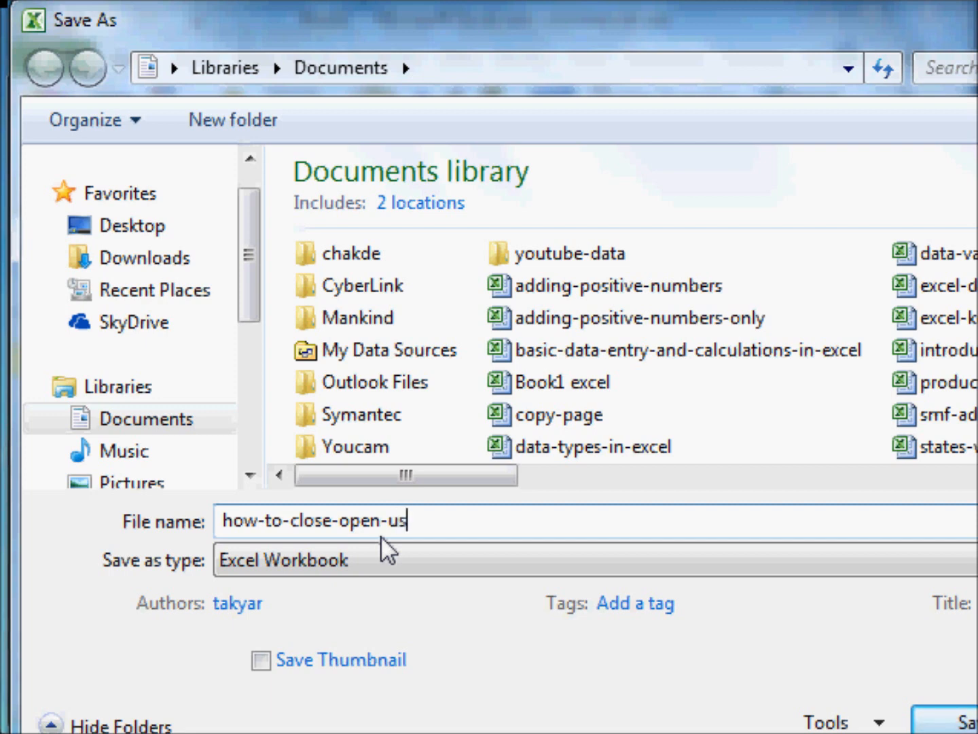
{"action": "type", "text": "erf"}
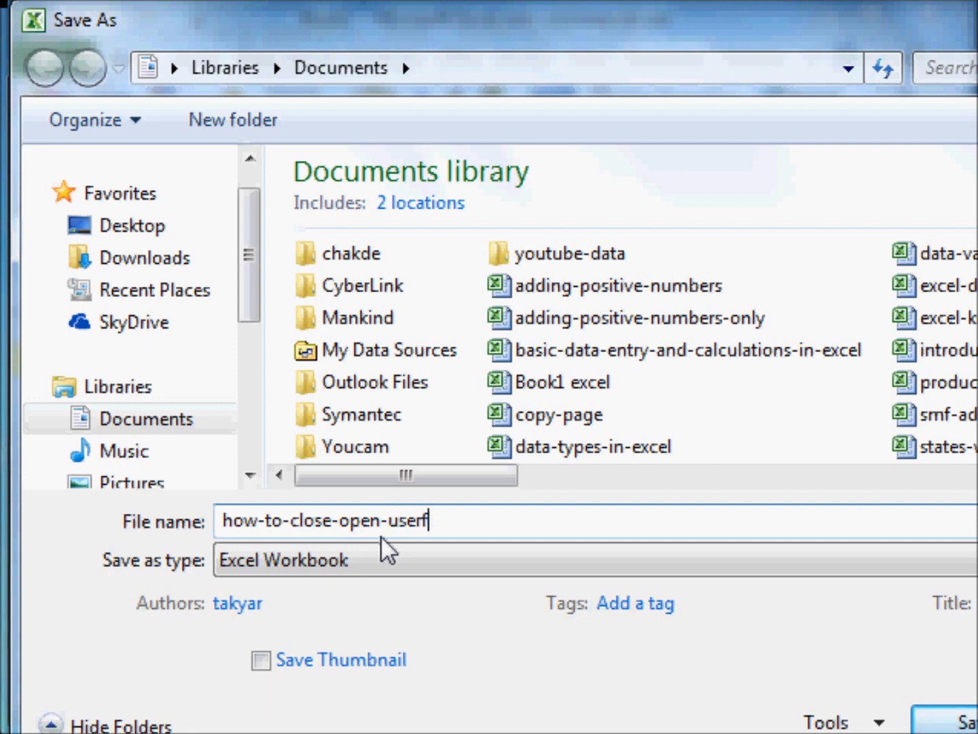
{"action": "type", "text": "orm"}
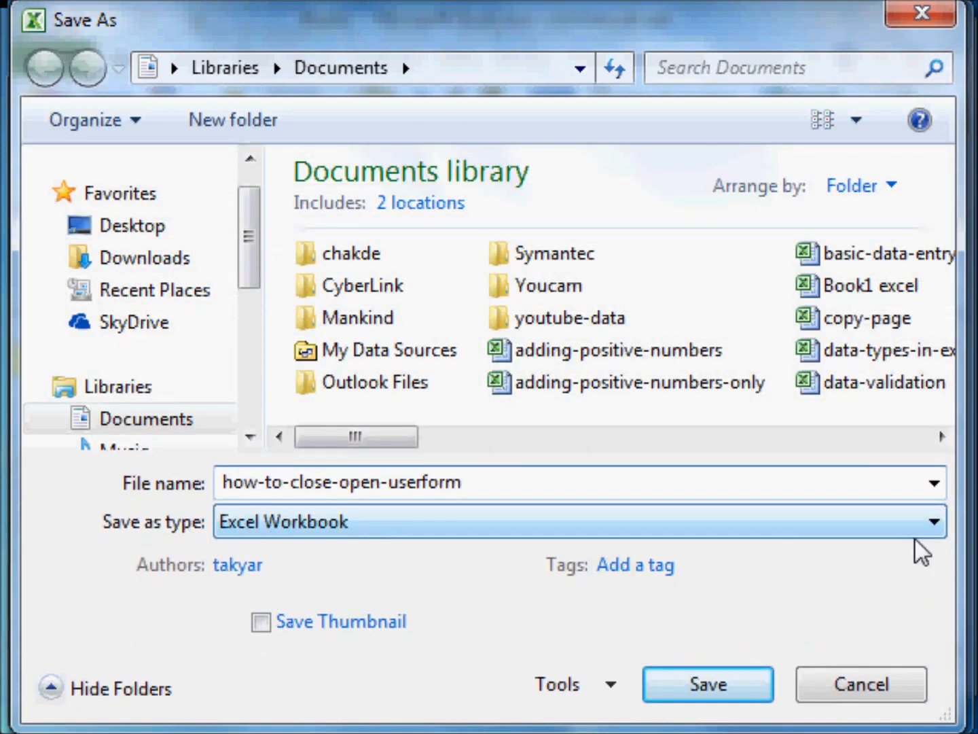
Save the workbook as an Excel Macro-Enabled Workbook (how-to-close-open-userform.xlsm).
{"action": "left_click", "coordinate": [934, 520]}
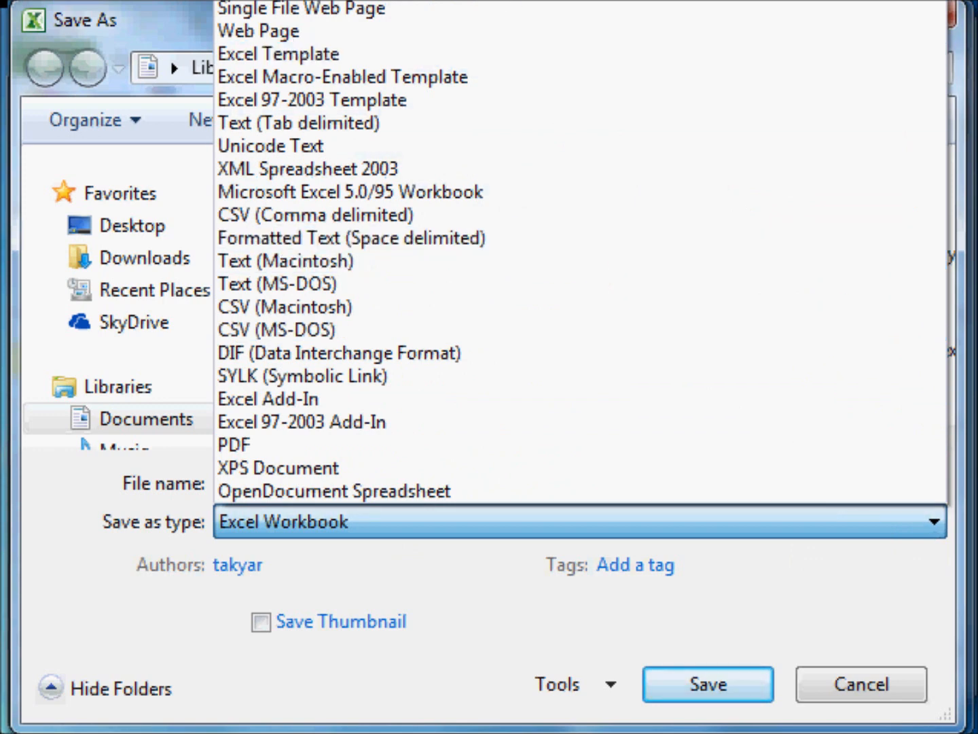
{"action": "left_click", "coordinate": [347, 77]}
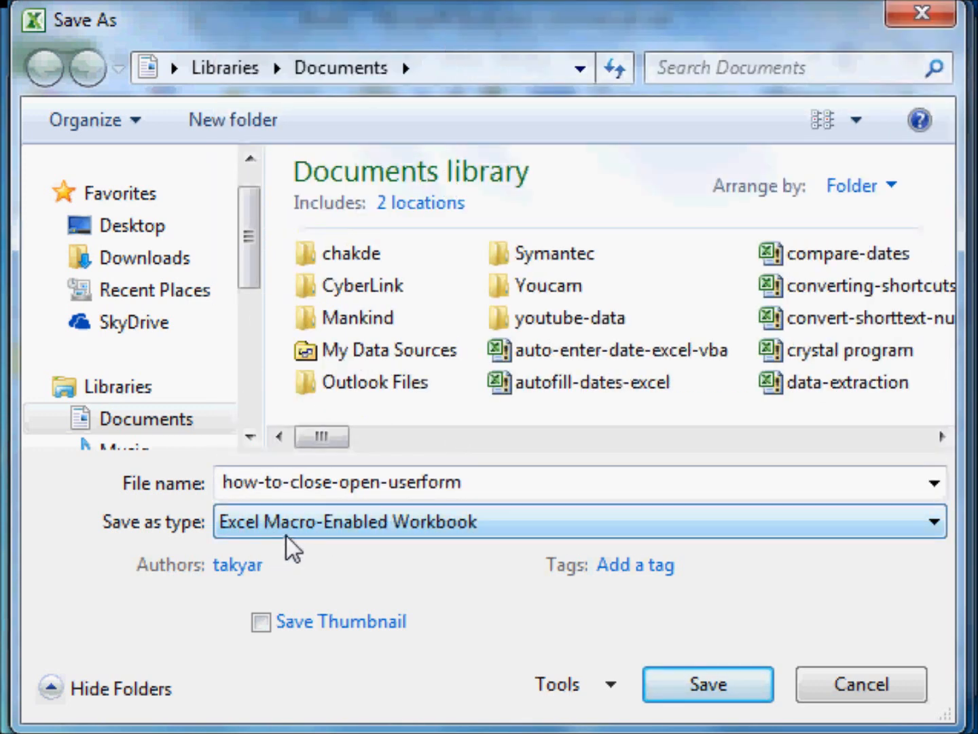
{"action": "mouse_move", "coordinate": [459, 547]}
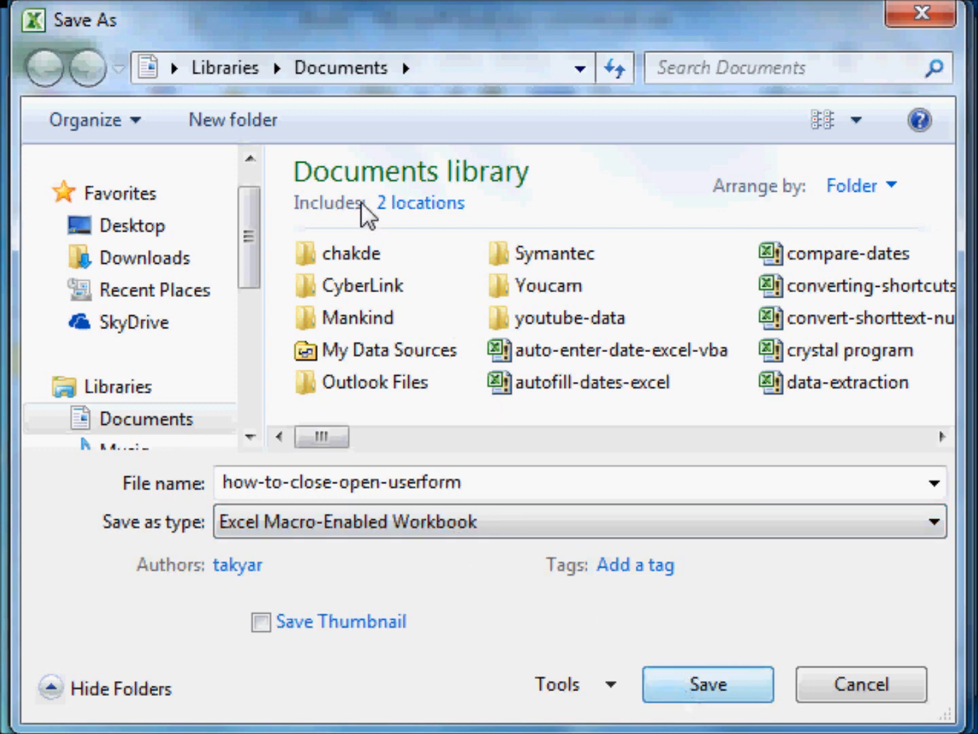
{"action": "mouse_move", "coordinate": [454, 225]}
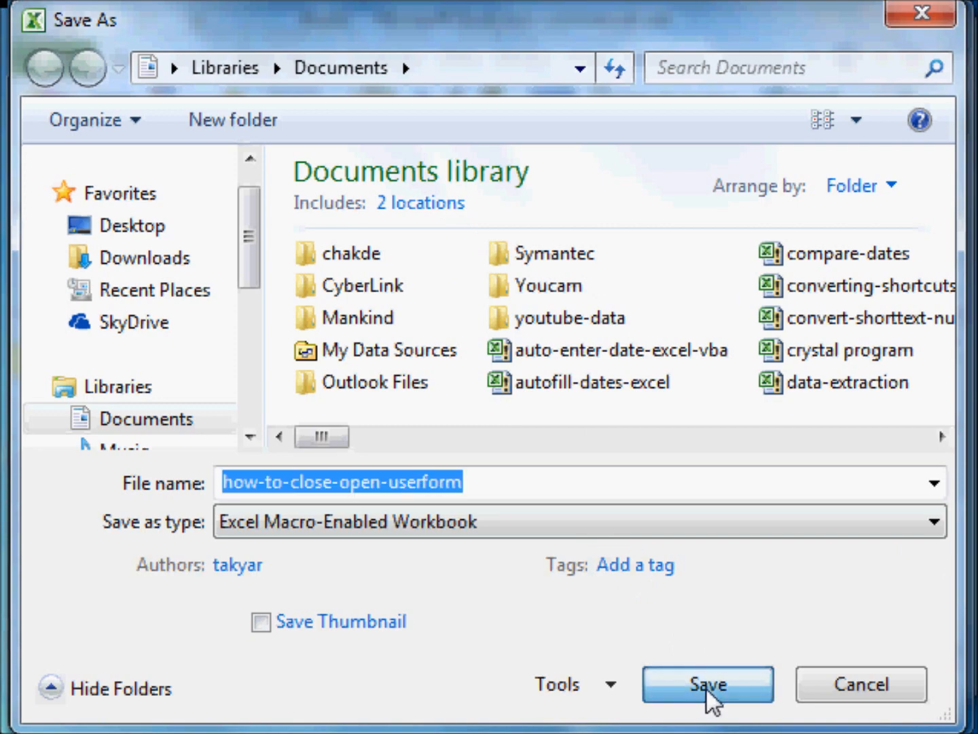
{"action": "left_click", "coordinate": [707, 685]}
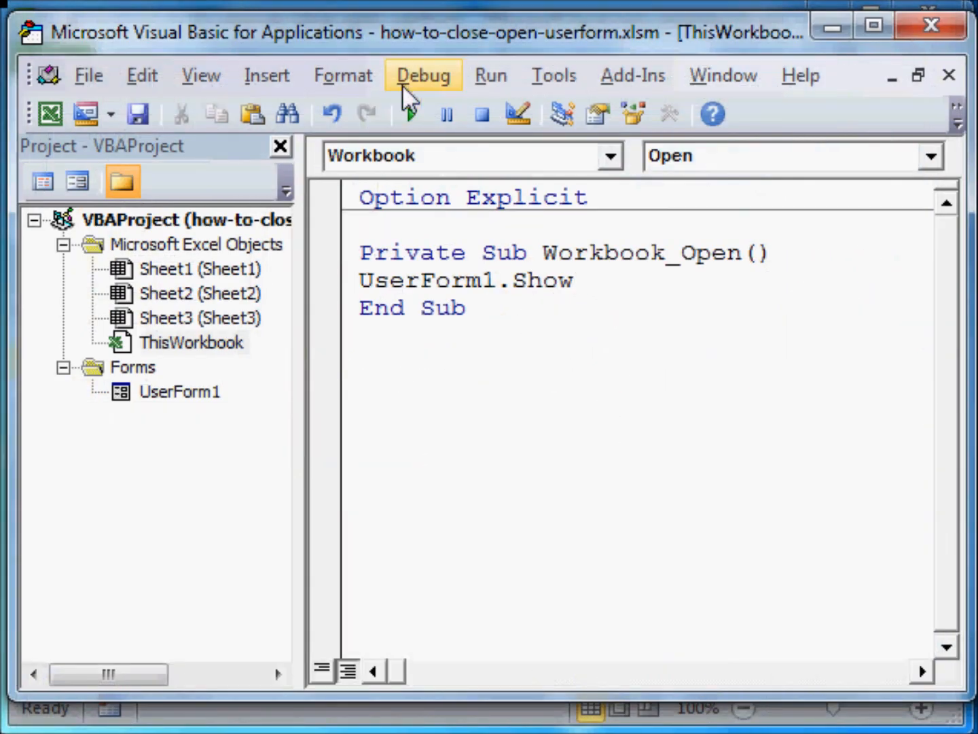
{"action": "mouse_move", "coordinate": [802, 80]}
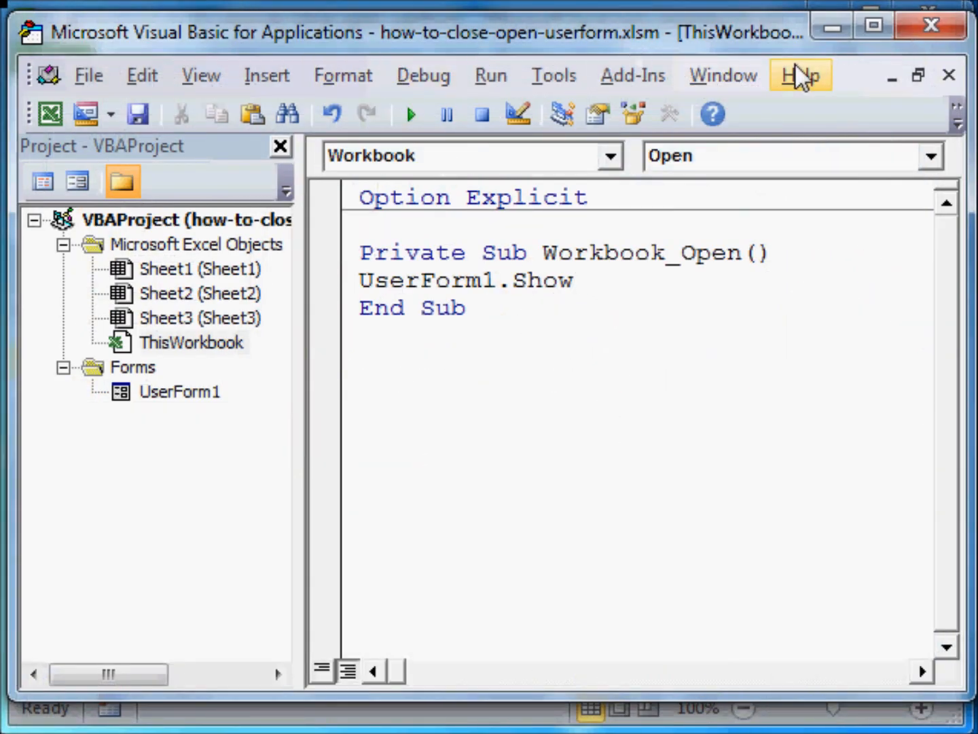
{"action": "mouse_move", "coordinate": [832, 27]}
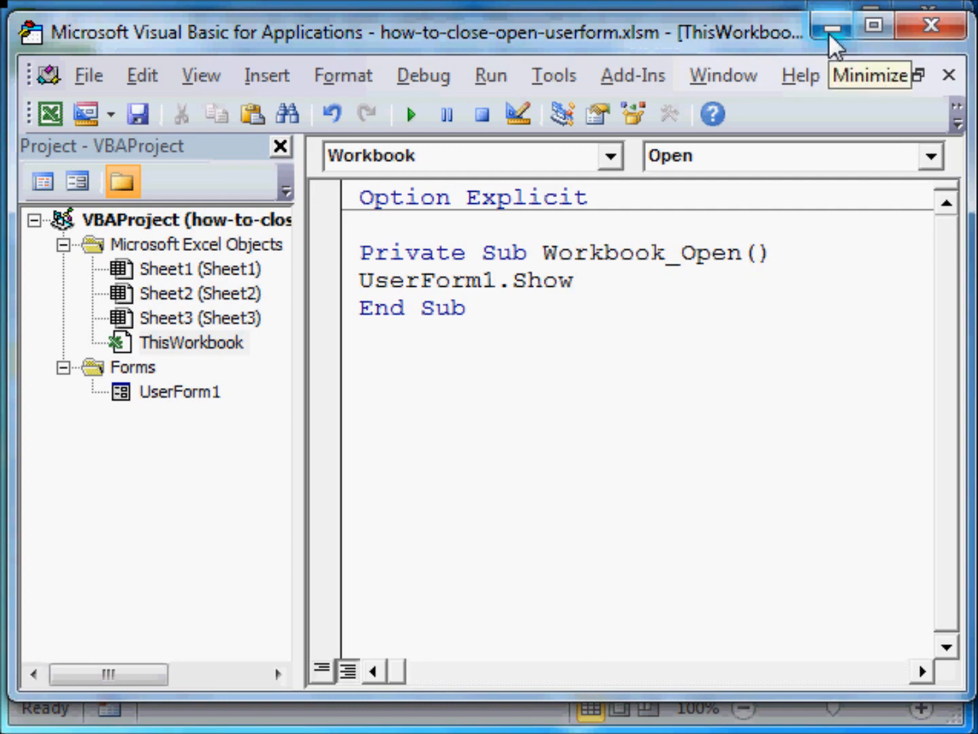
Close how-to-close-open-userform and reopen it from the recent workbooks list.
{"action": "left_click", "coordinate": [834, 23]}
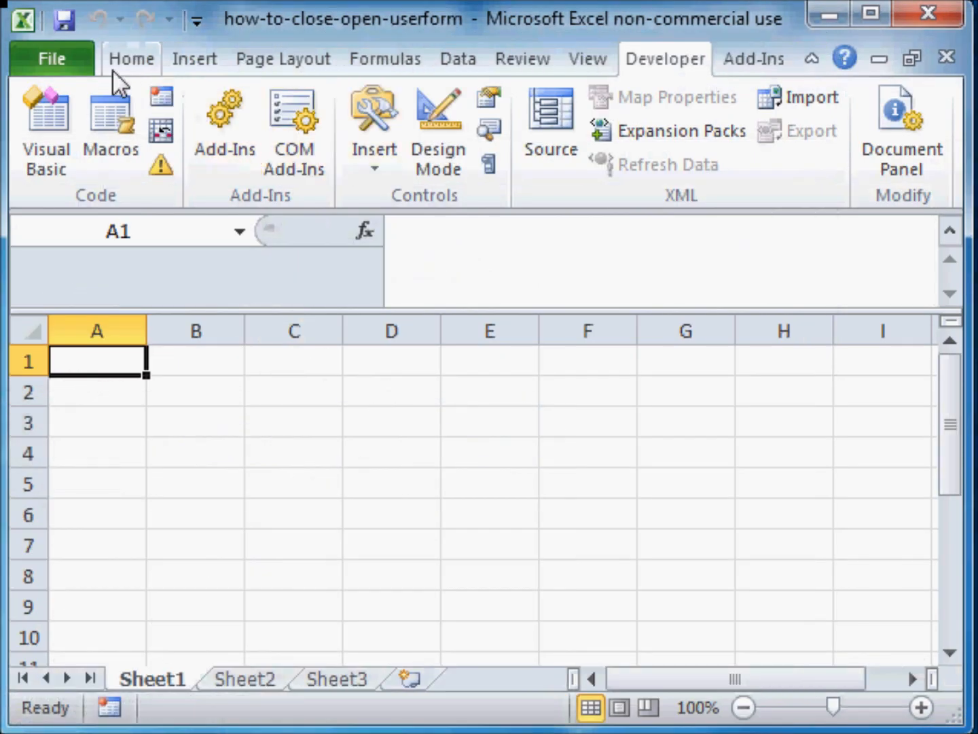
{"action": "left_click", "coordinate": [51, 59]}
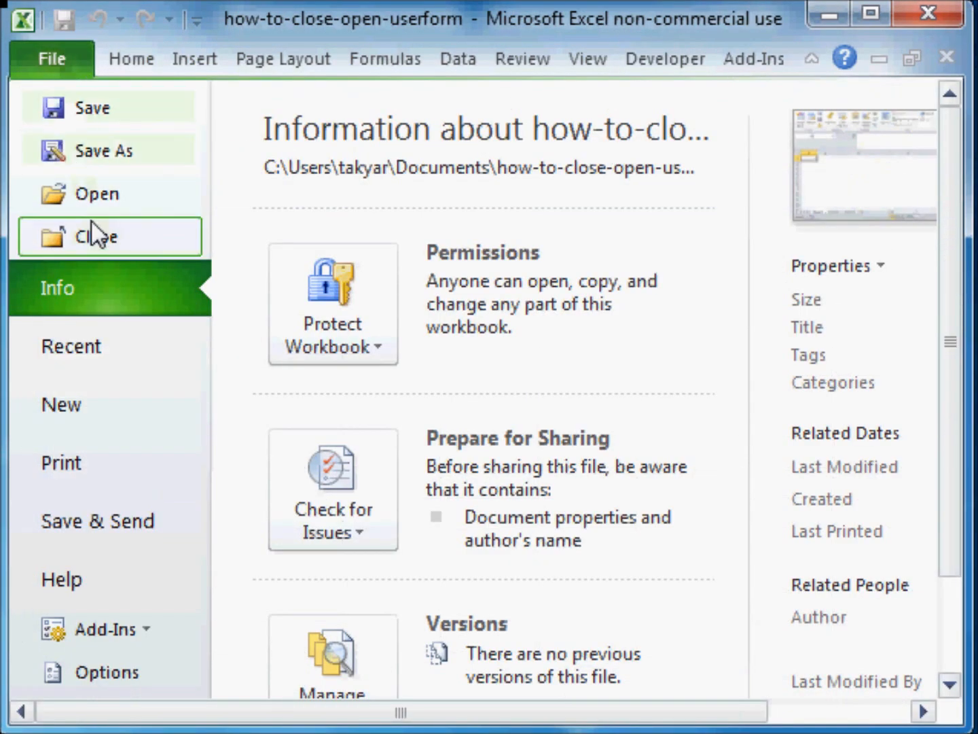
{"action": "left_click", "coordinate": [95, 236]}
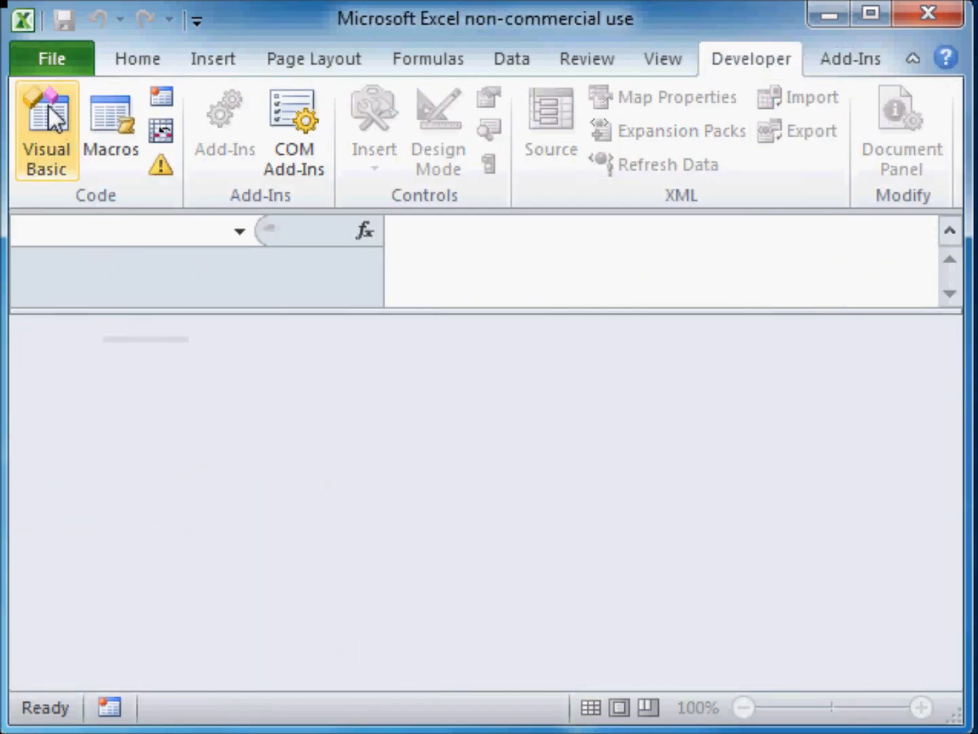
{"action": "left_click", "coordinate": [51, 58]}
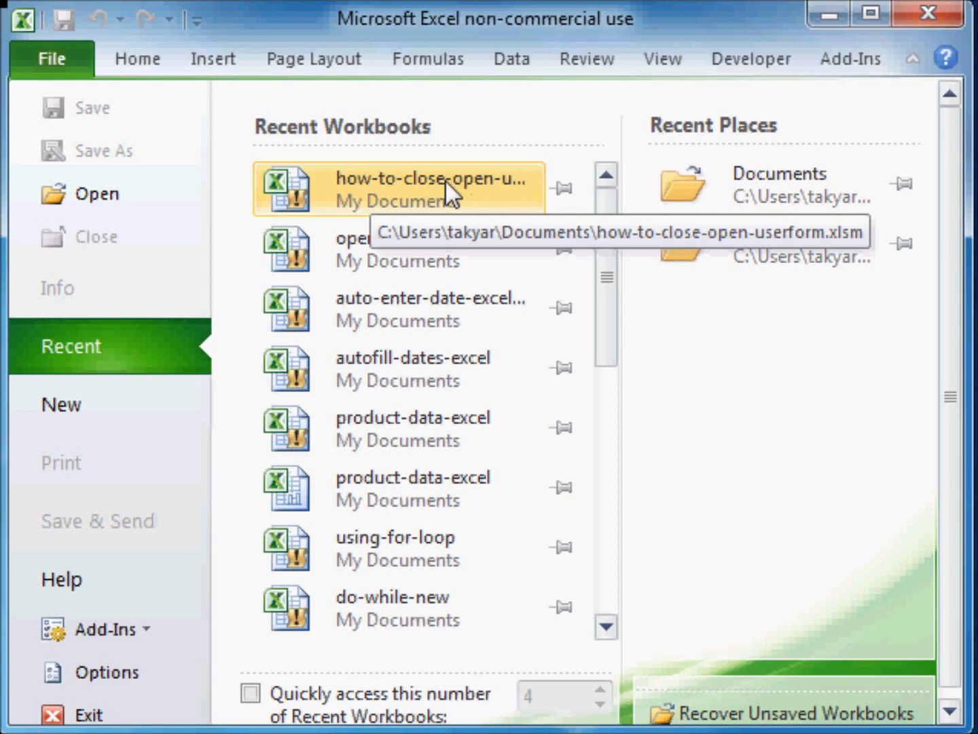
{"action": "left_click", "coordinate": [425, 190]}
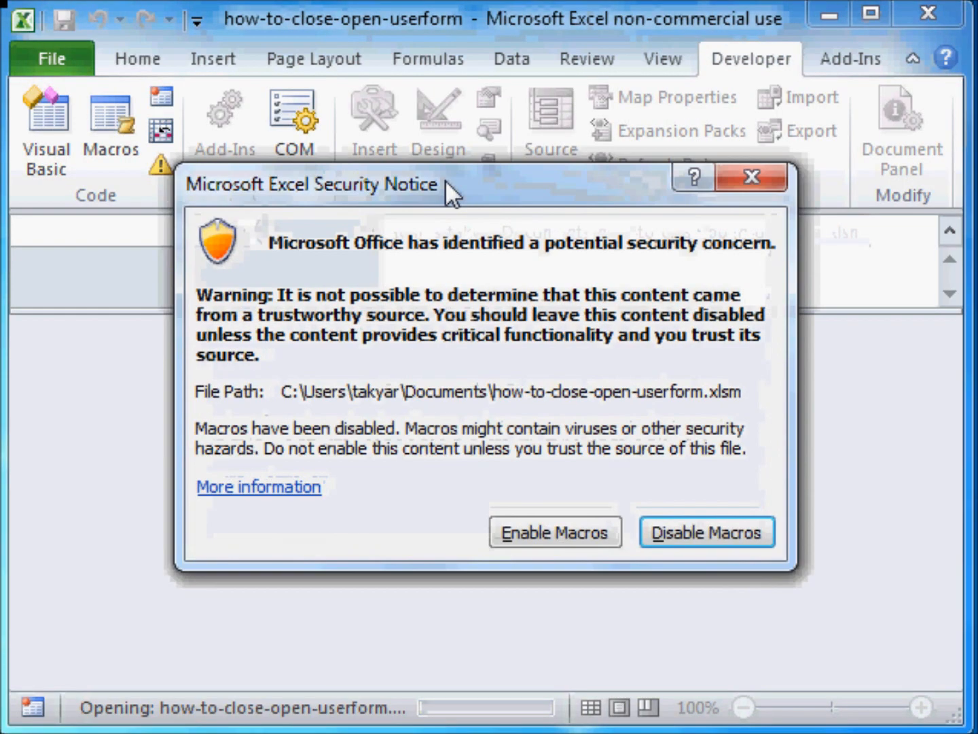
{"action": "mouse_move", "coordinate": [550, 222]}
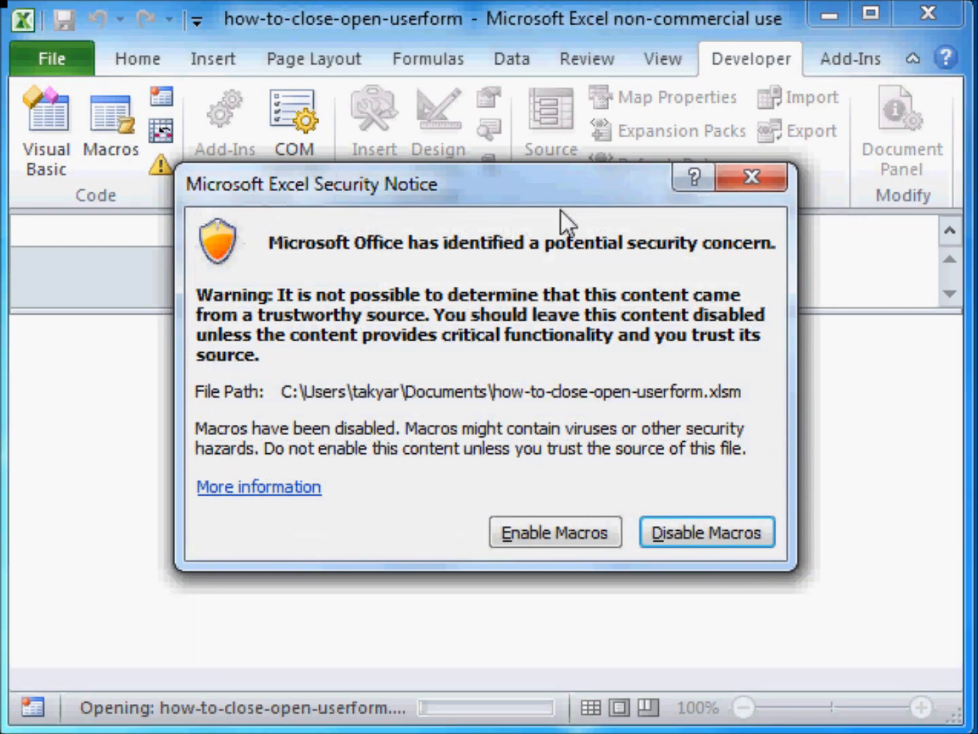
{"action": "mouse_move", "coordinate": [574, 554]}
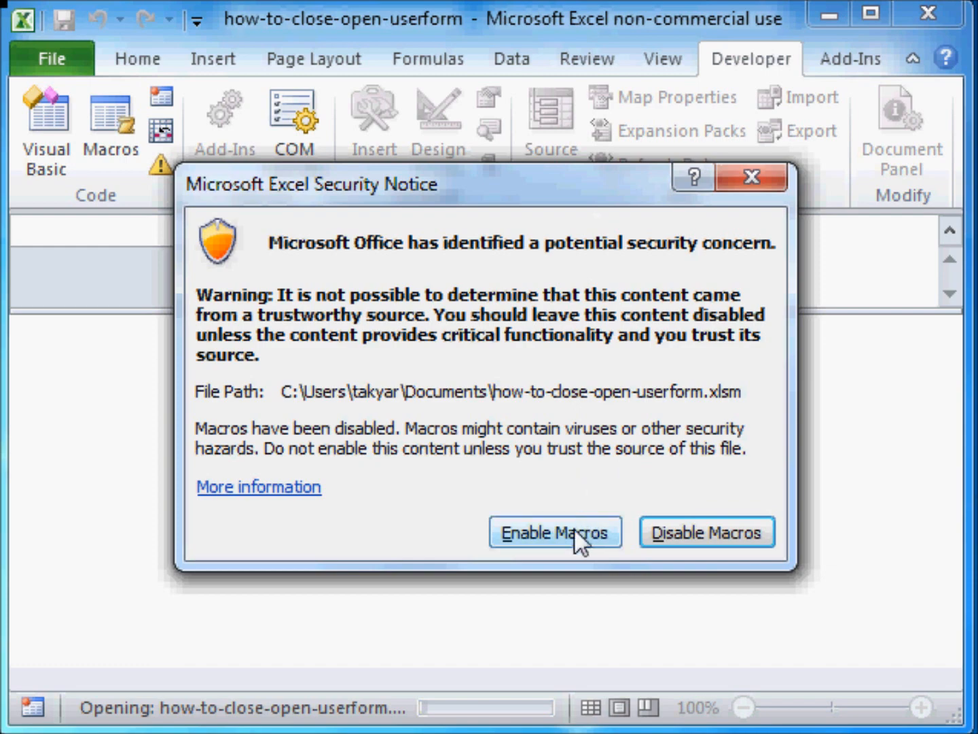
Enable macros so UserForm1 appears, then close the form.
{"action": "left_click", "coordinate": [555, 532]}
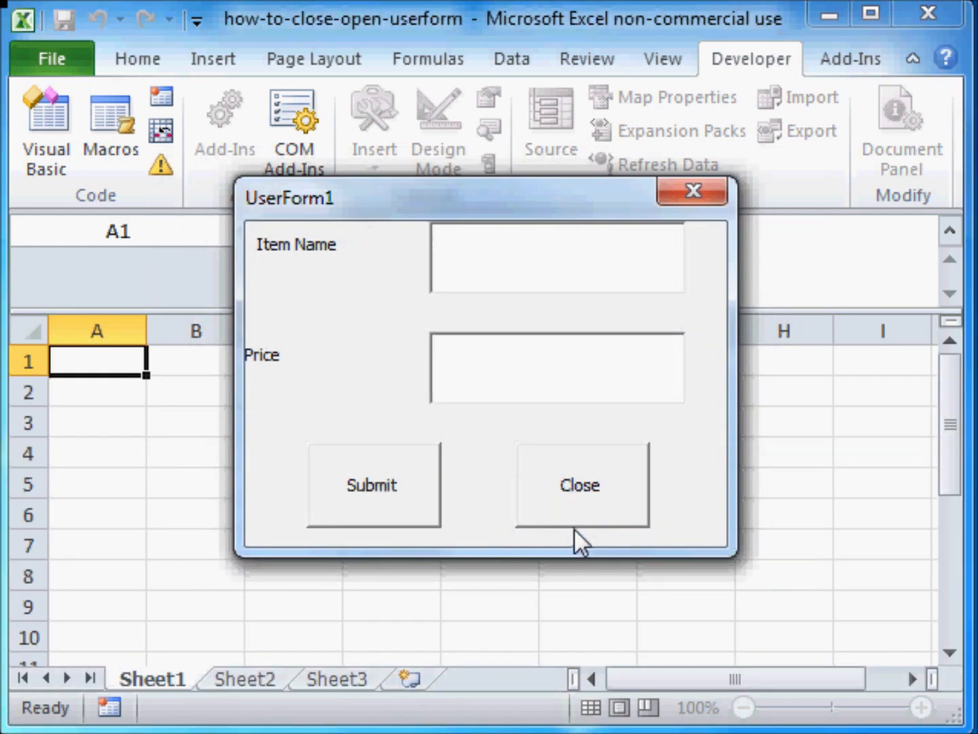
{"action": "mouse_move", "coordinate": [312, 282]}
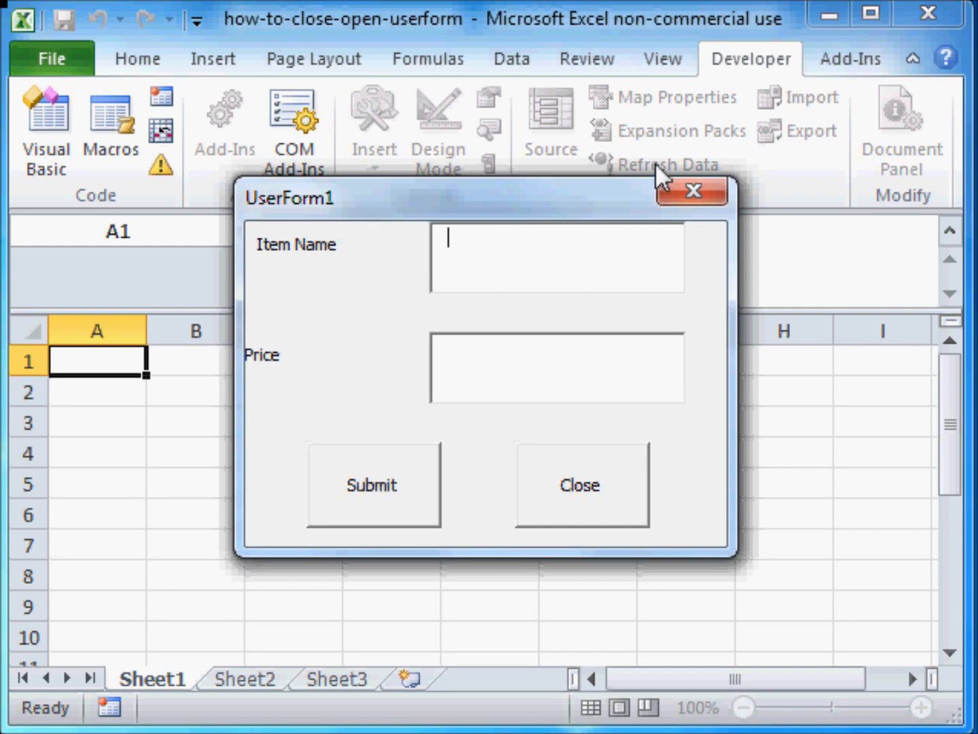
{"action": "mouse_move", "coordinate": [545, 522]}
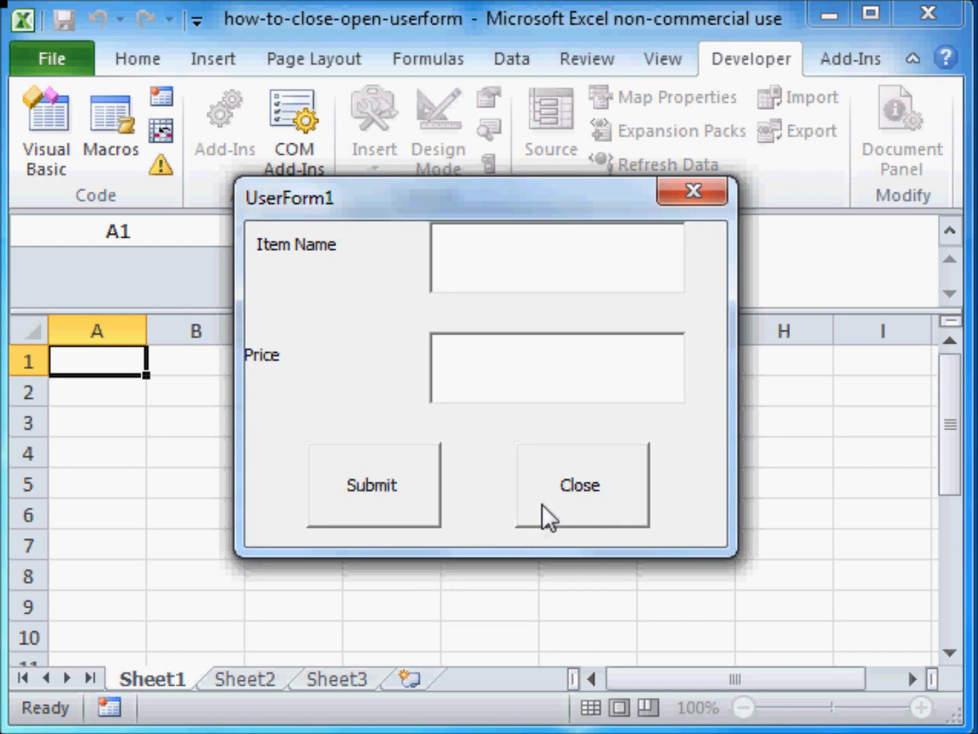
{"action": "left_click", "coordinate": [581, 485]}
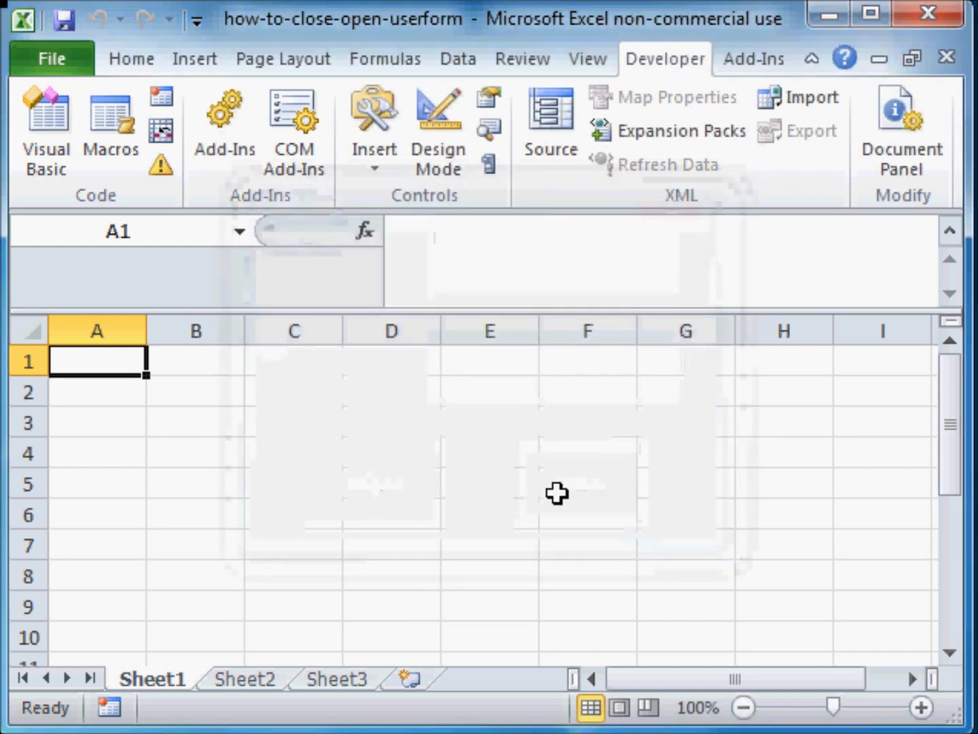